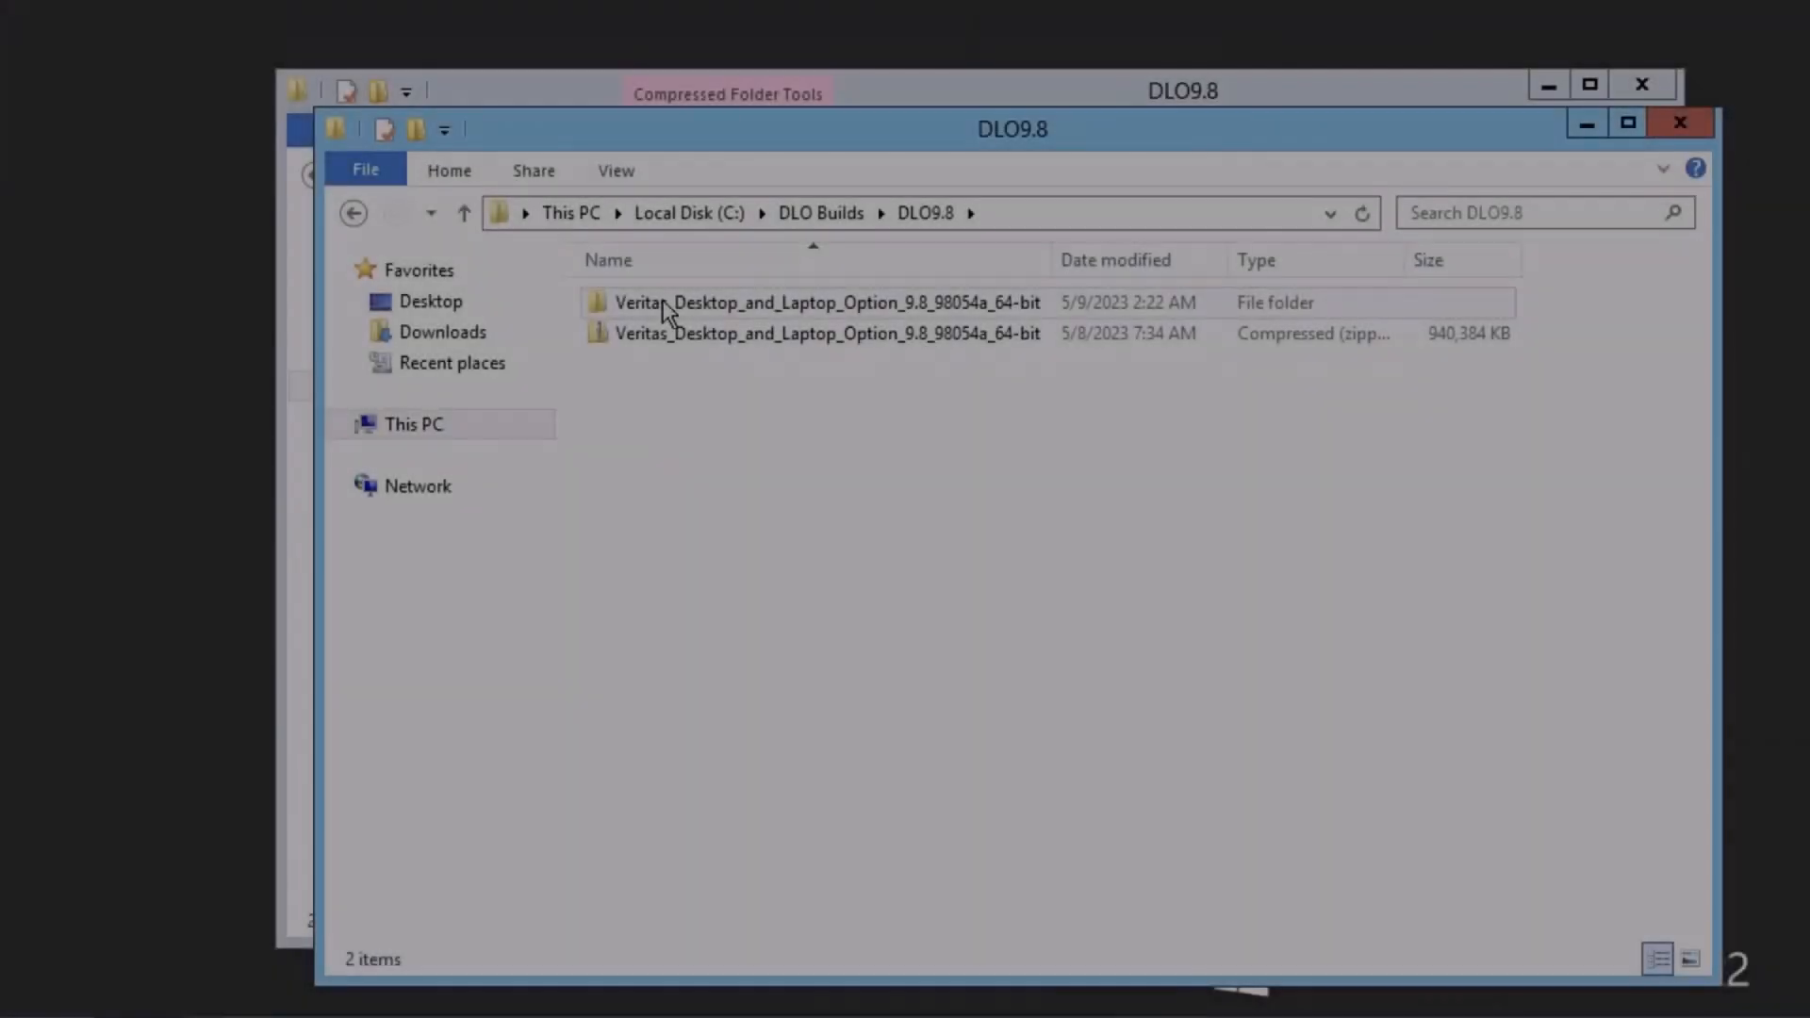
Step: Open the 64-bit DLO 9.8 folder, launch setup, and approve the User Account Control prompt
double_click(826, 302)
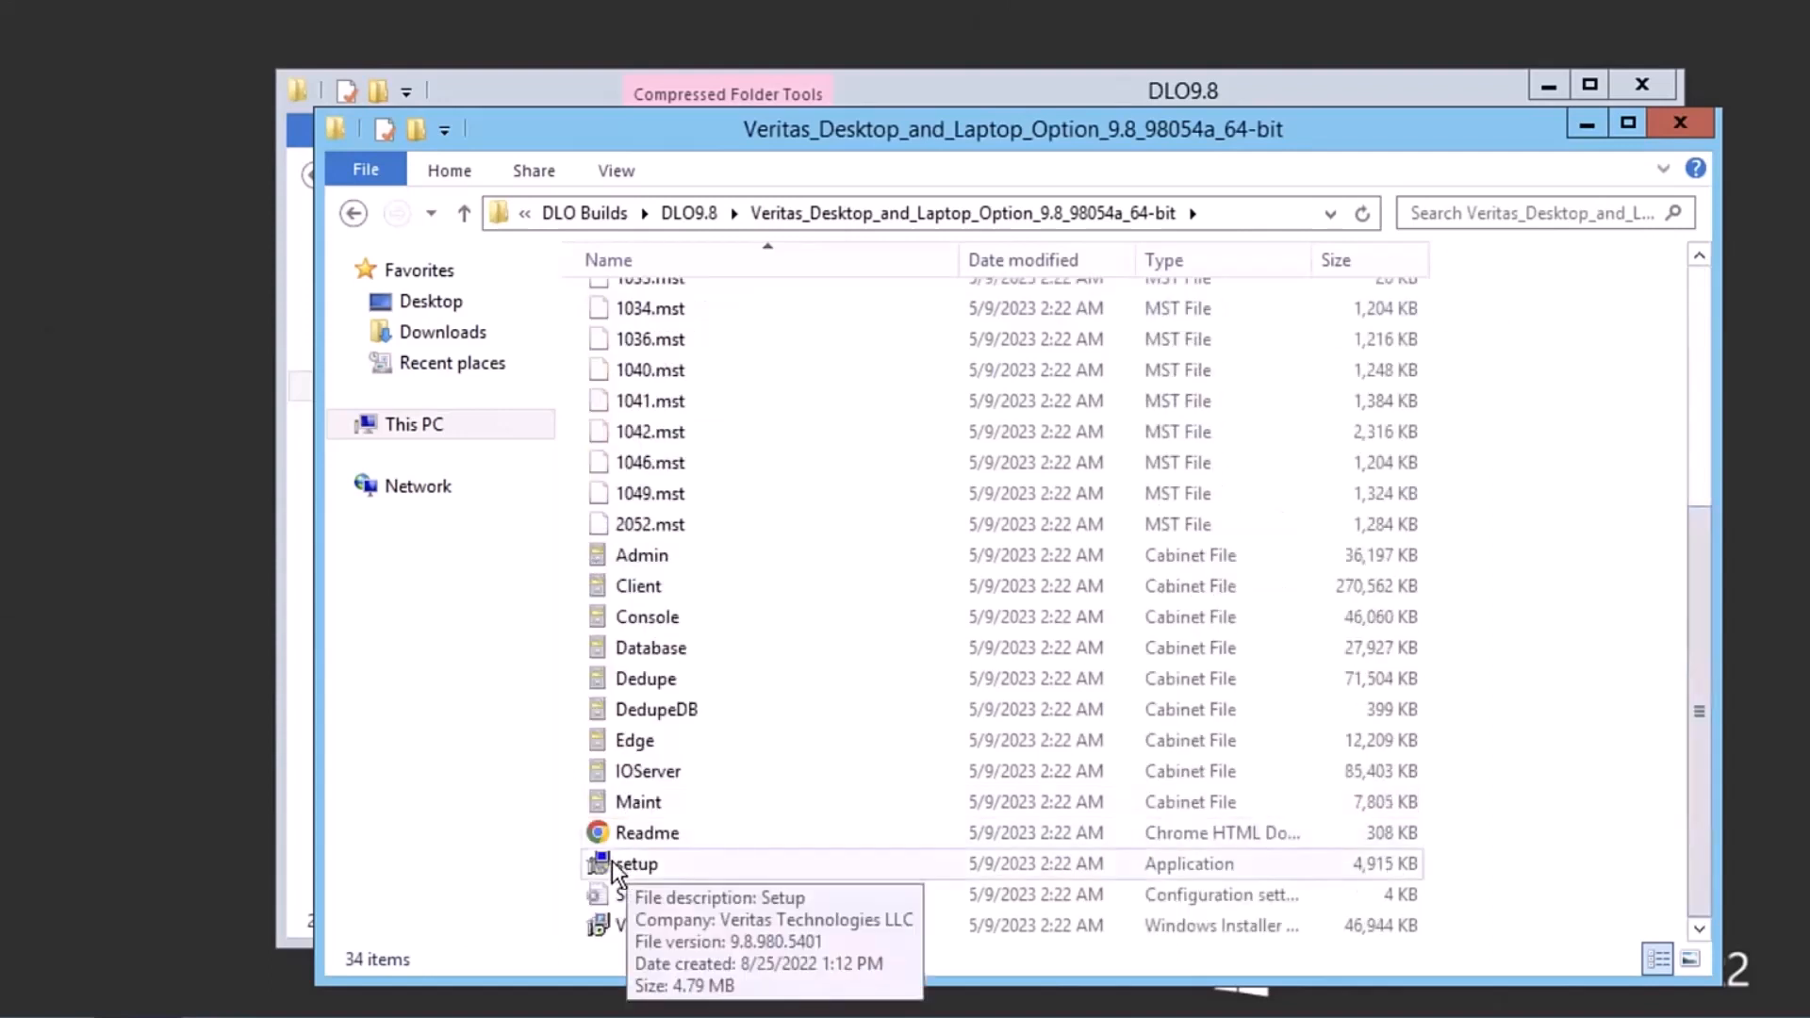
click(634, 864)
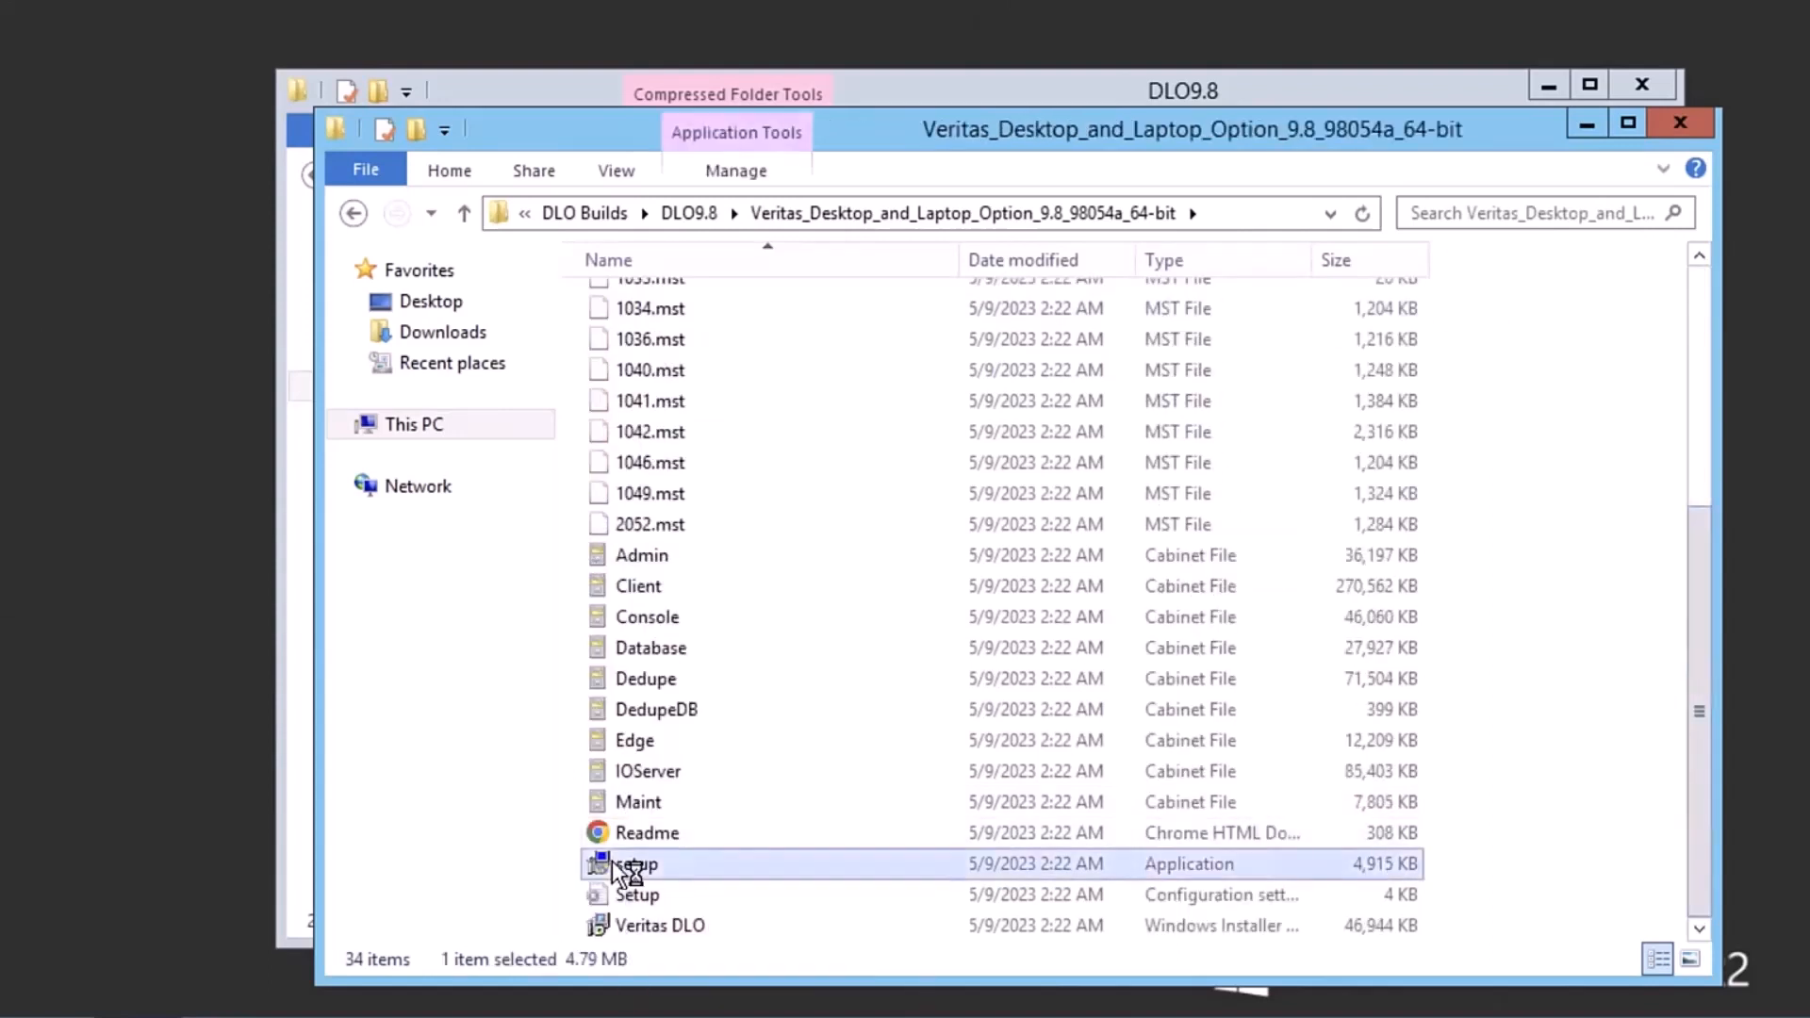
double_click(633, 864)
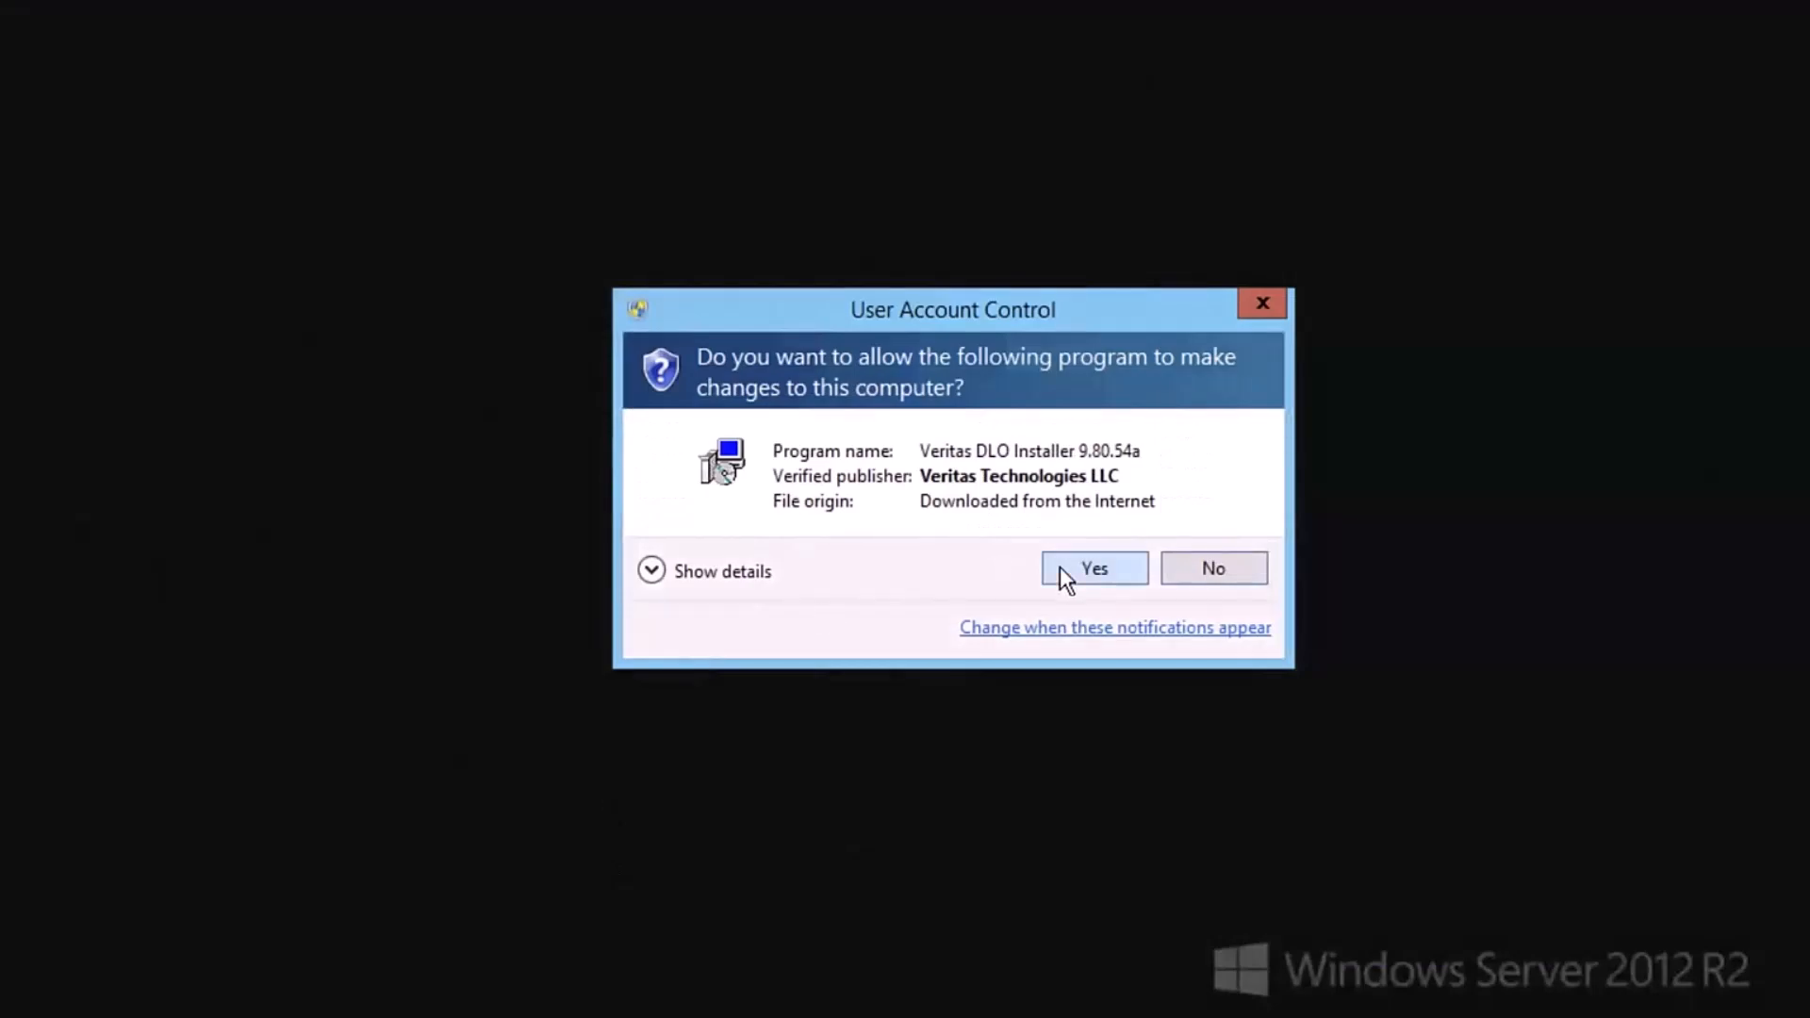
click(1092, 567)
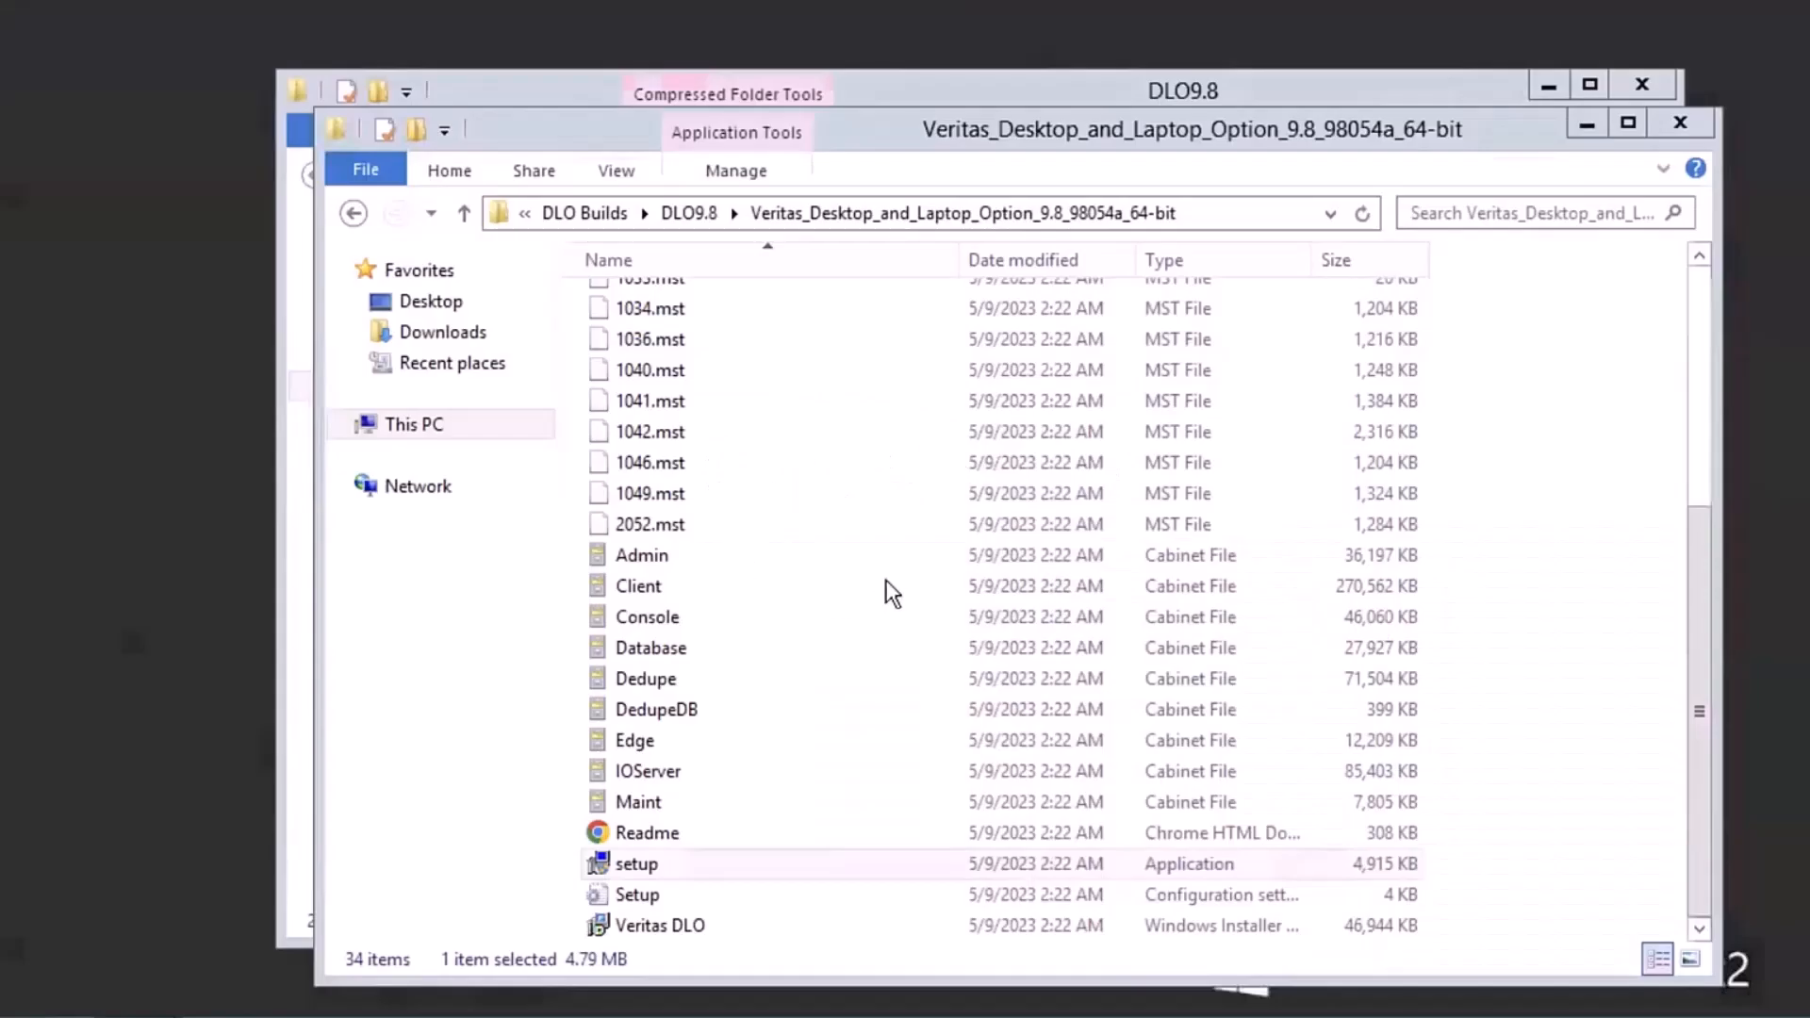
Step: Continue past the prerequisites warning and welcome screen, accepting the license terms
double_click(637, 863)
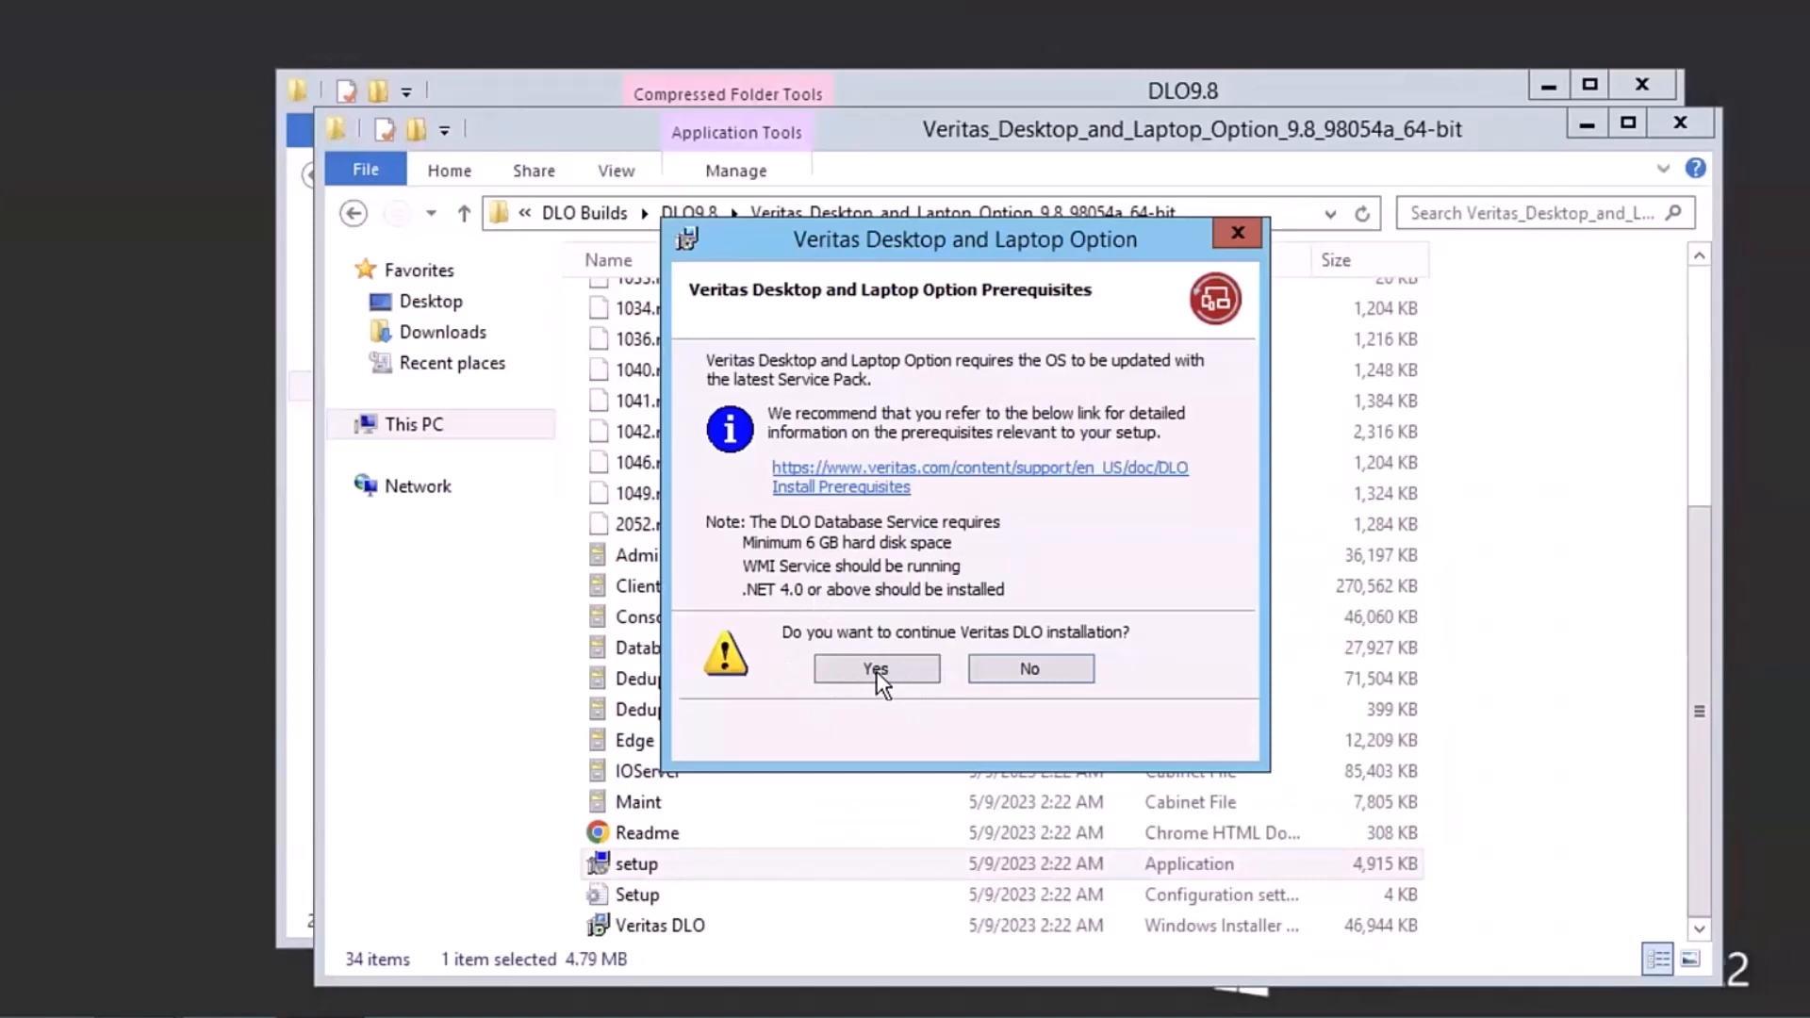
click(875, 669)
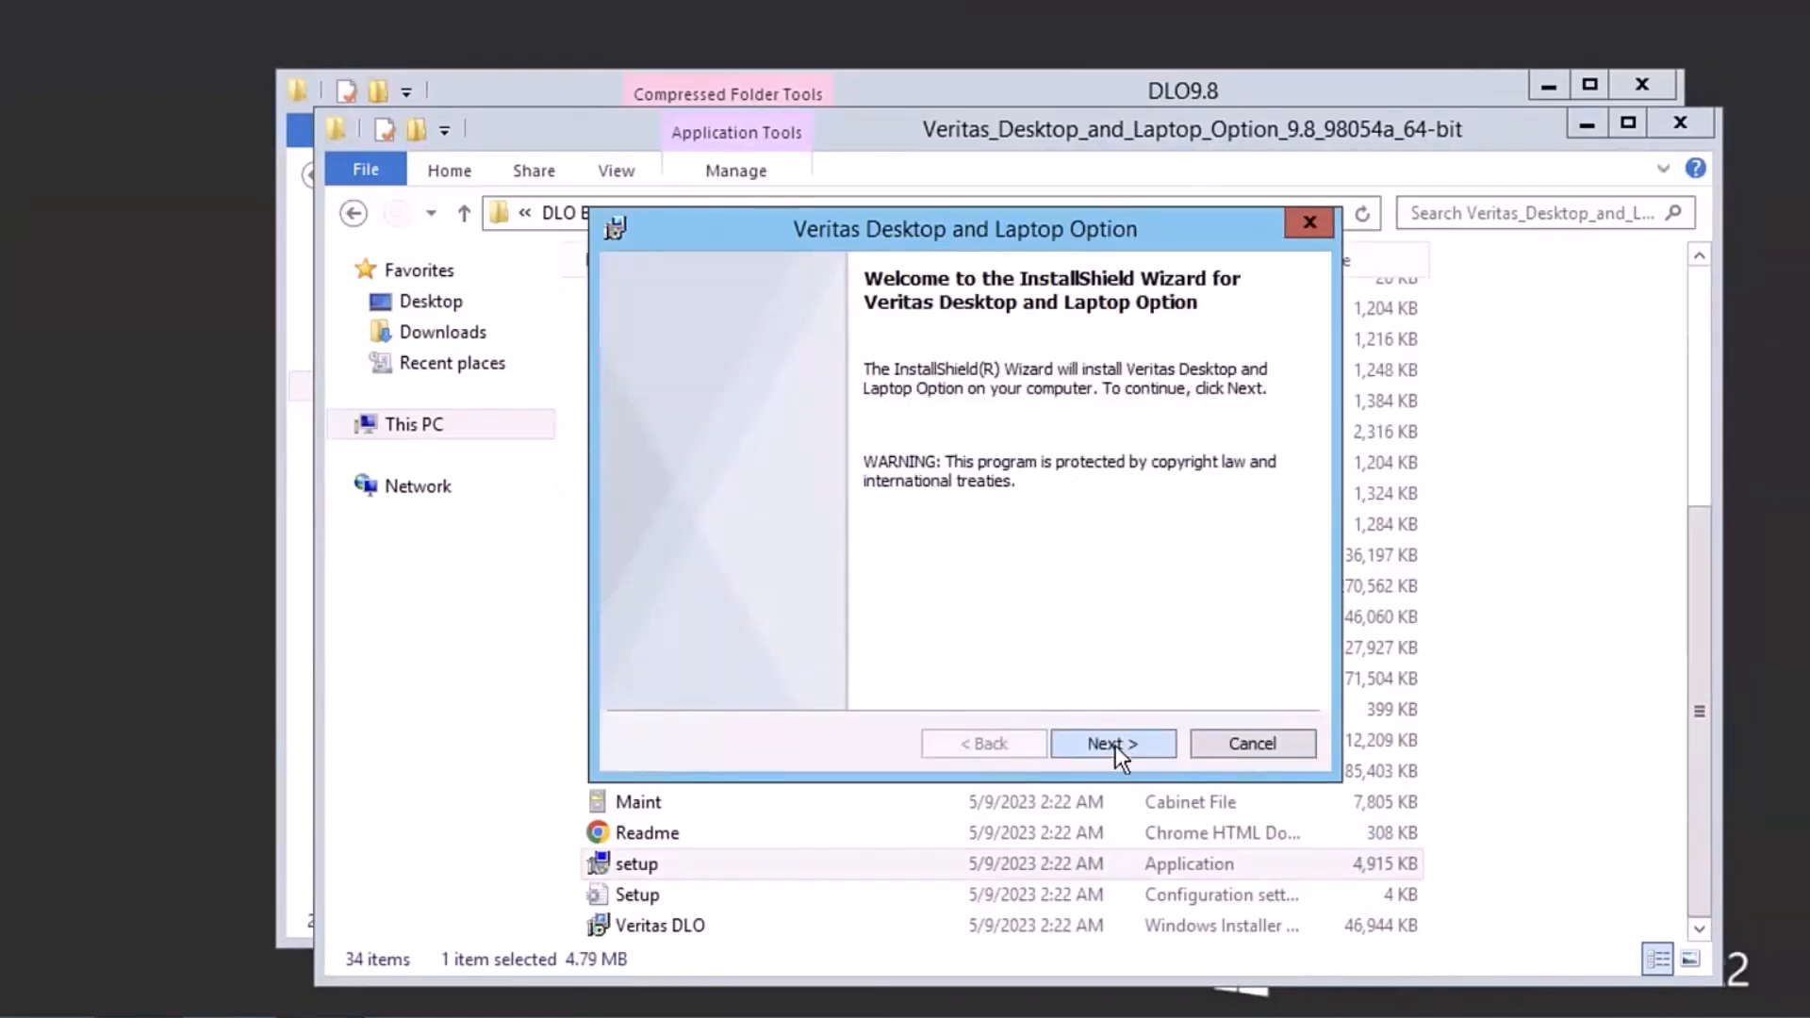
click(1111, 742)
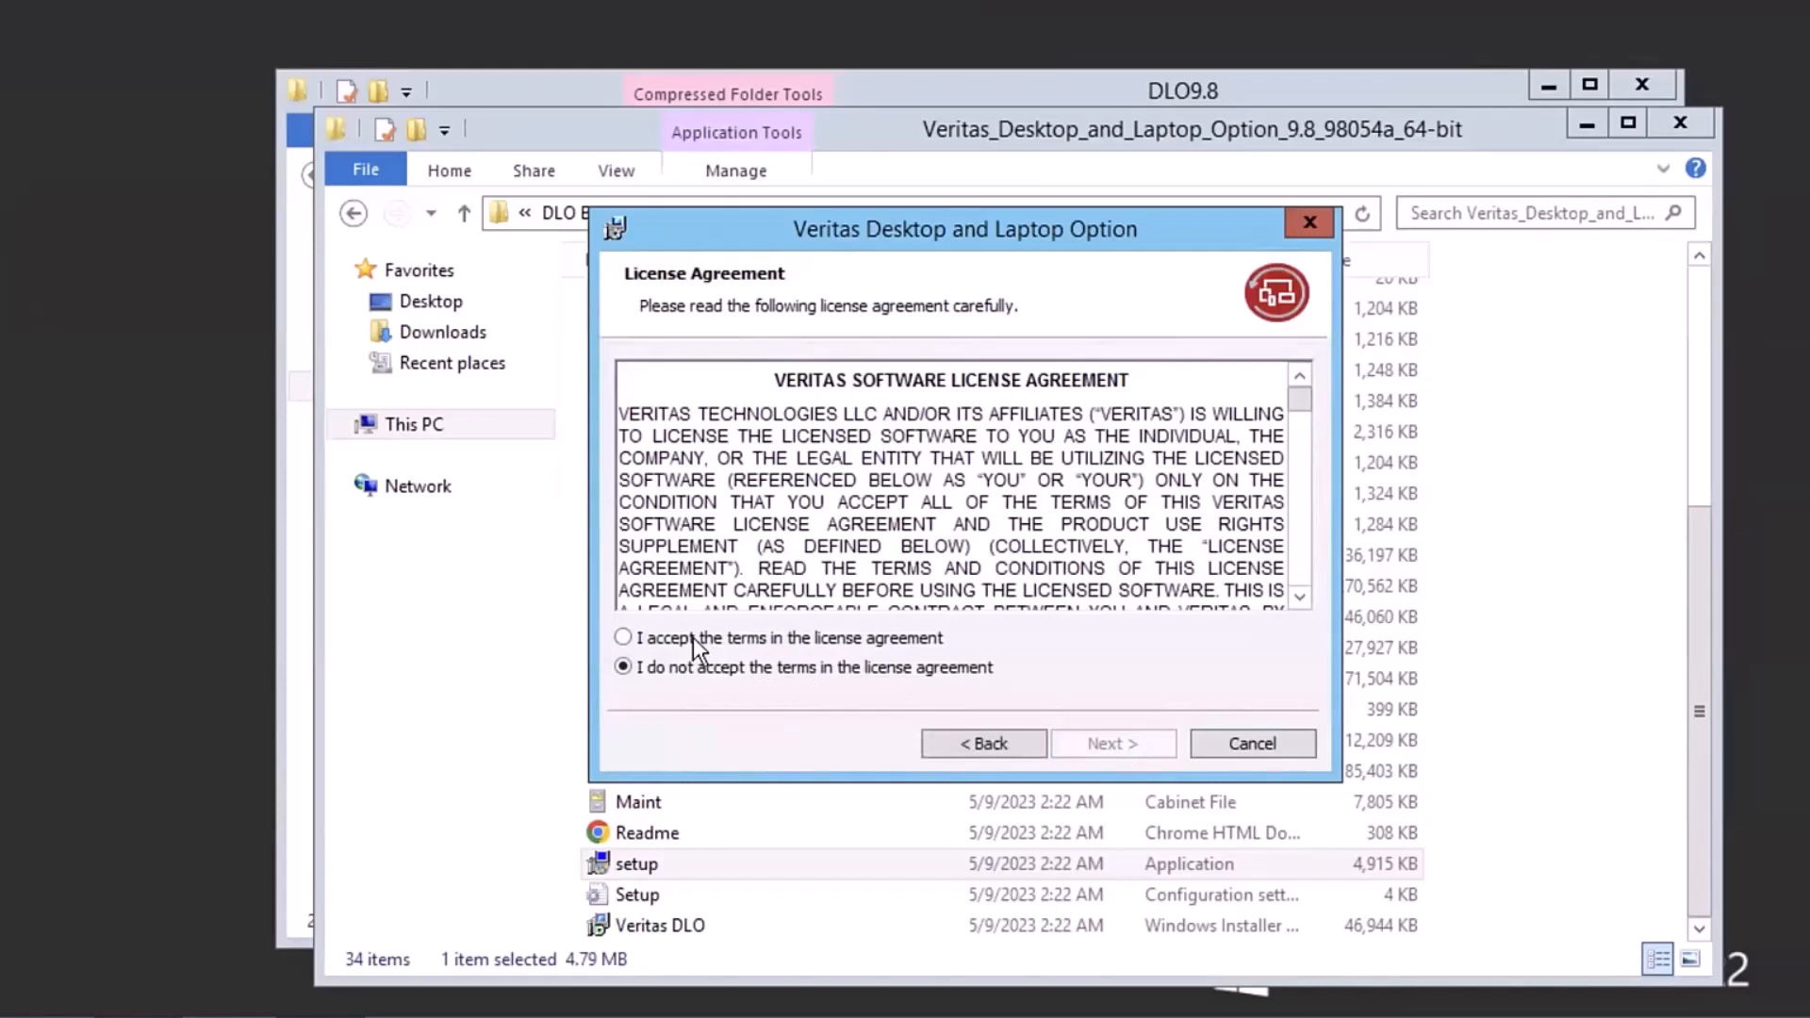
click(1112, 742)
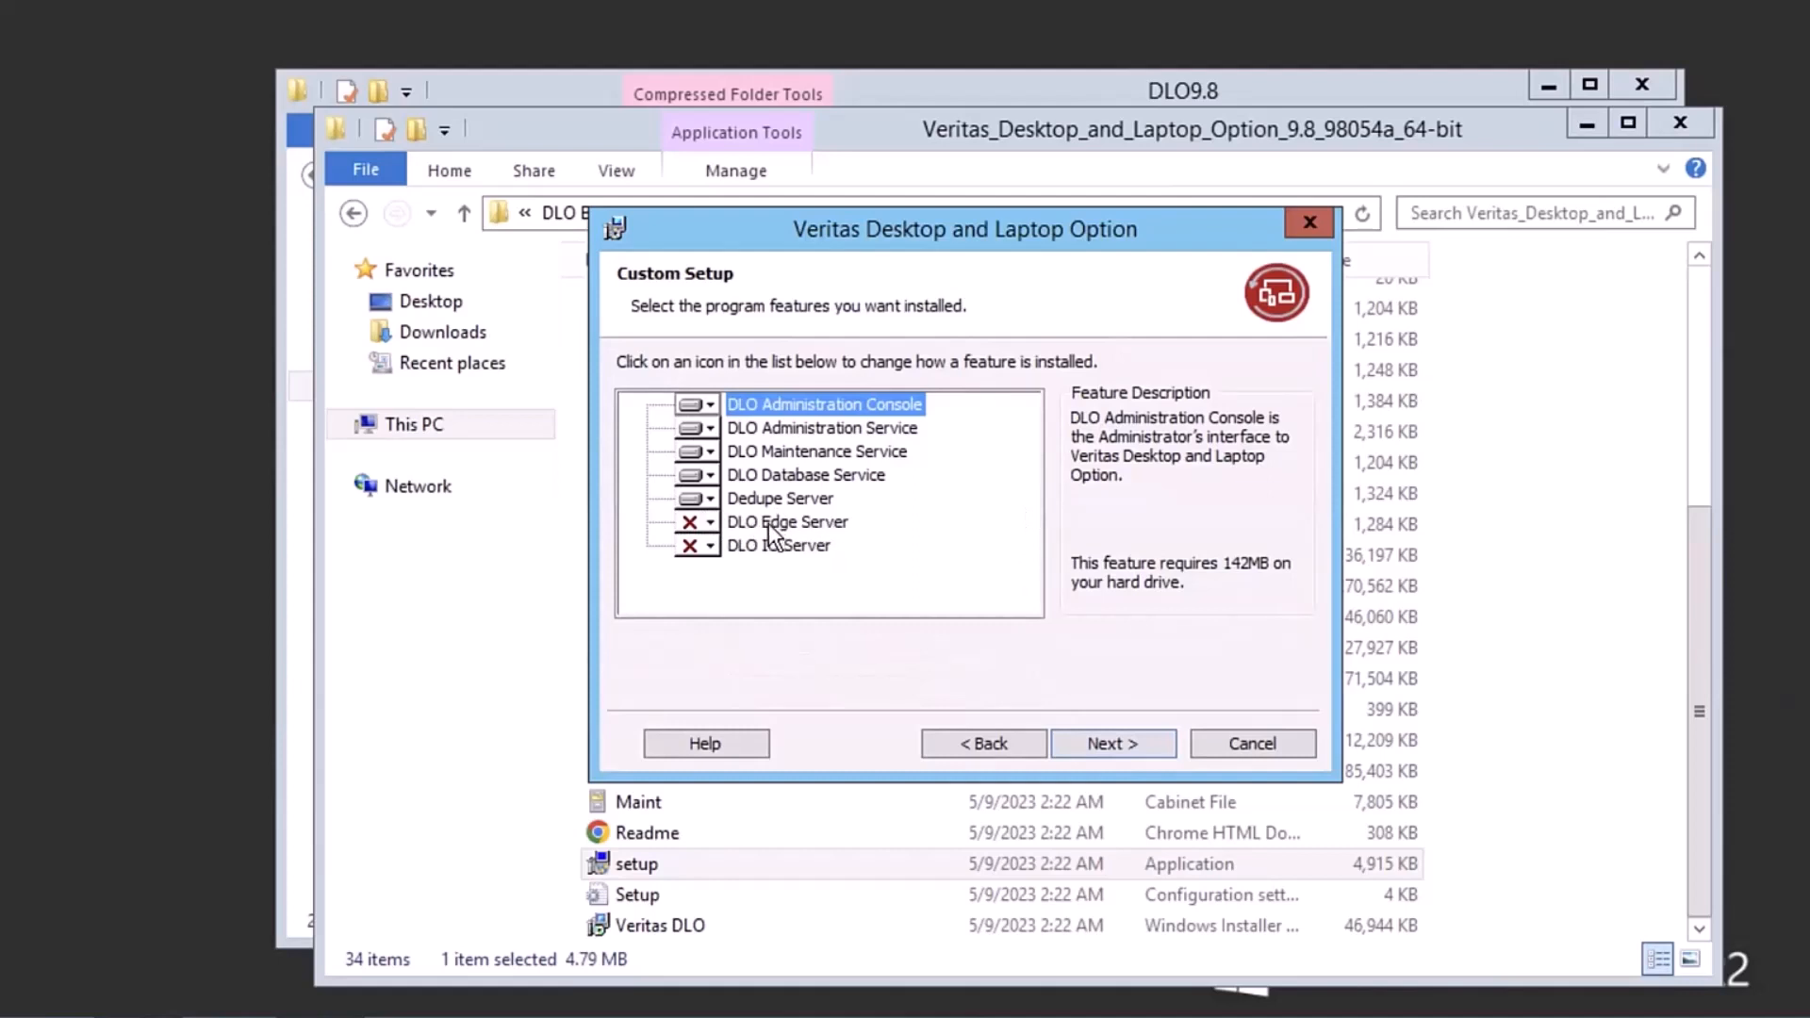
Step: Review the DLO Edge Server and IO Server features and keep the default Custom Setup
click(709, 521)
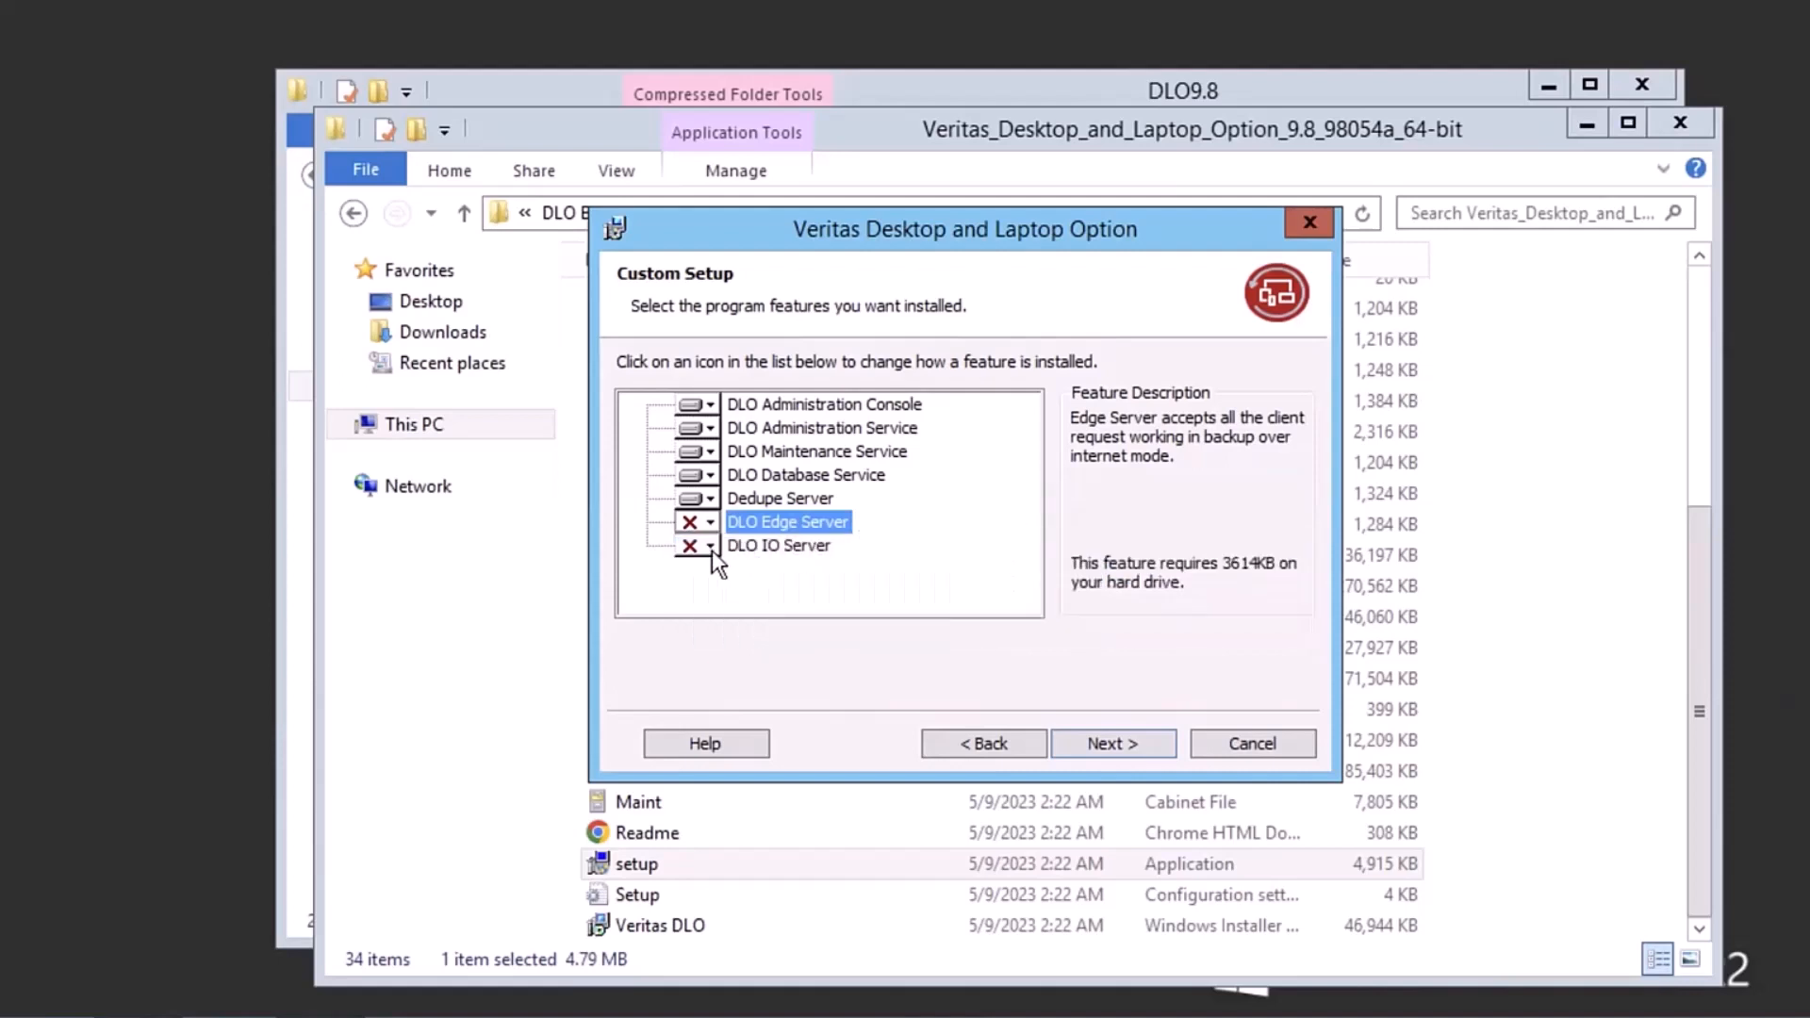
click(713, 545)
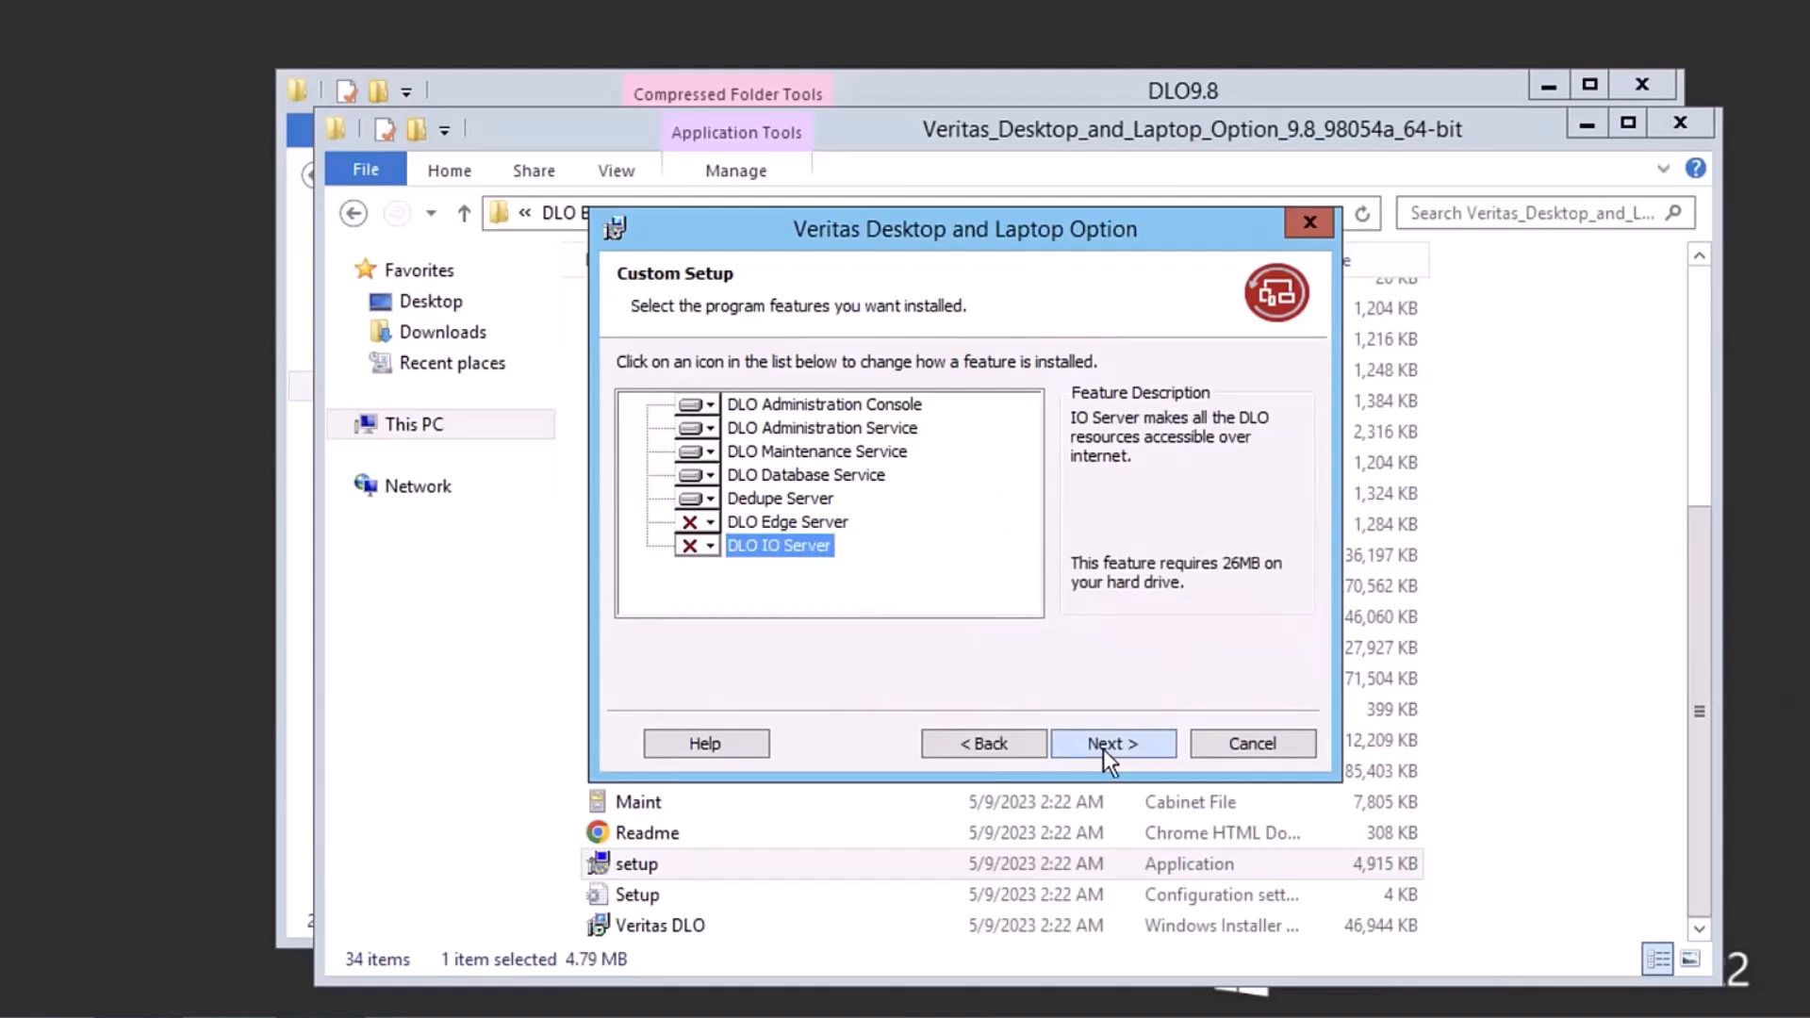
click(1111, 742)
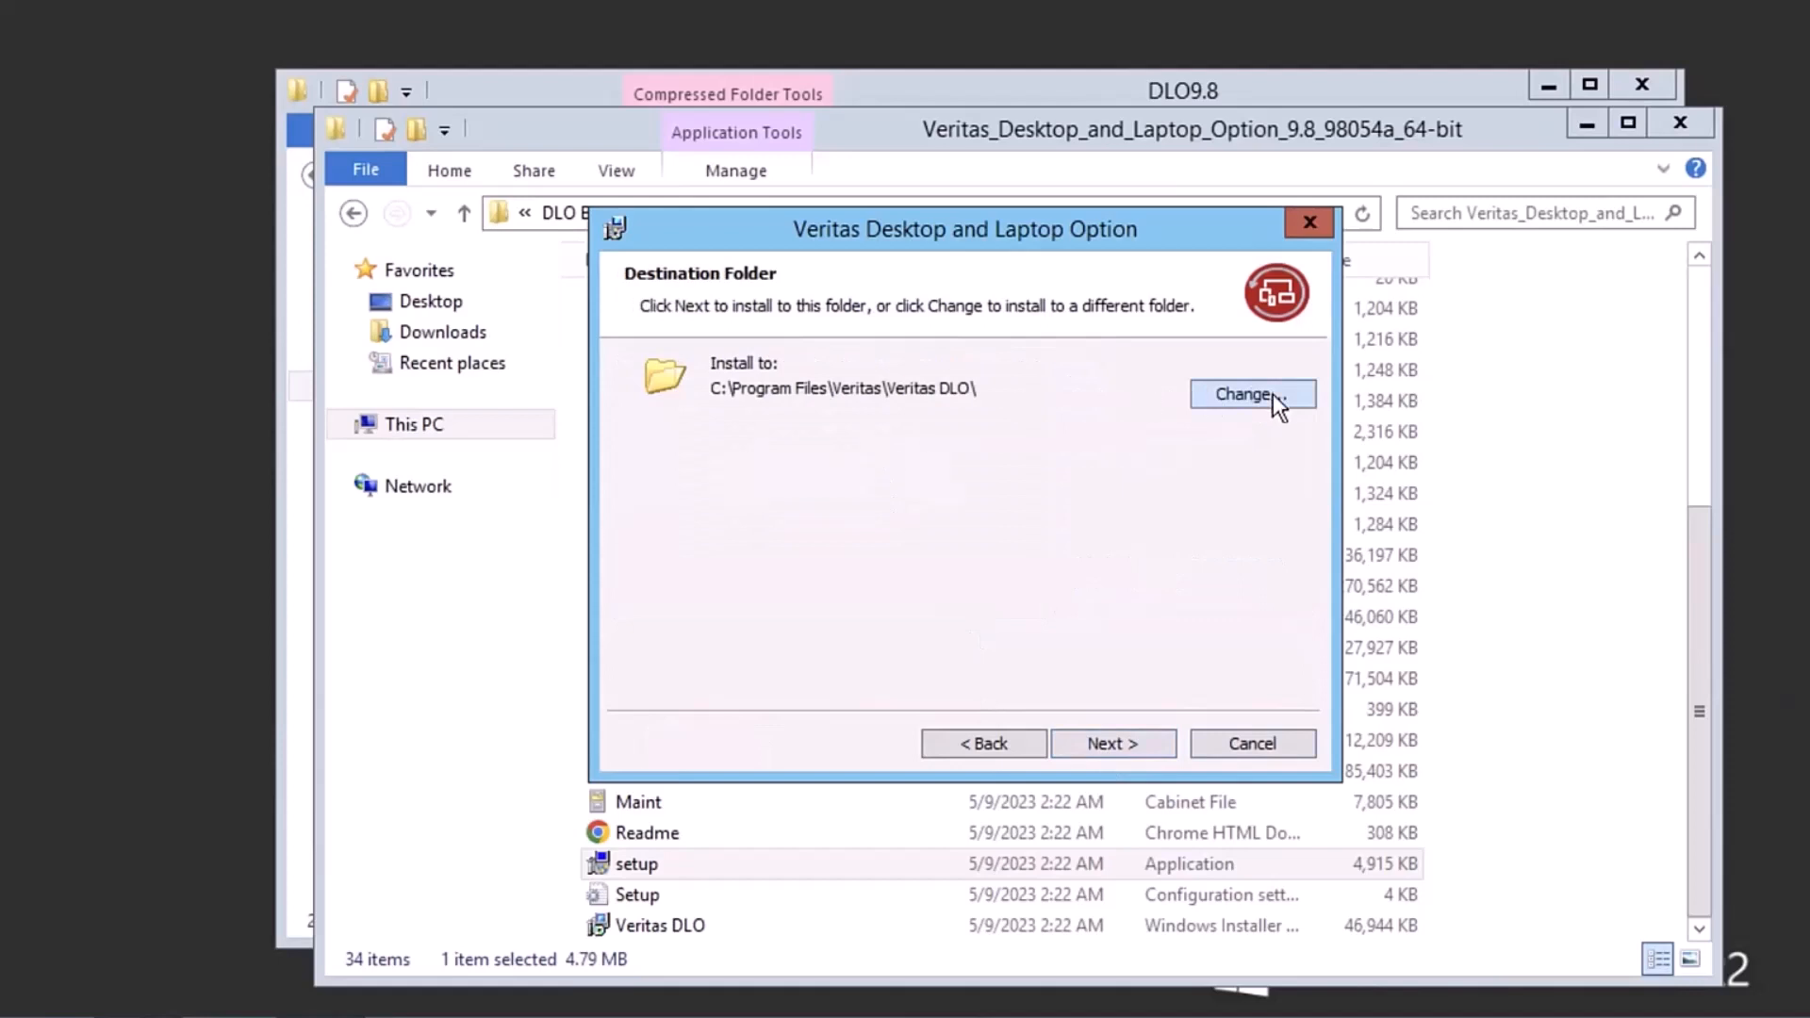
Step: Inspect the folder browser, cancel it, and keep C:\Program Files\Veritas\Veritas DLO\ as destination
click(1253, 395)
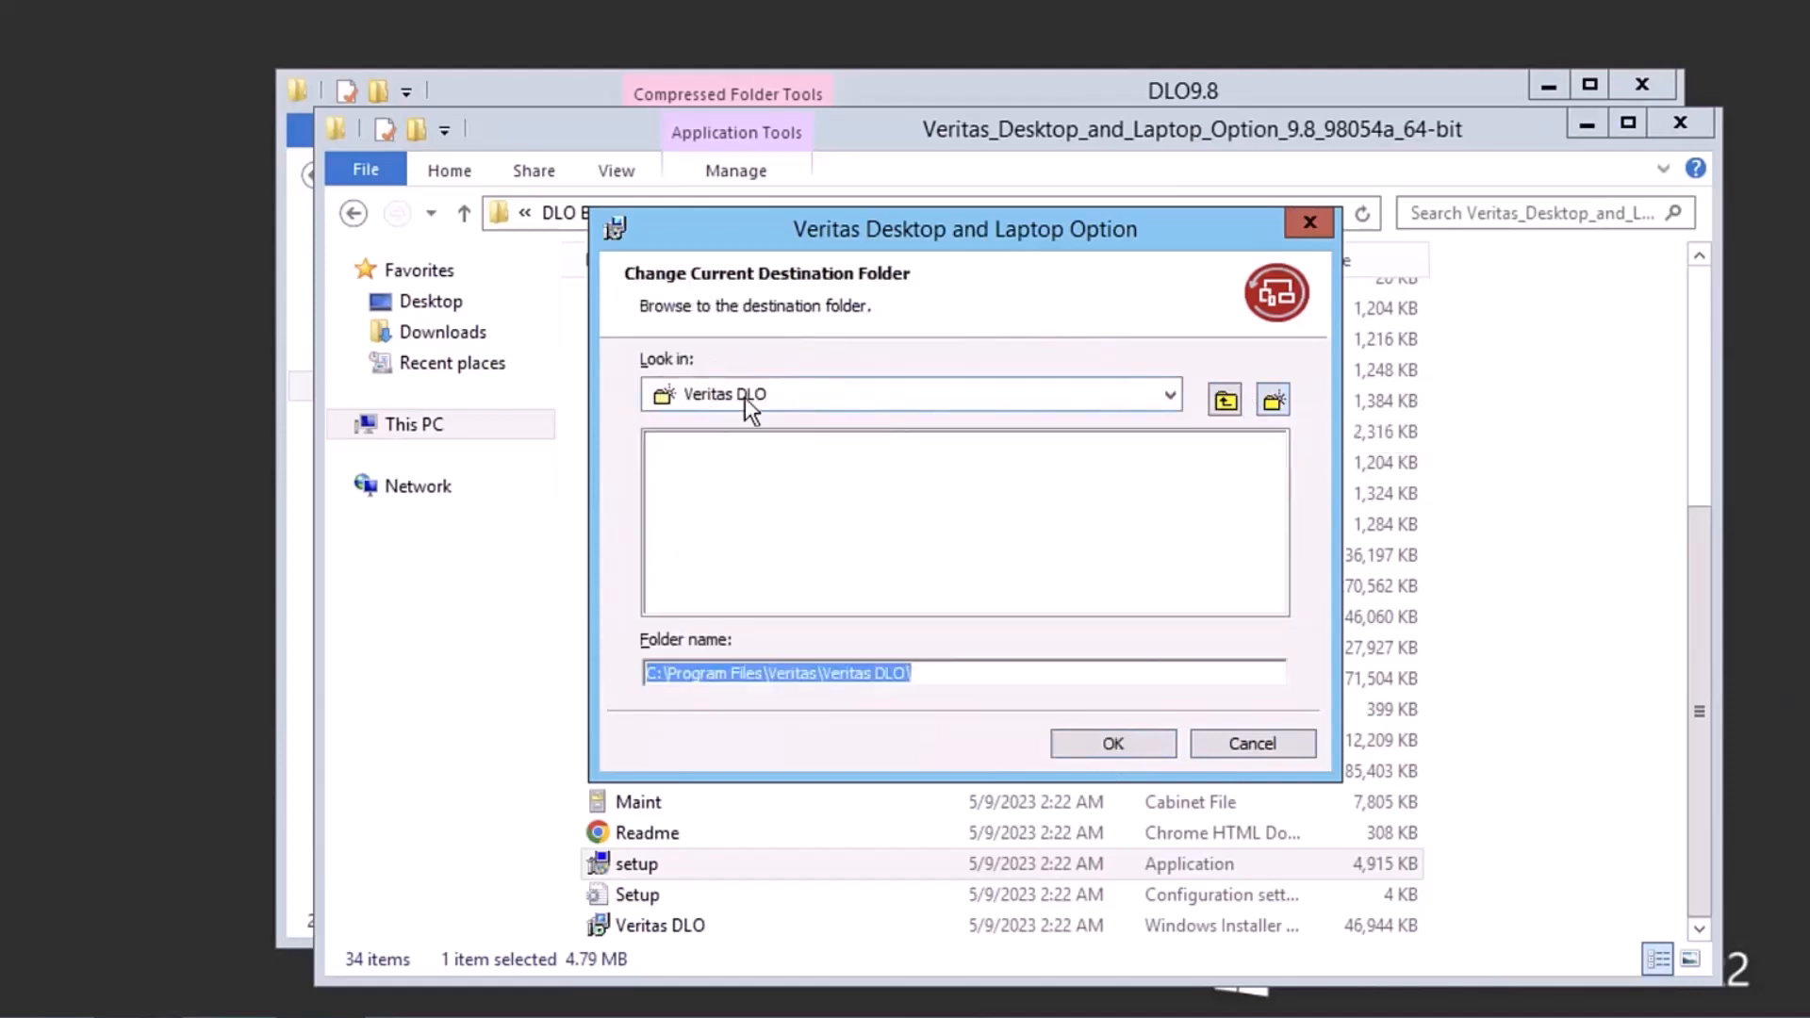
click(1168, 394)
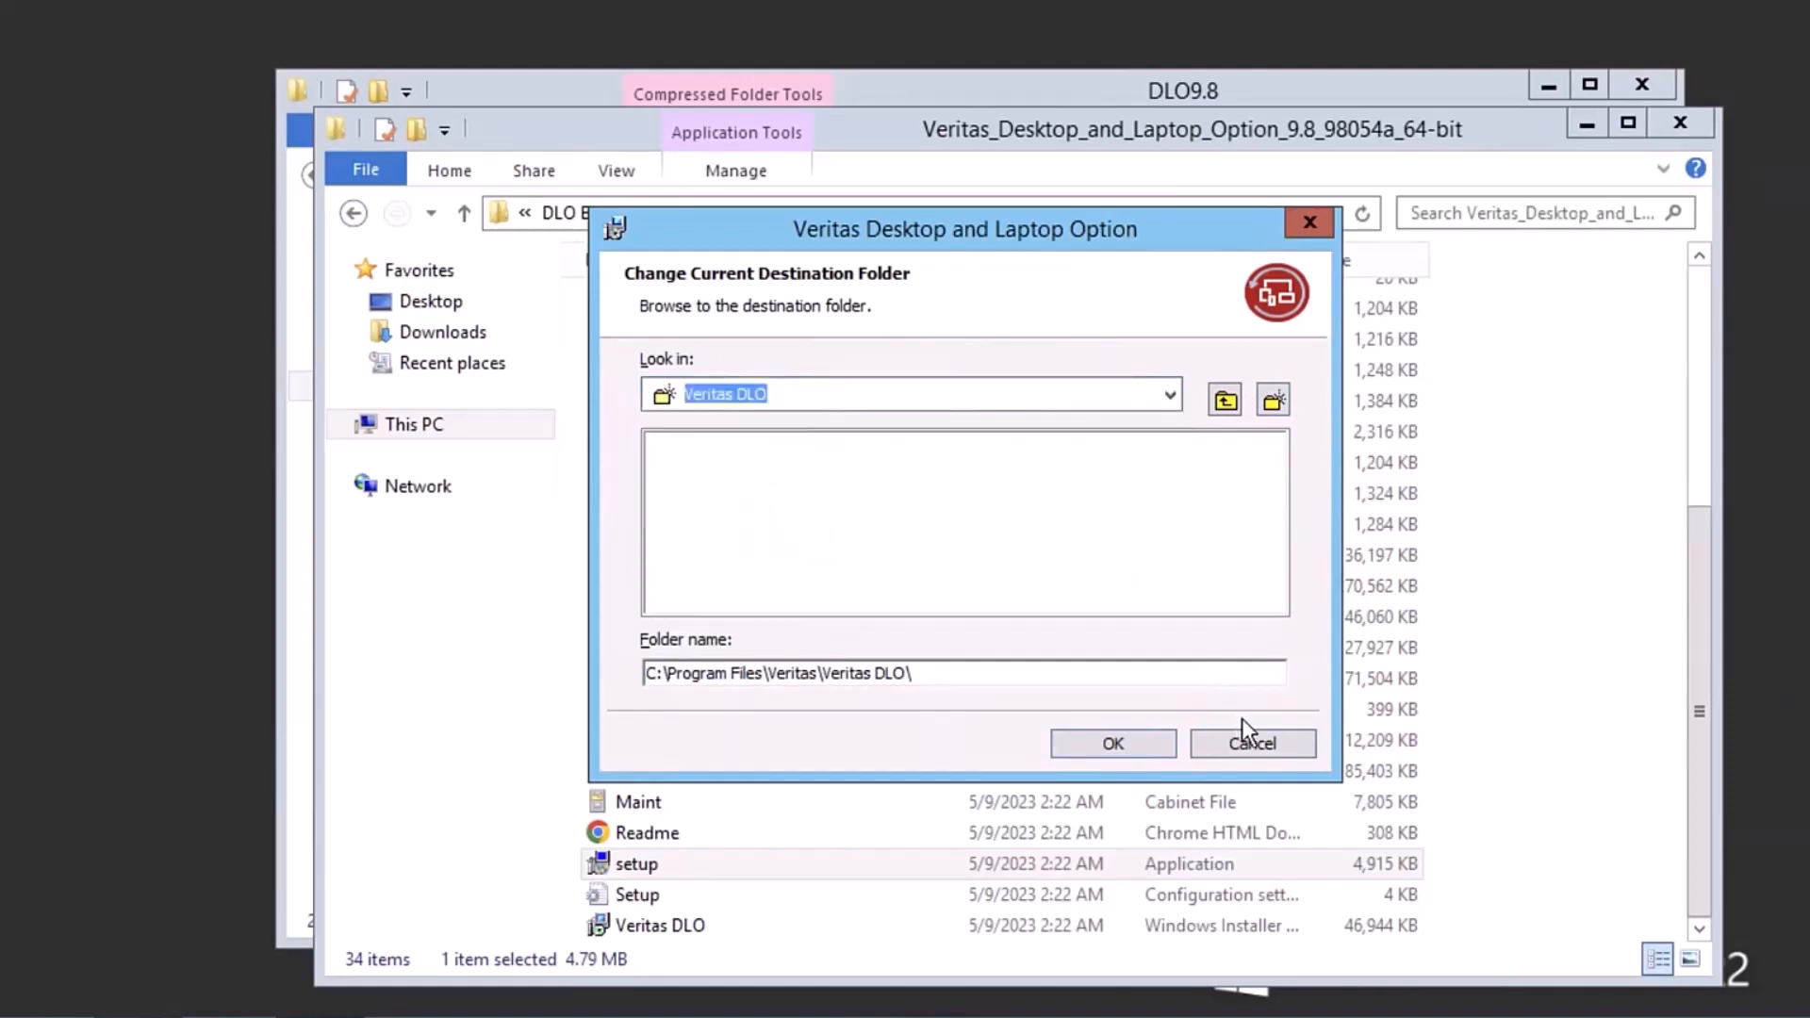
click(1251, 742)
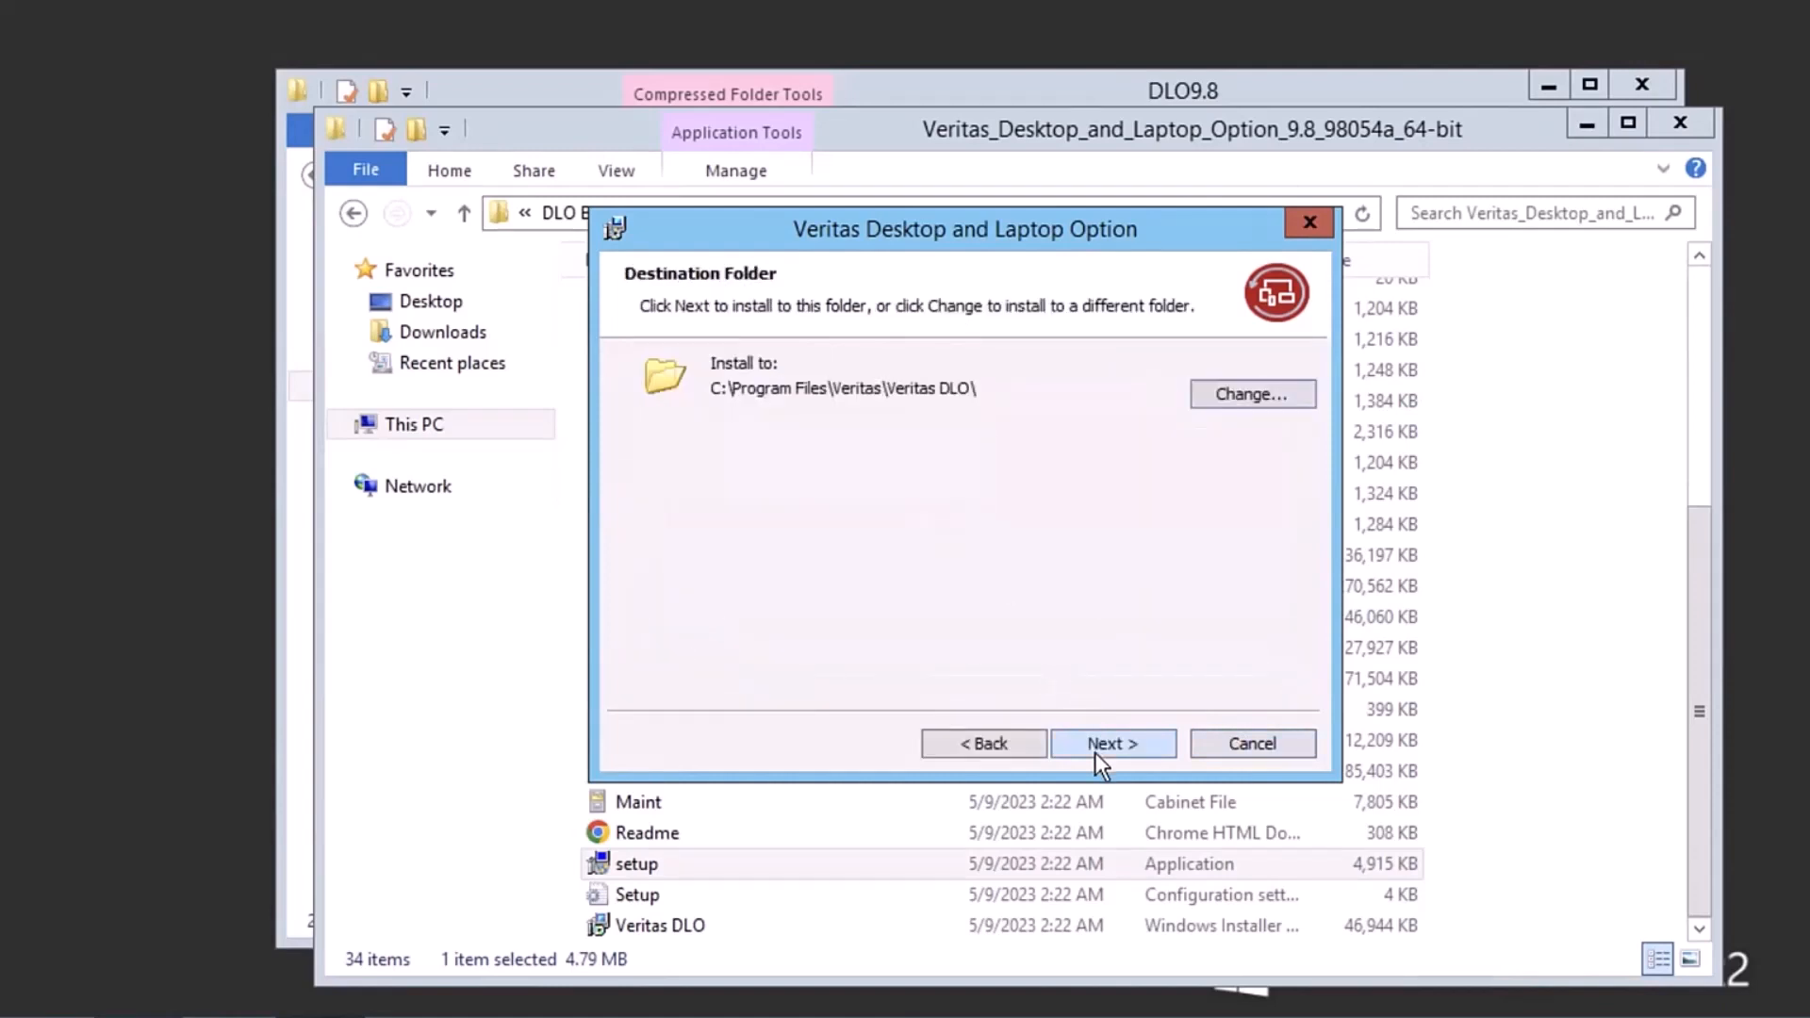
click(1112, 741)
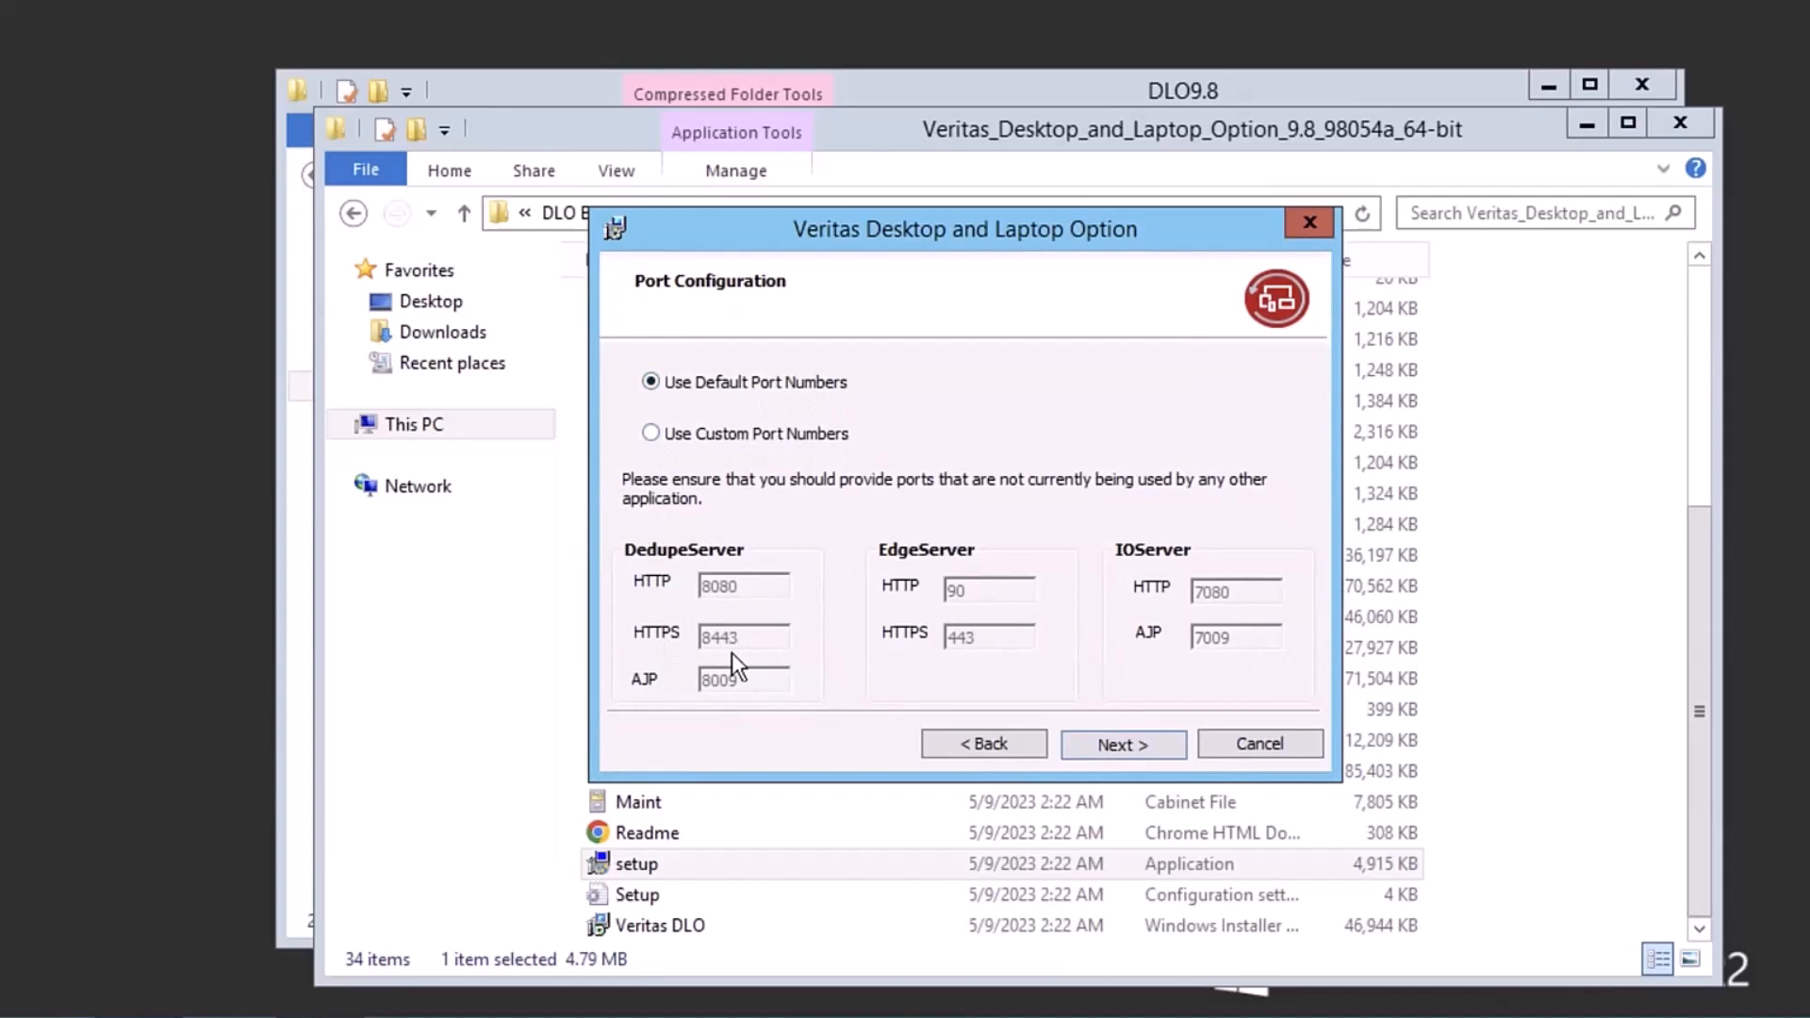
mouse_move(1166, 657)
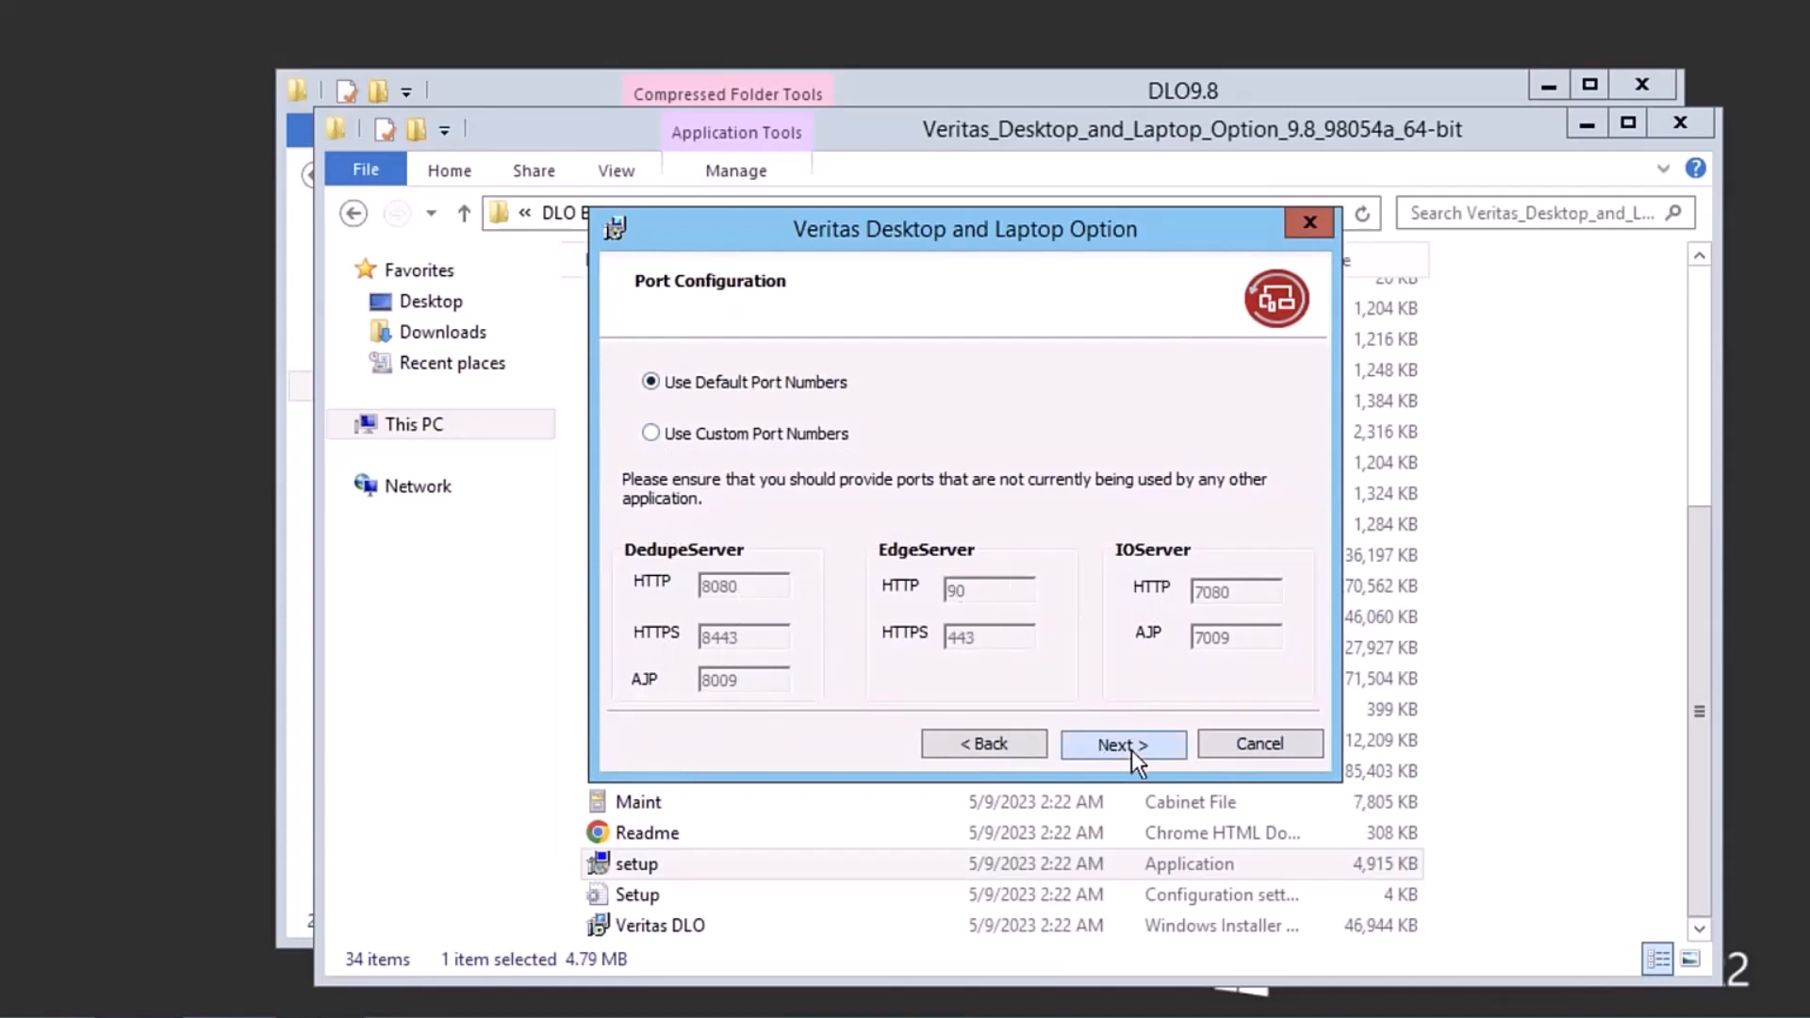
Step: Accept the default port numbers and the local SQL Express 2017 database instance
click(1120, 744)
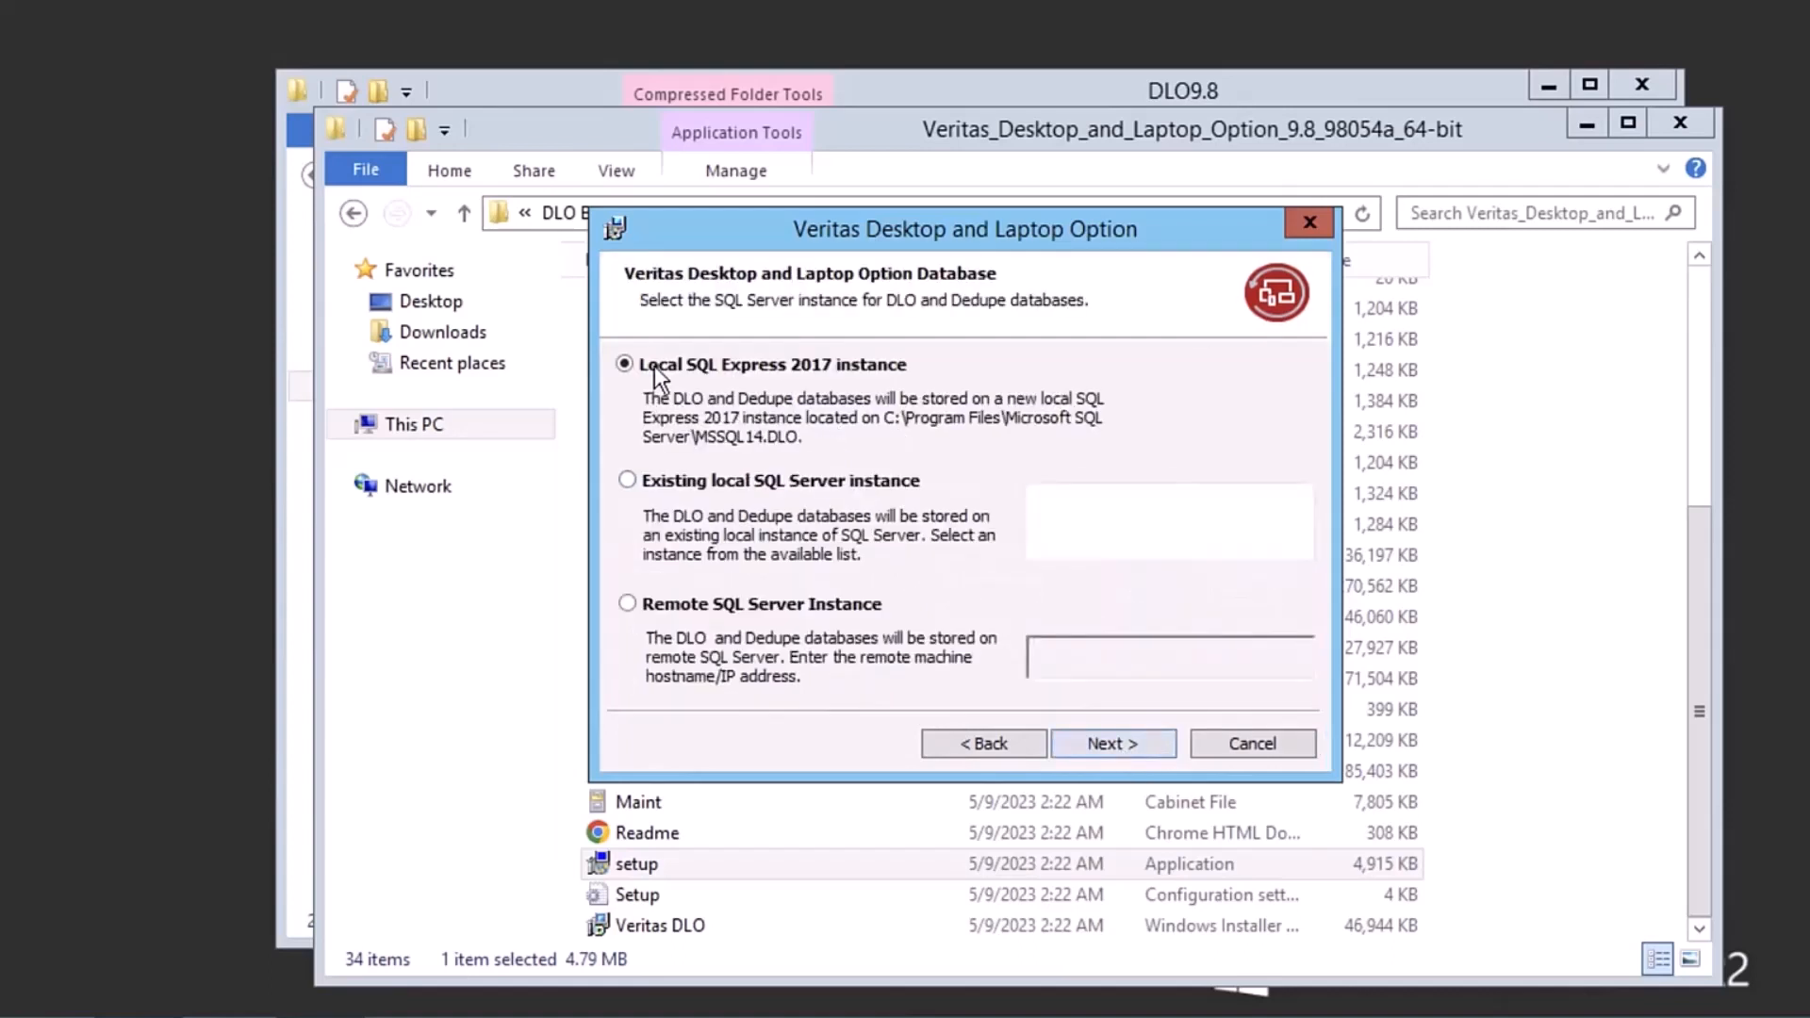
mouse_move(905, 381)
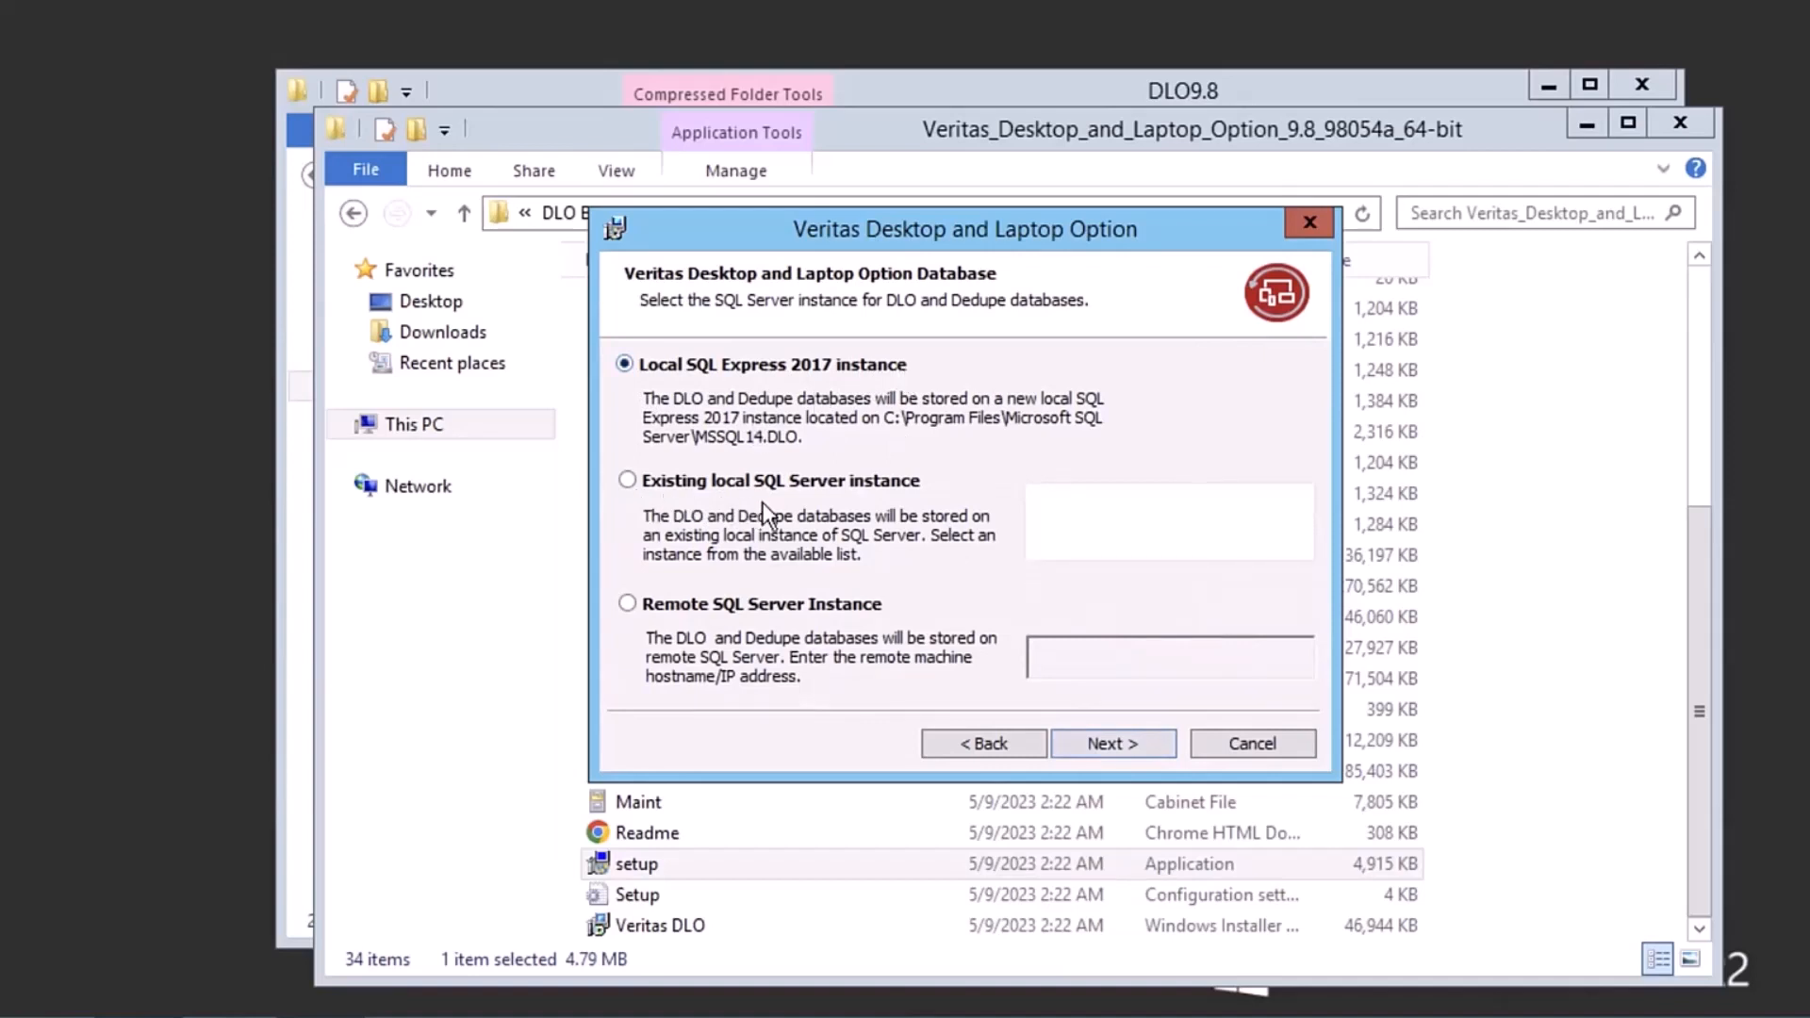
mouse_move(889, 497)
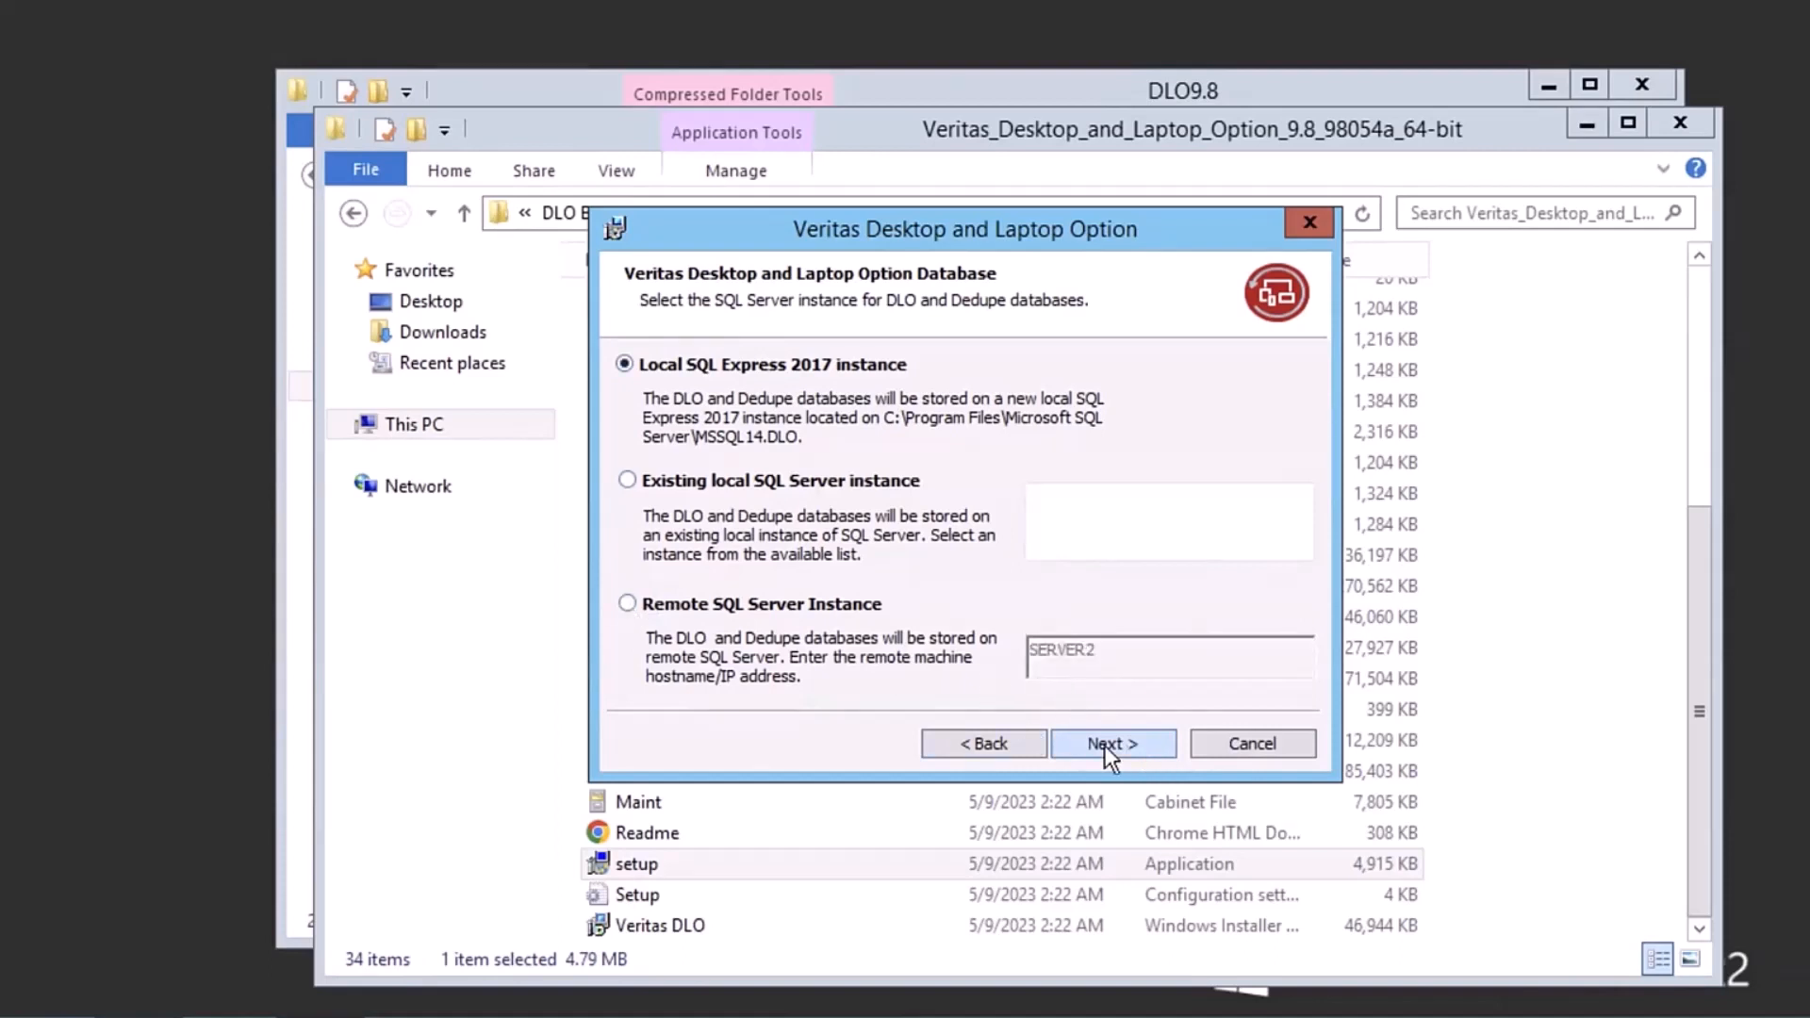
click(1111, 742)
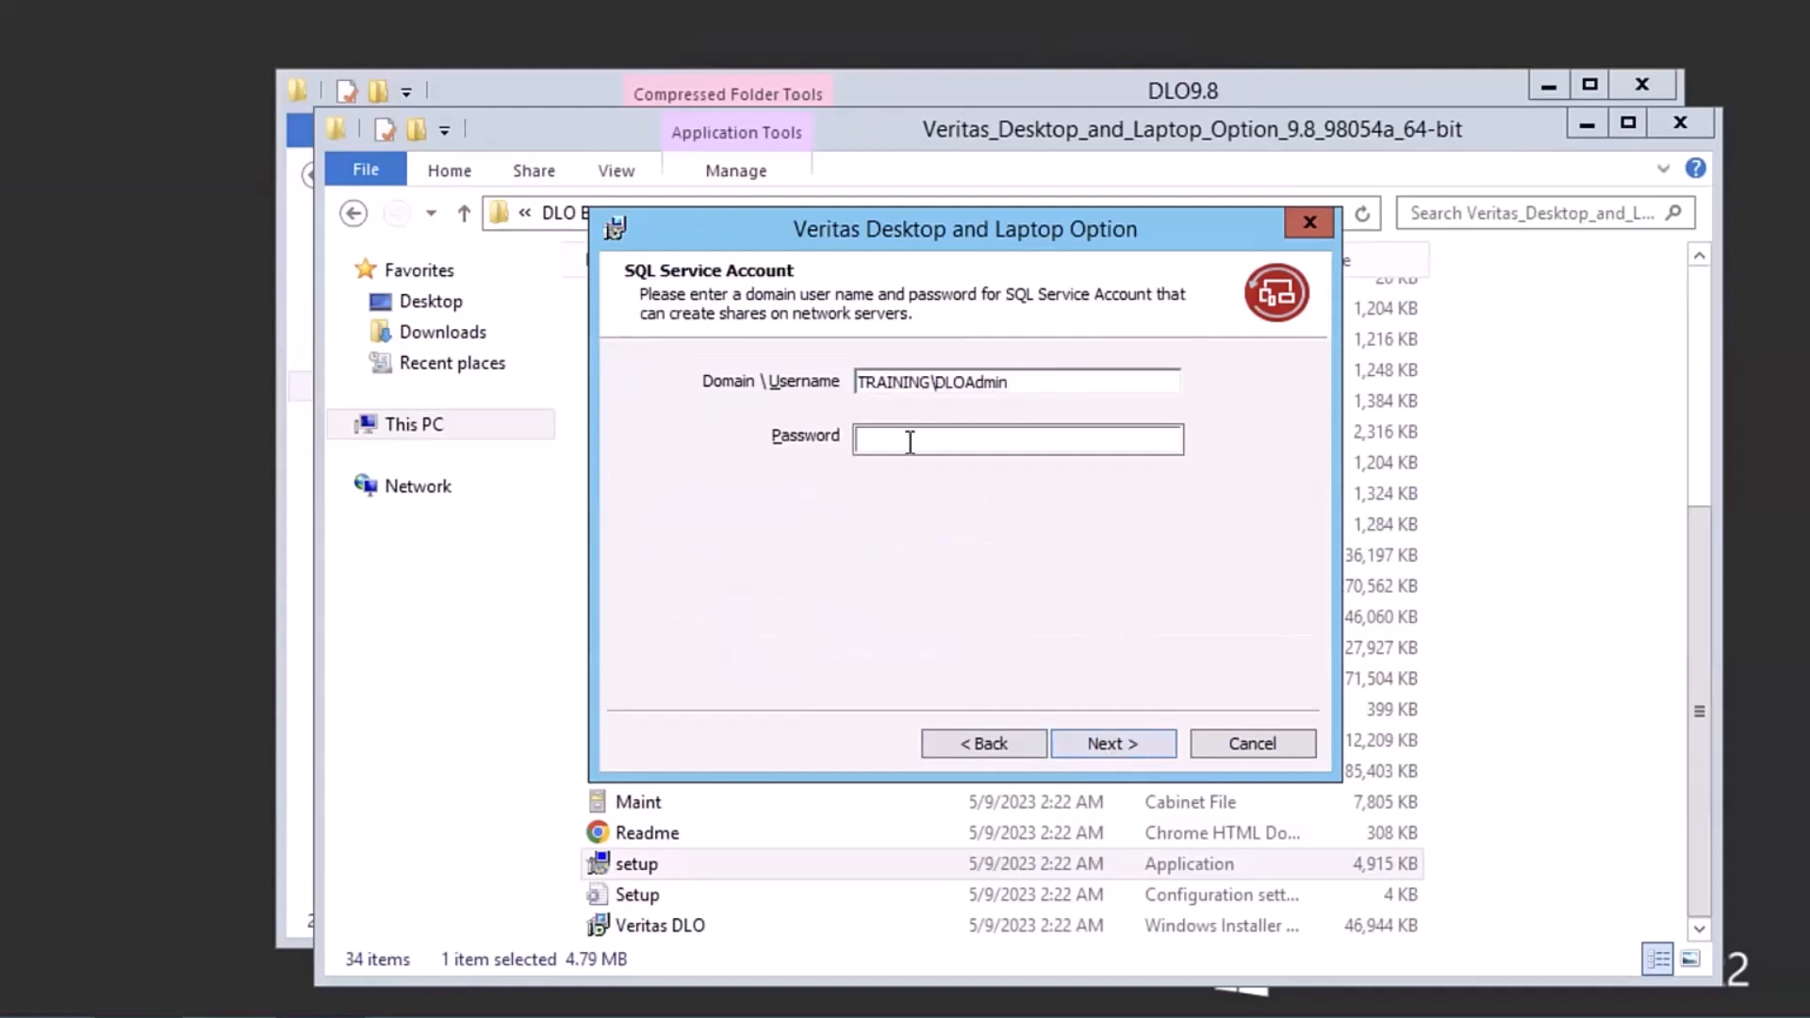
Step: Enter the SQL service account password, then Training\DLOAdmin credentials for the DLO administrator
click(1017, 440)
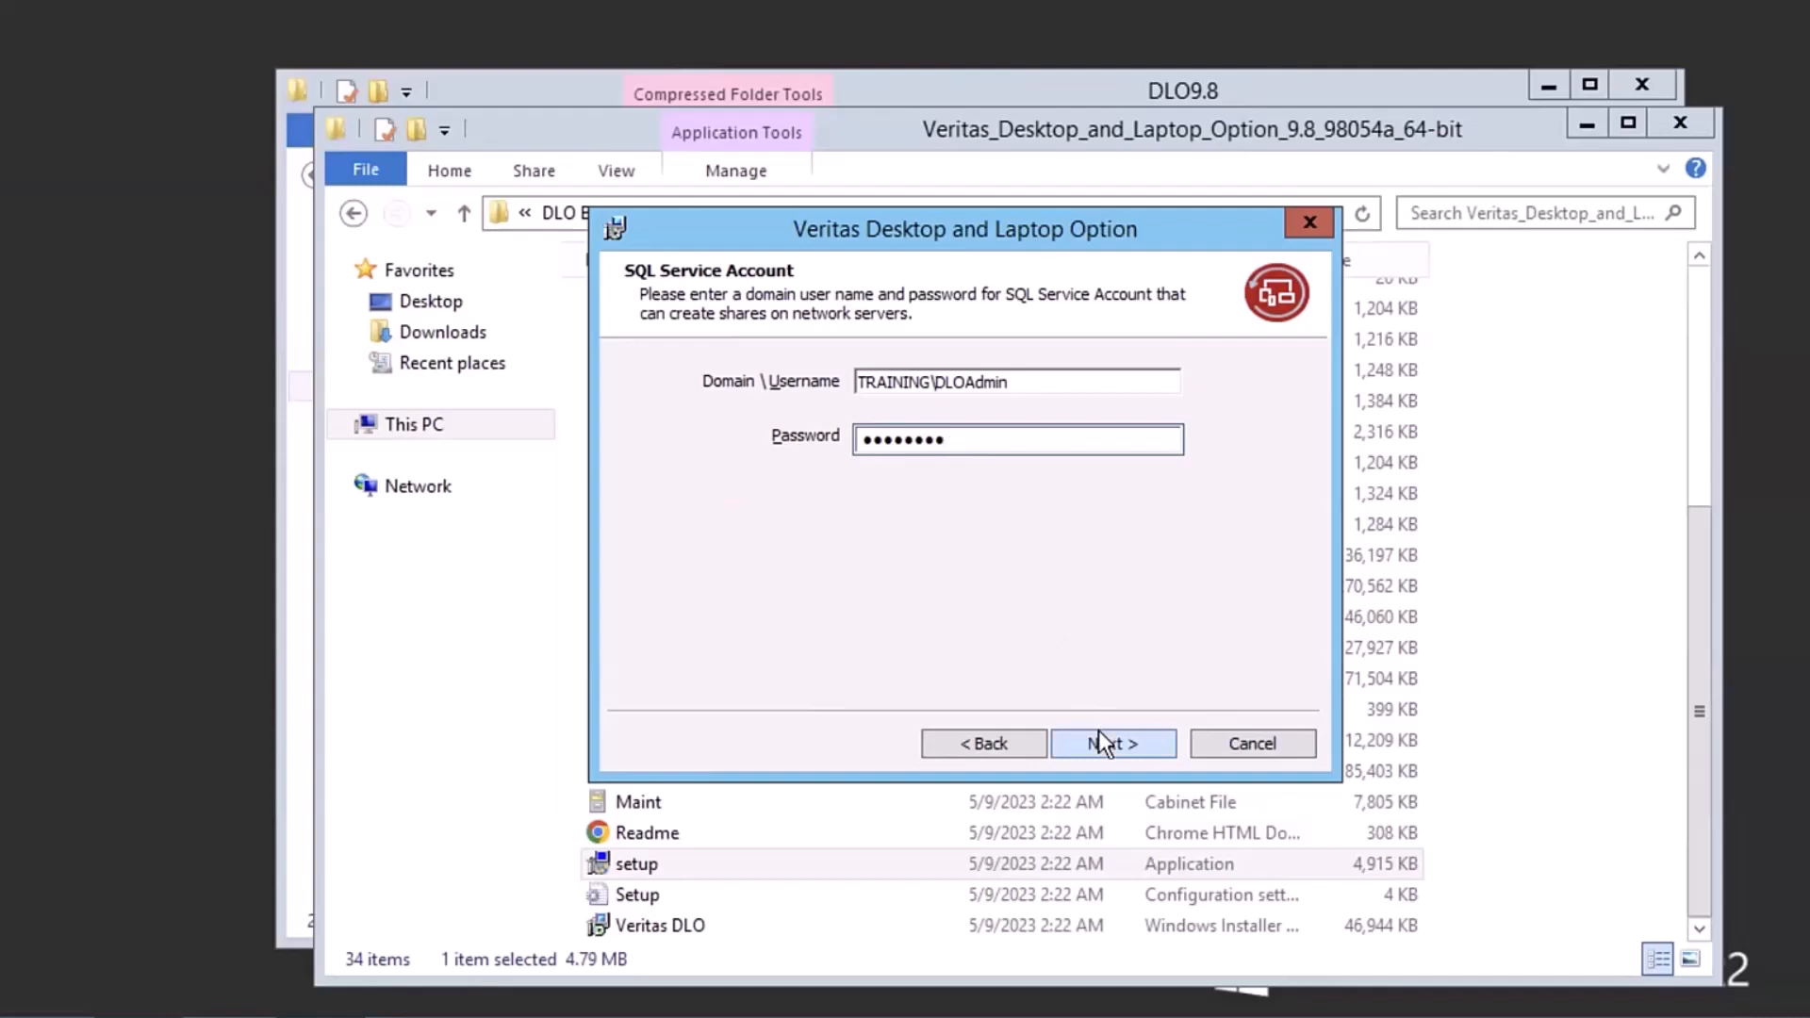
click(1111, 742)
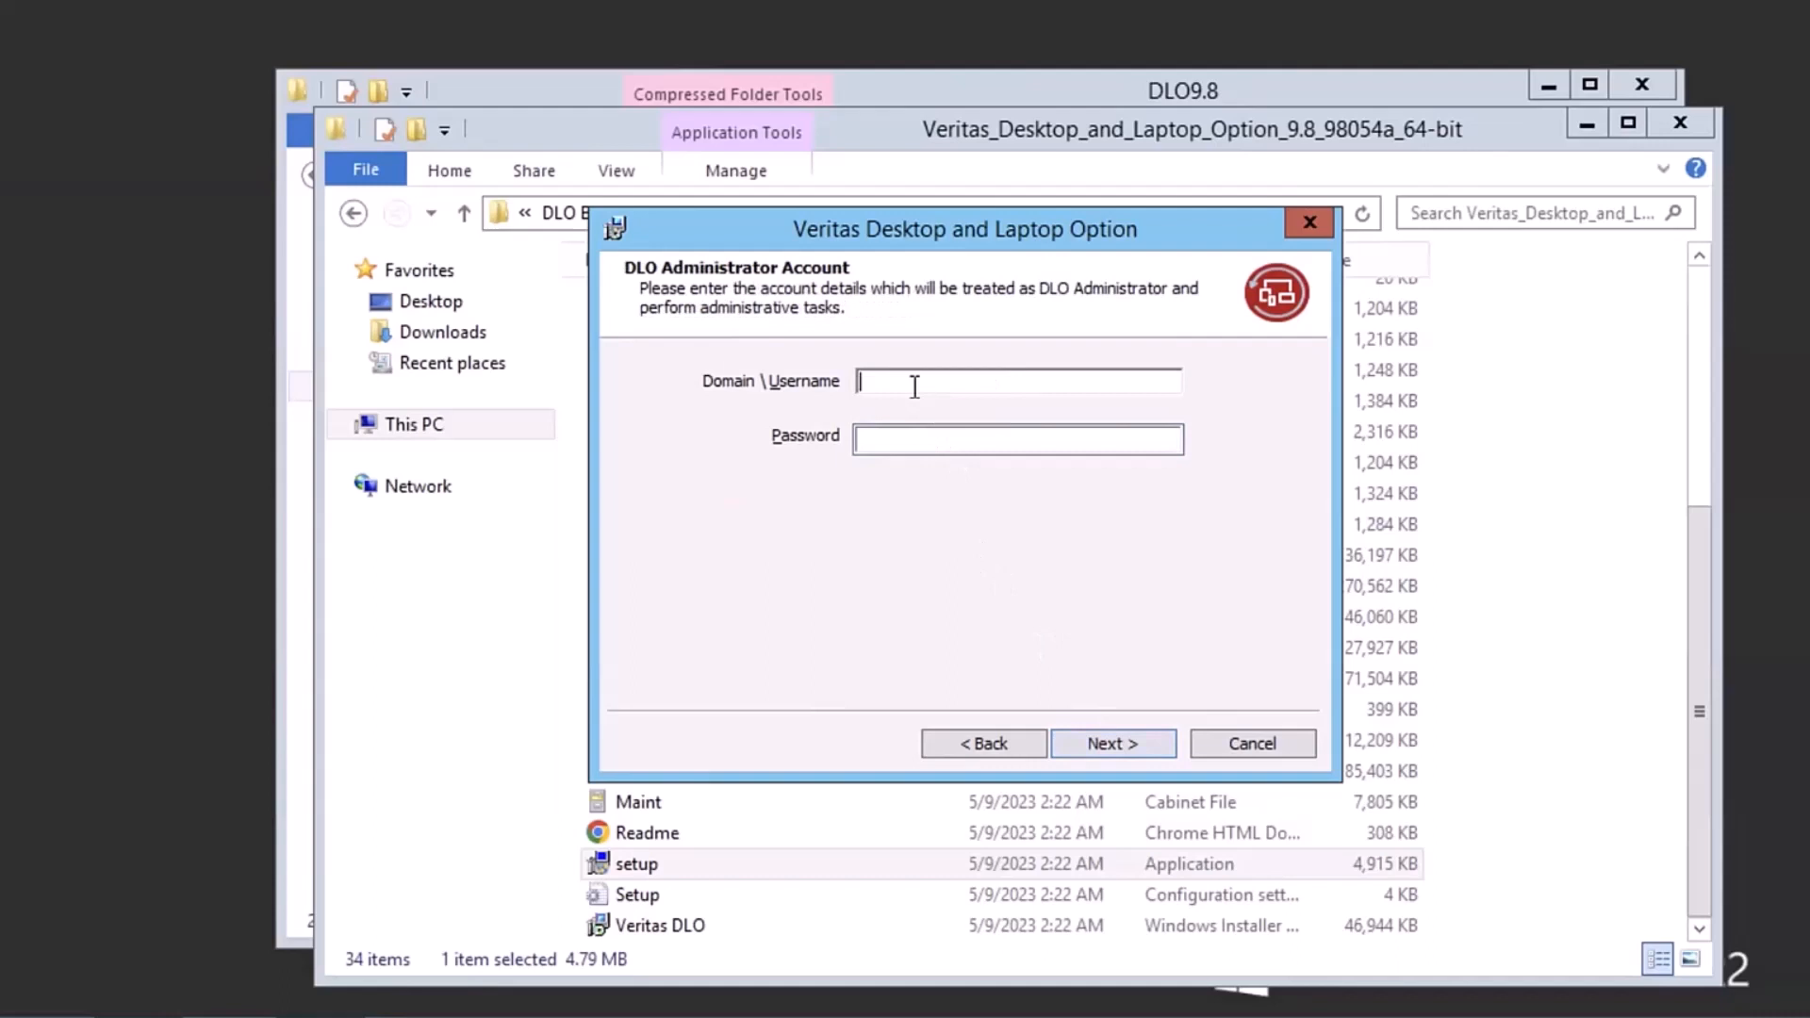
text(Training)
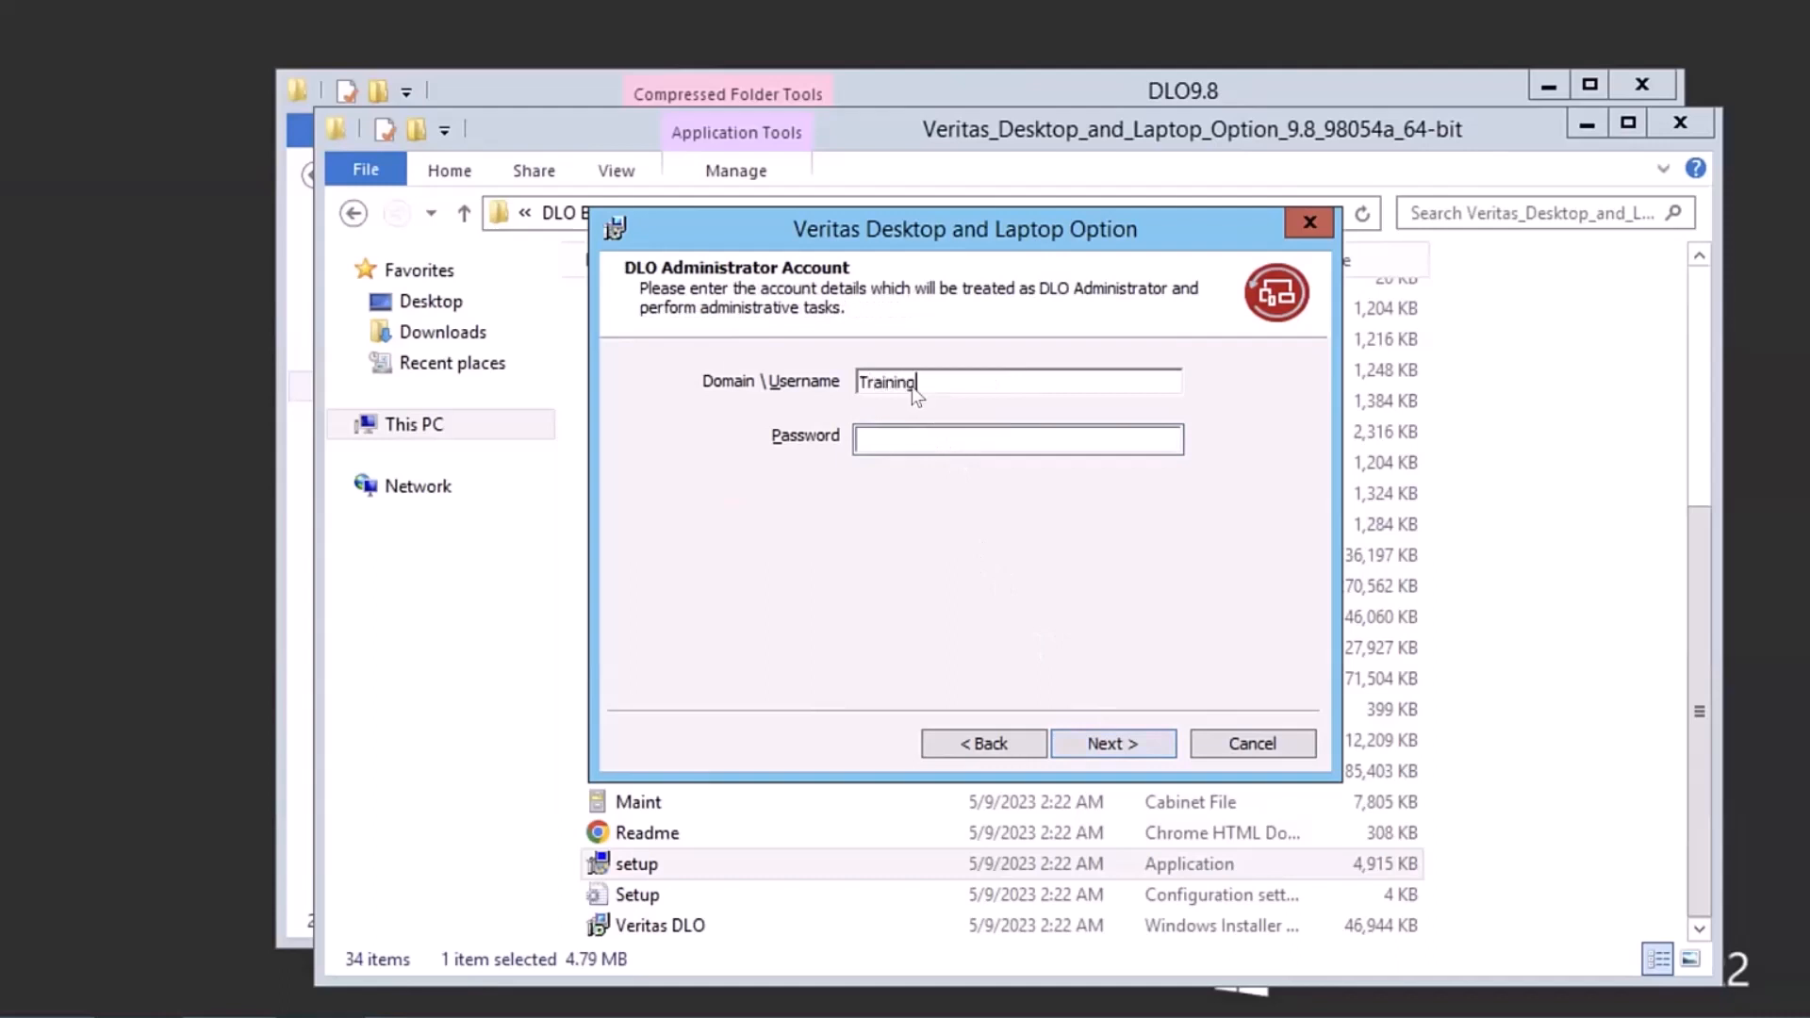
text(\DLOAdmin)
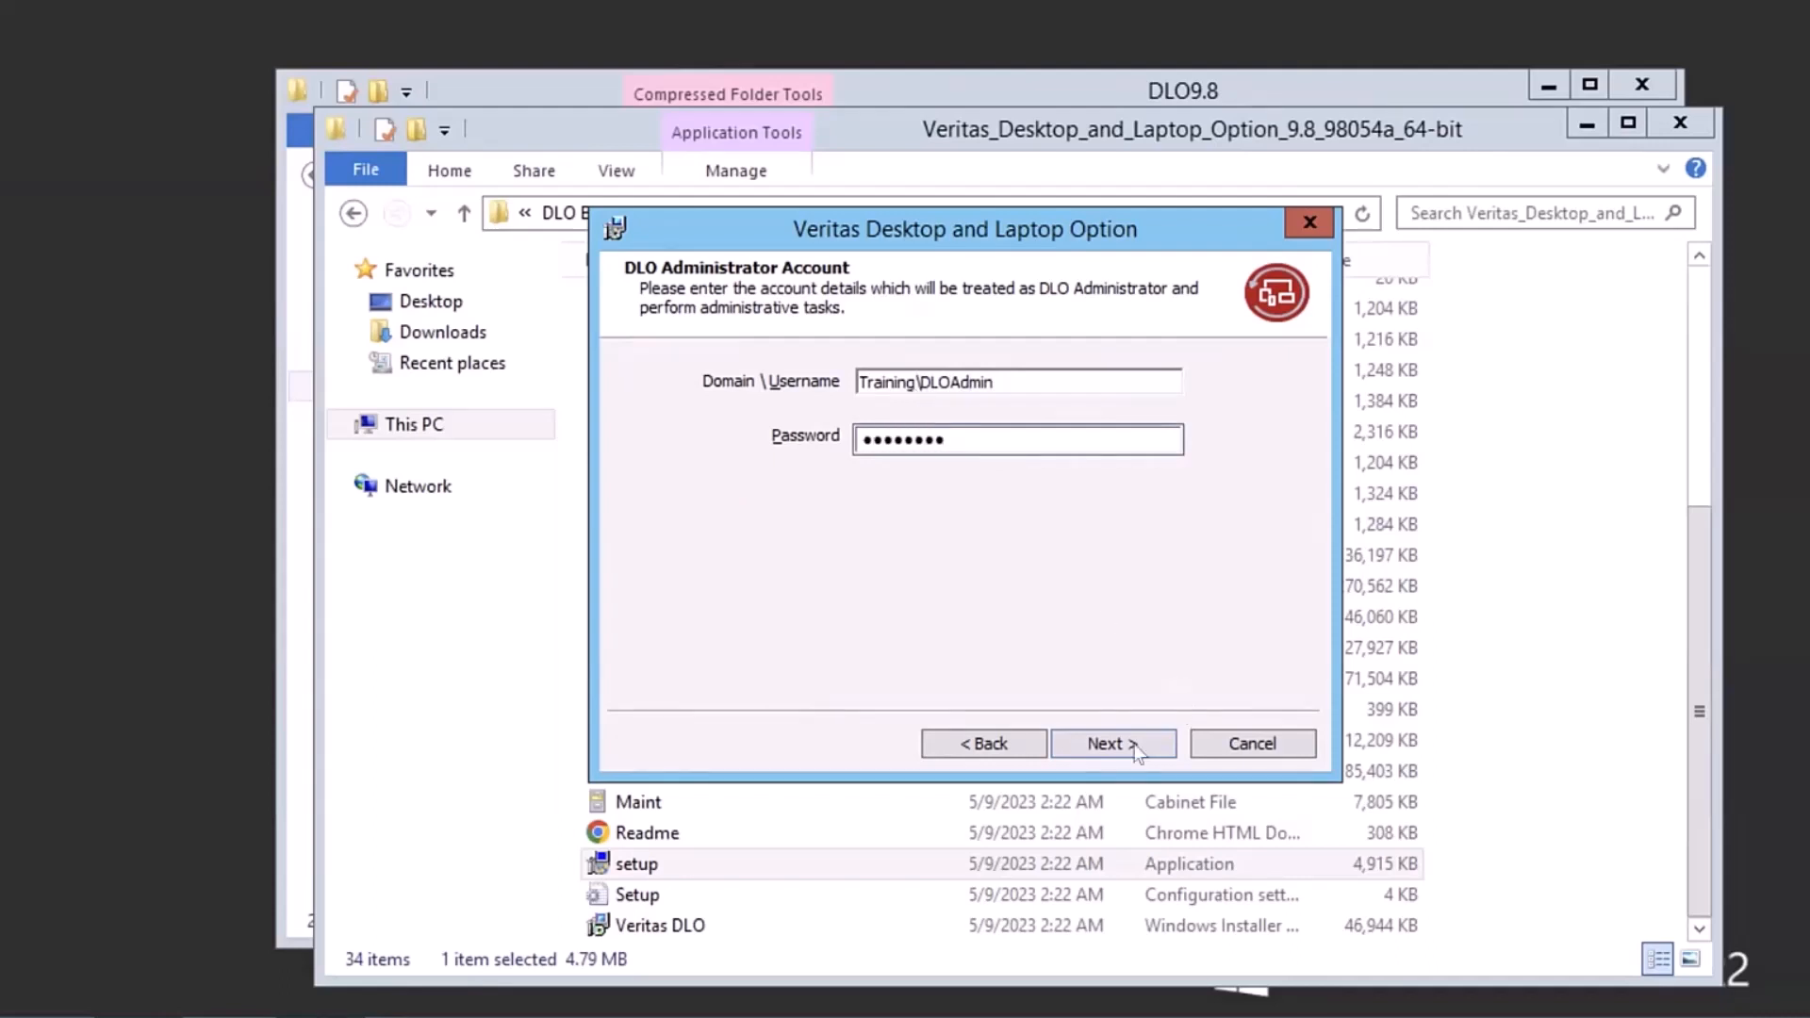
click(1105, 742)
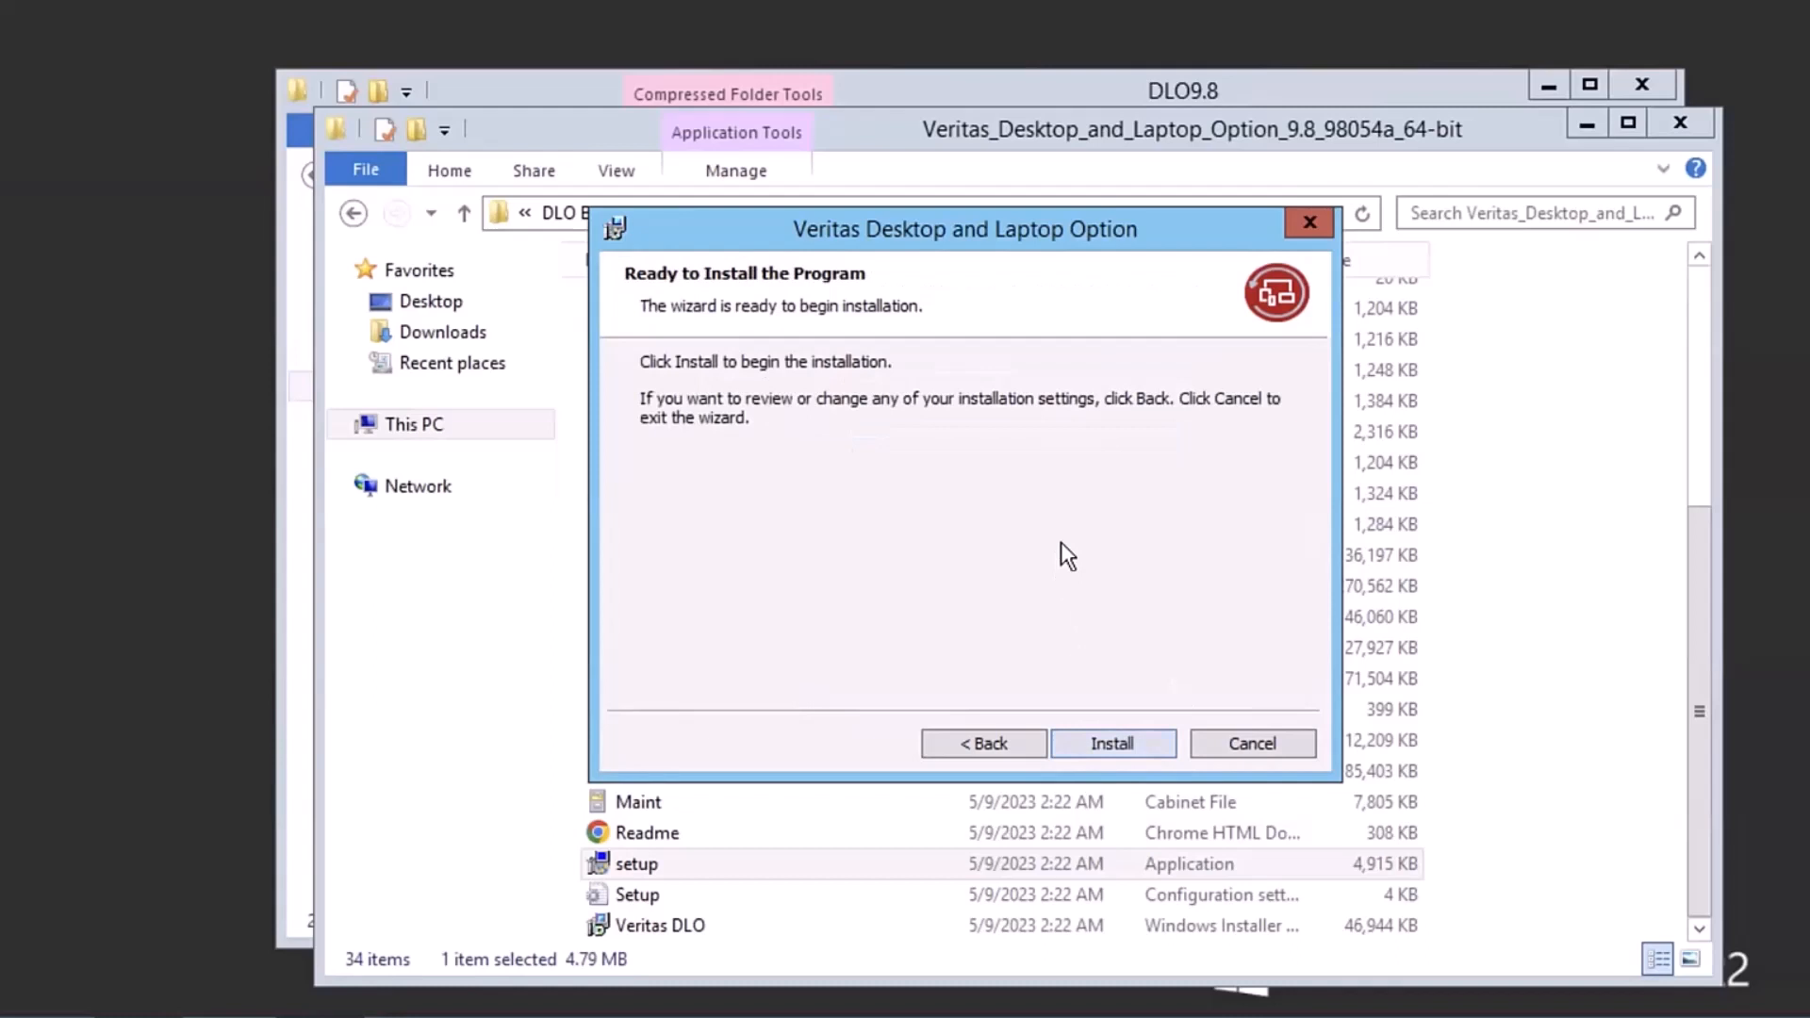
mouse_move(819, 425)
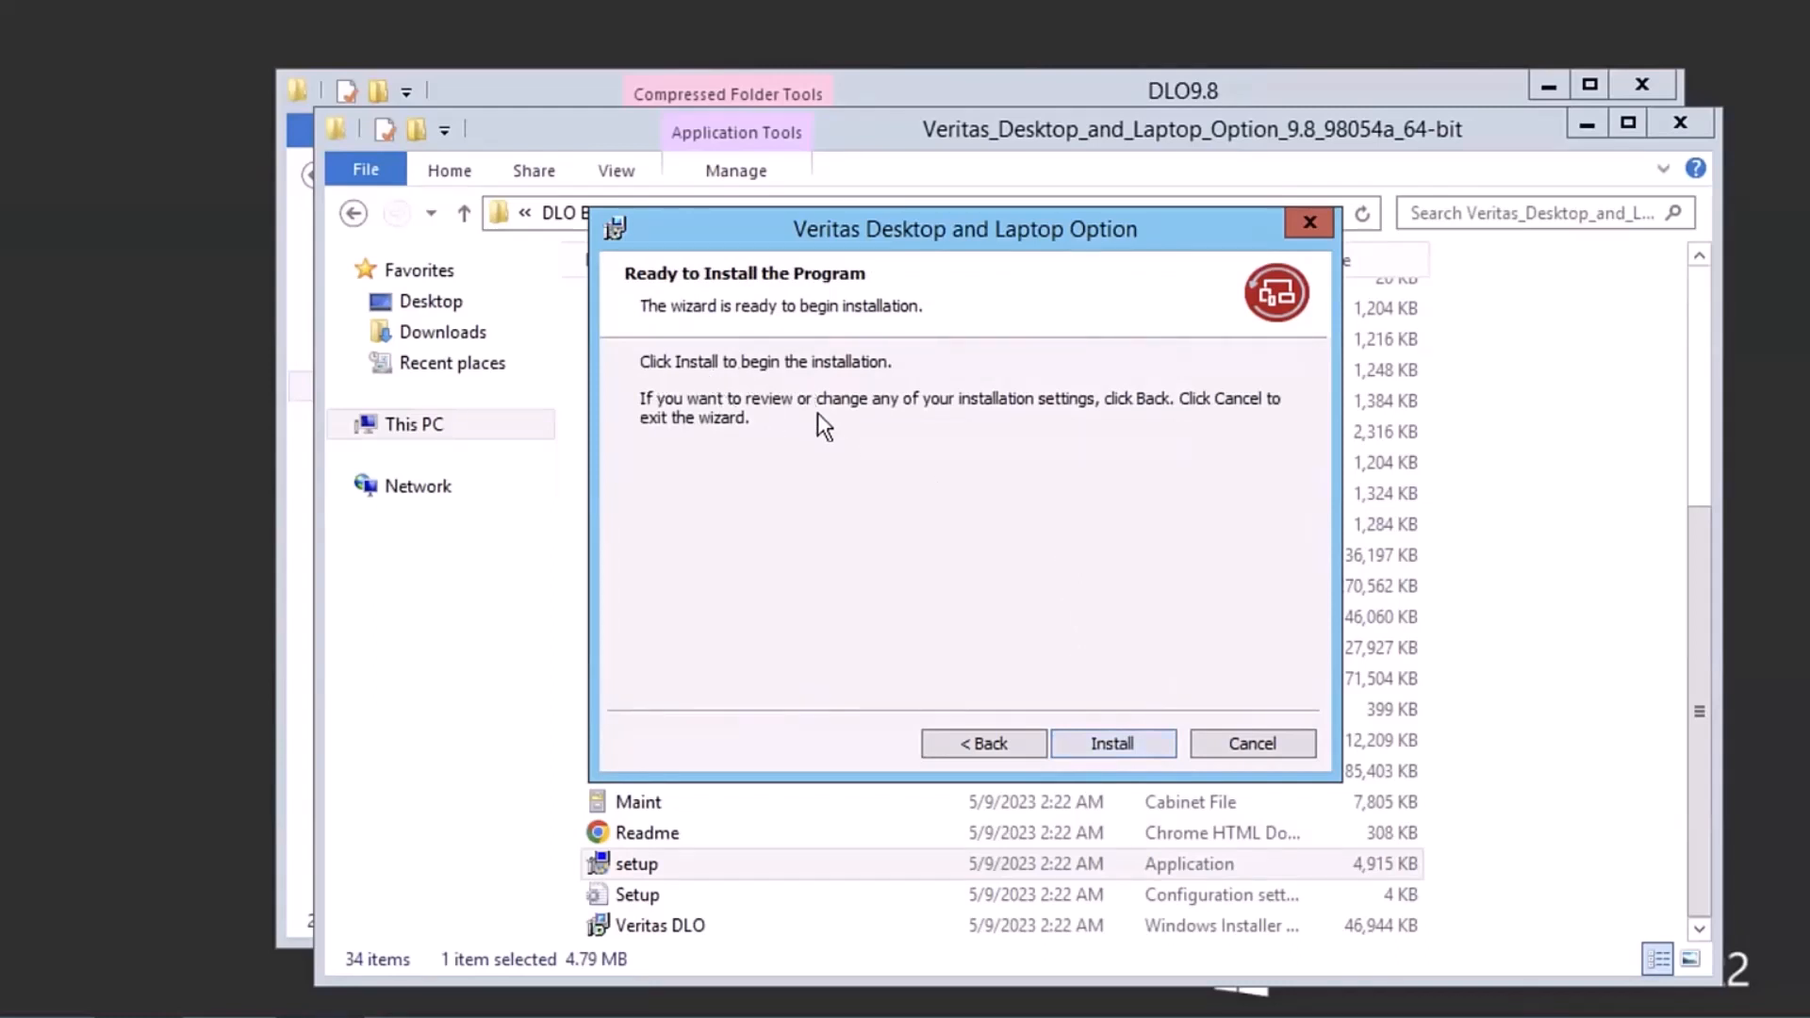
Step: Run the DLO installation and finish the wizard with 'Launch the console' checked
click(1112, 742)
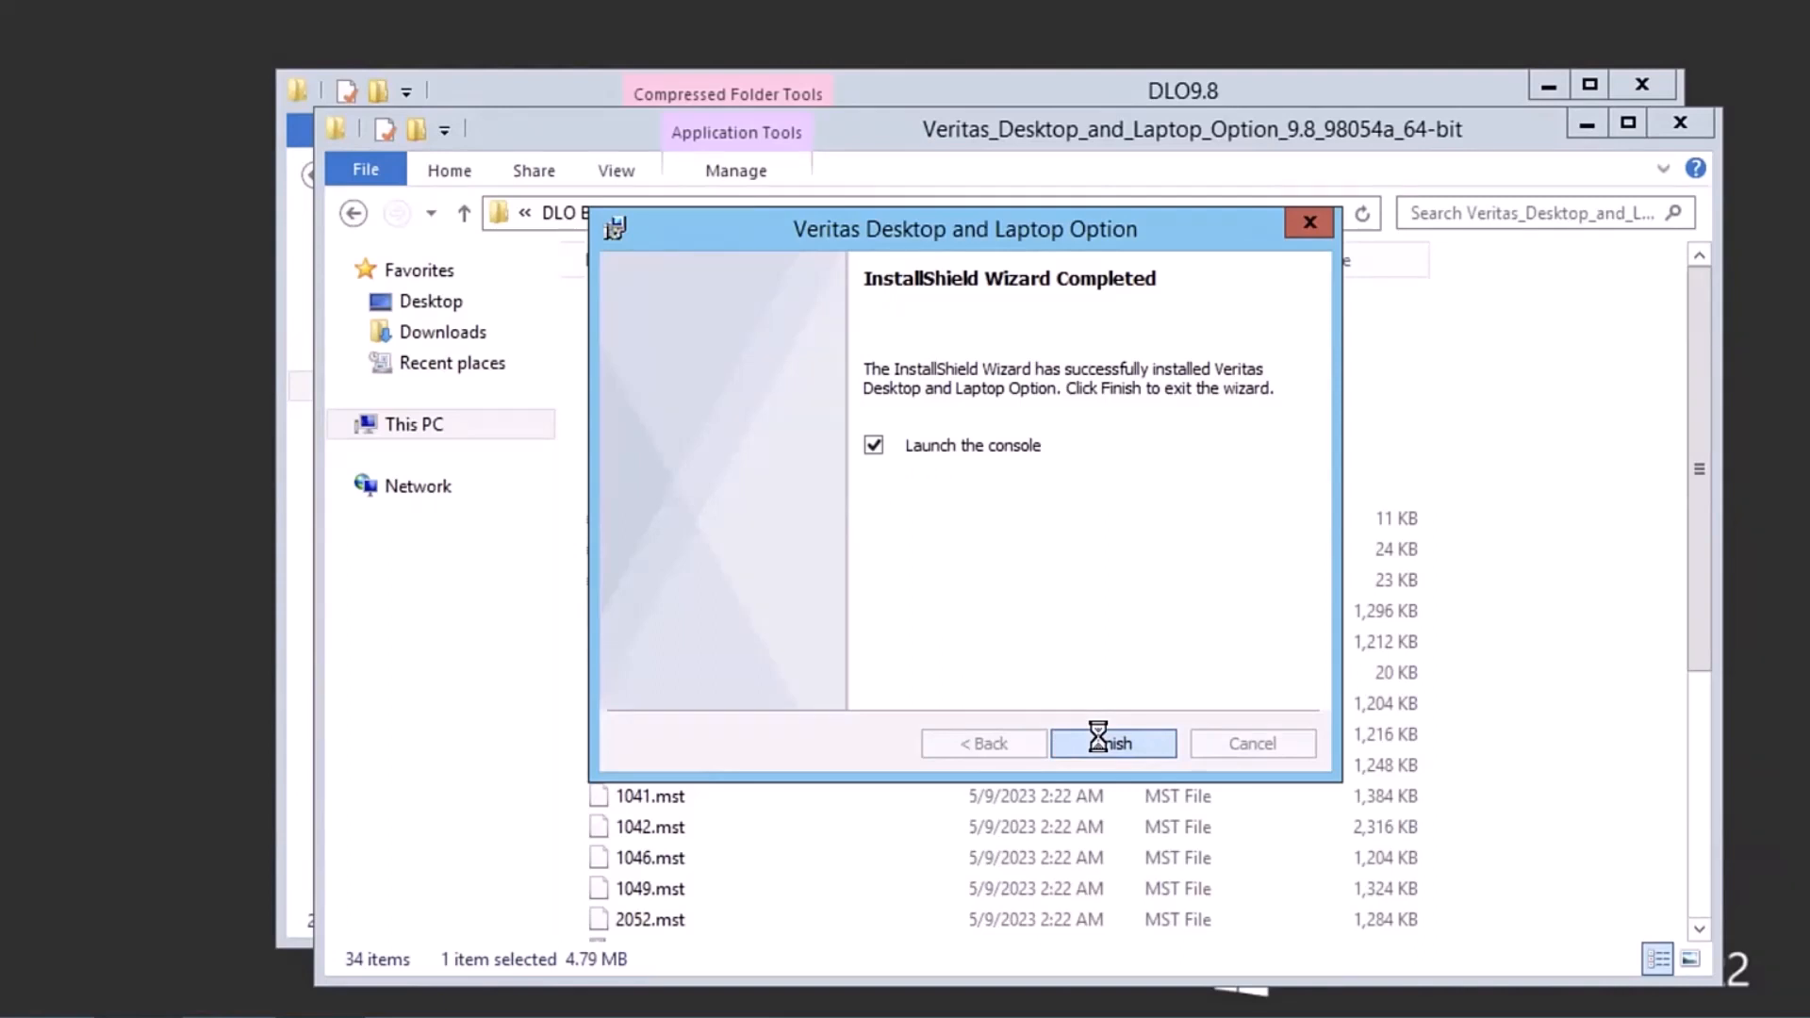
click(1112, 742)
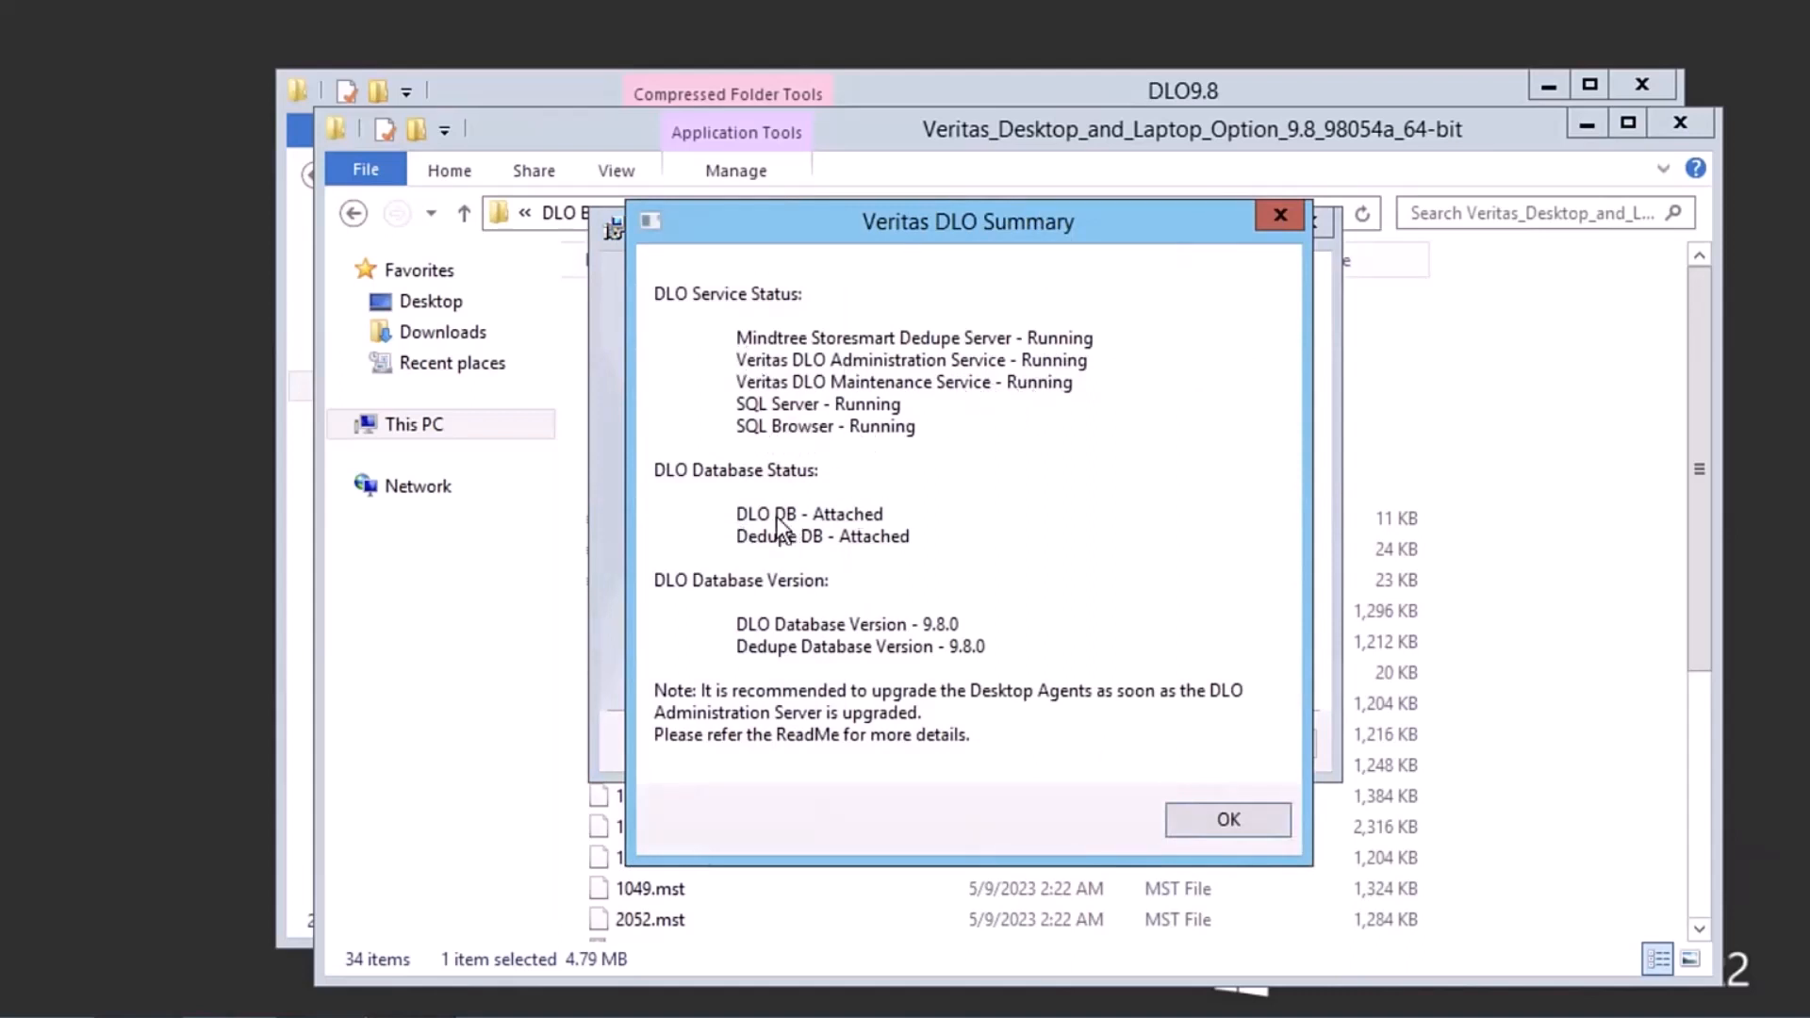
mouse_move(848, 595)
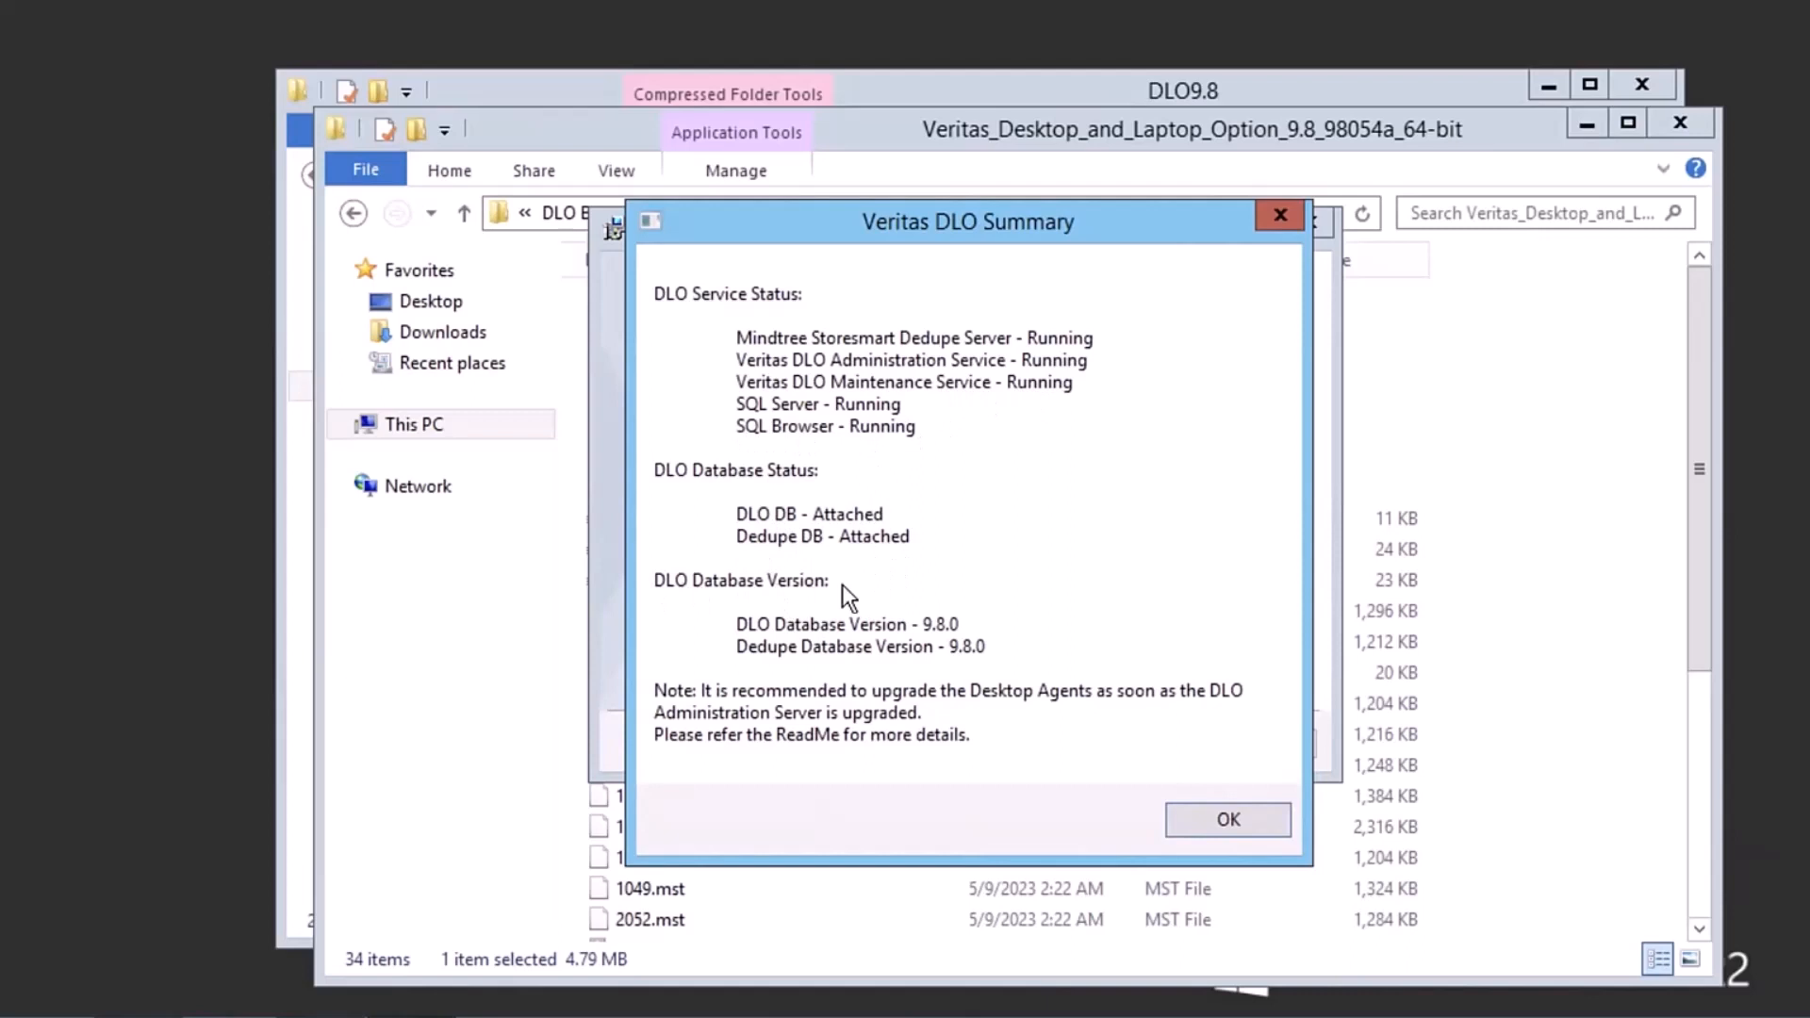
mouse_move(823, 714)
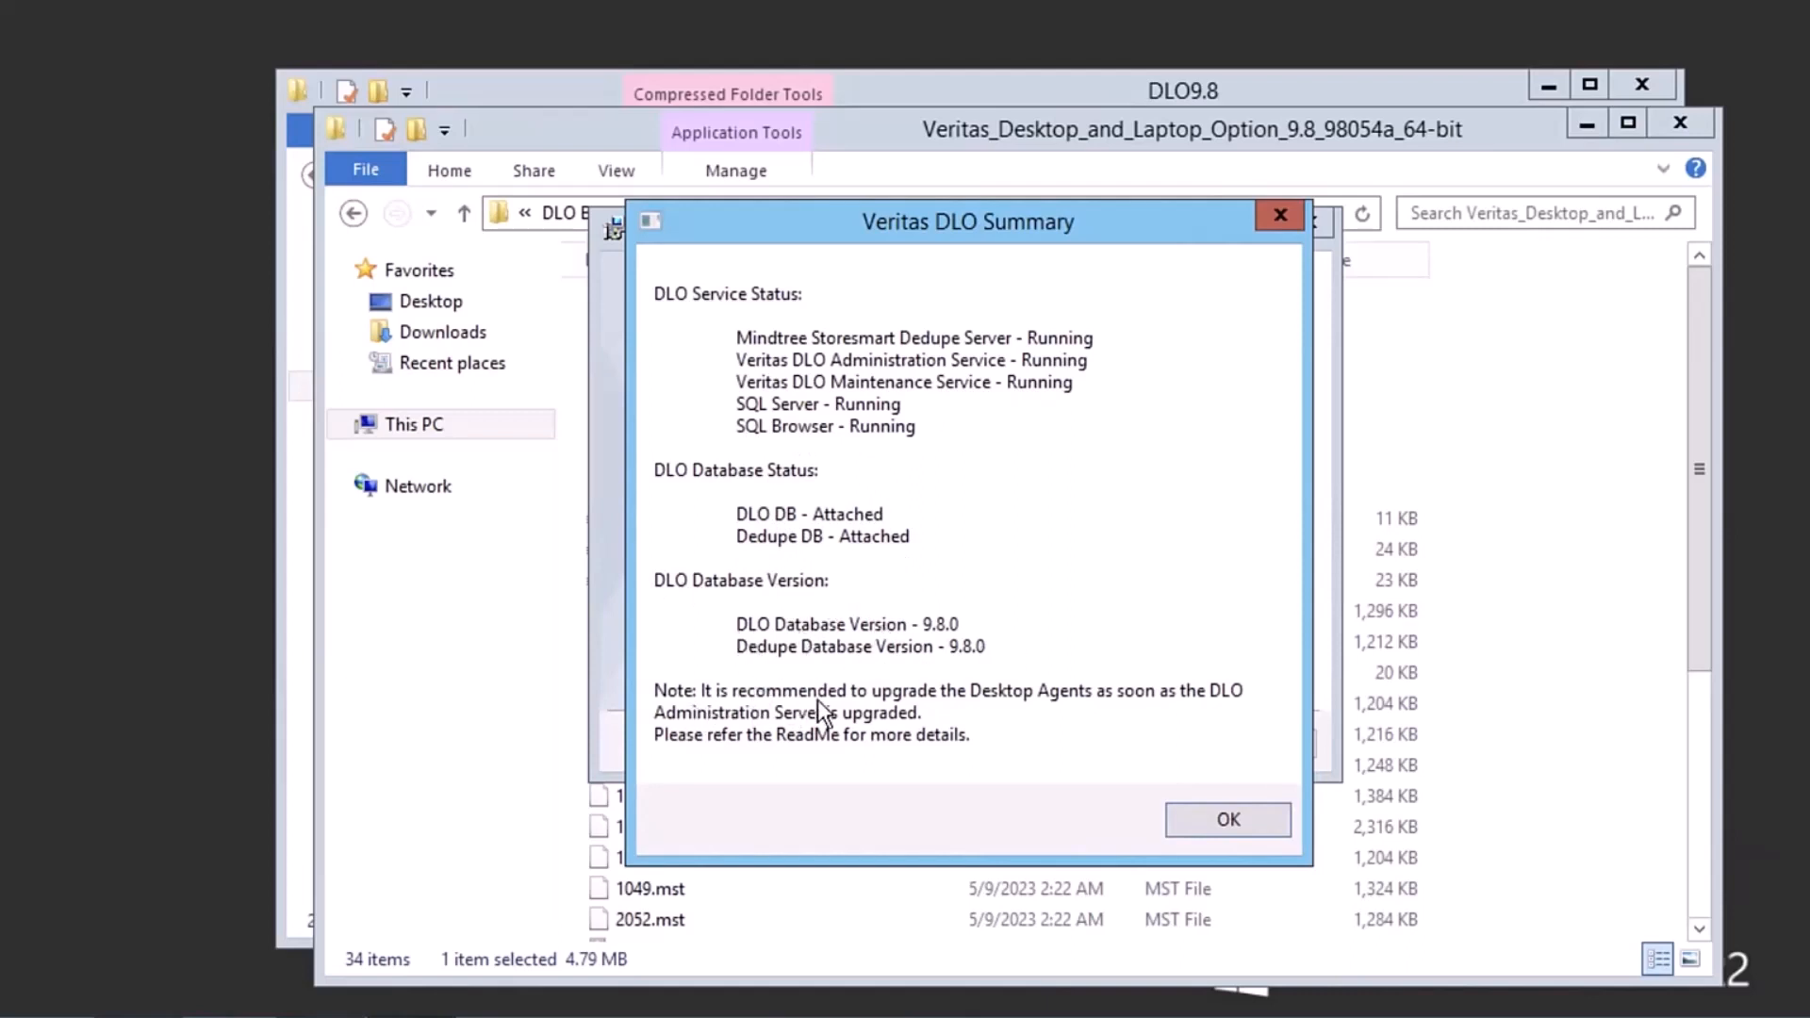
mouse_move(1228, 819)
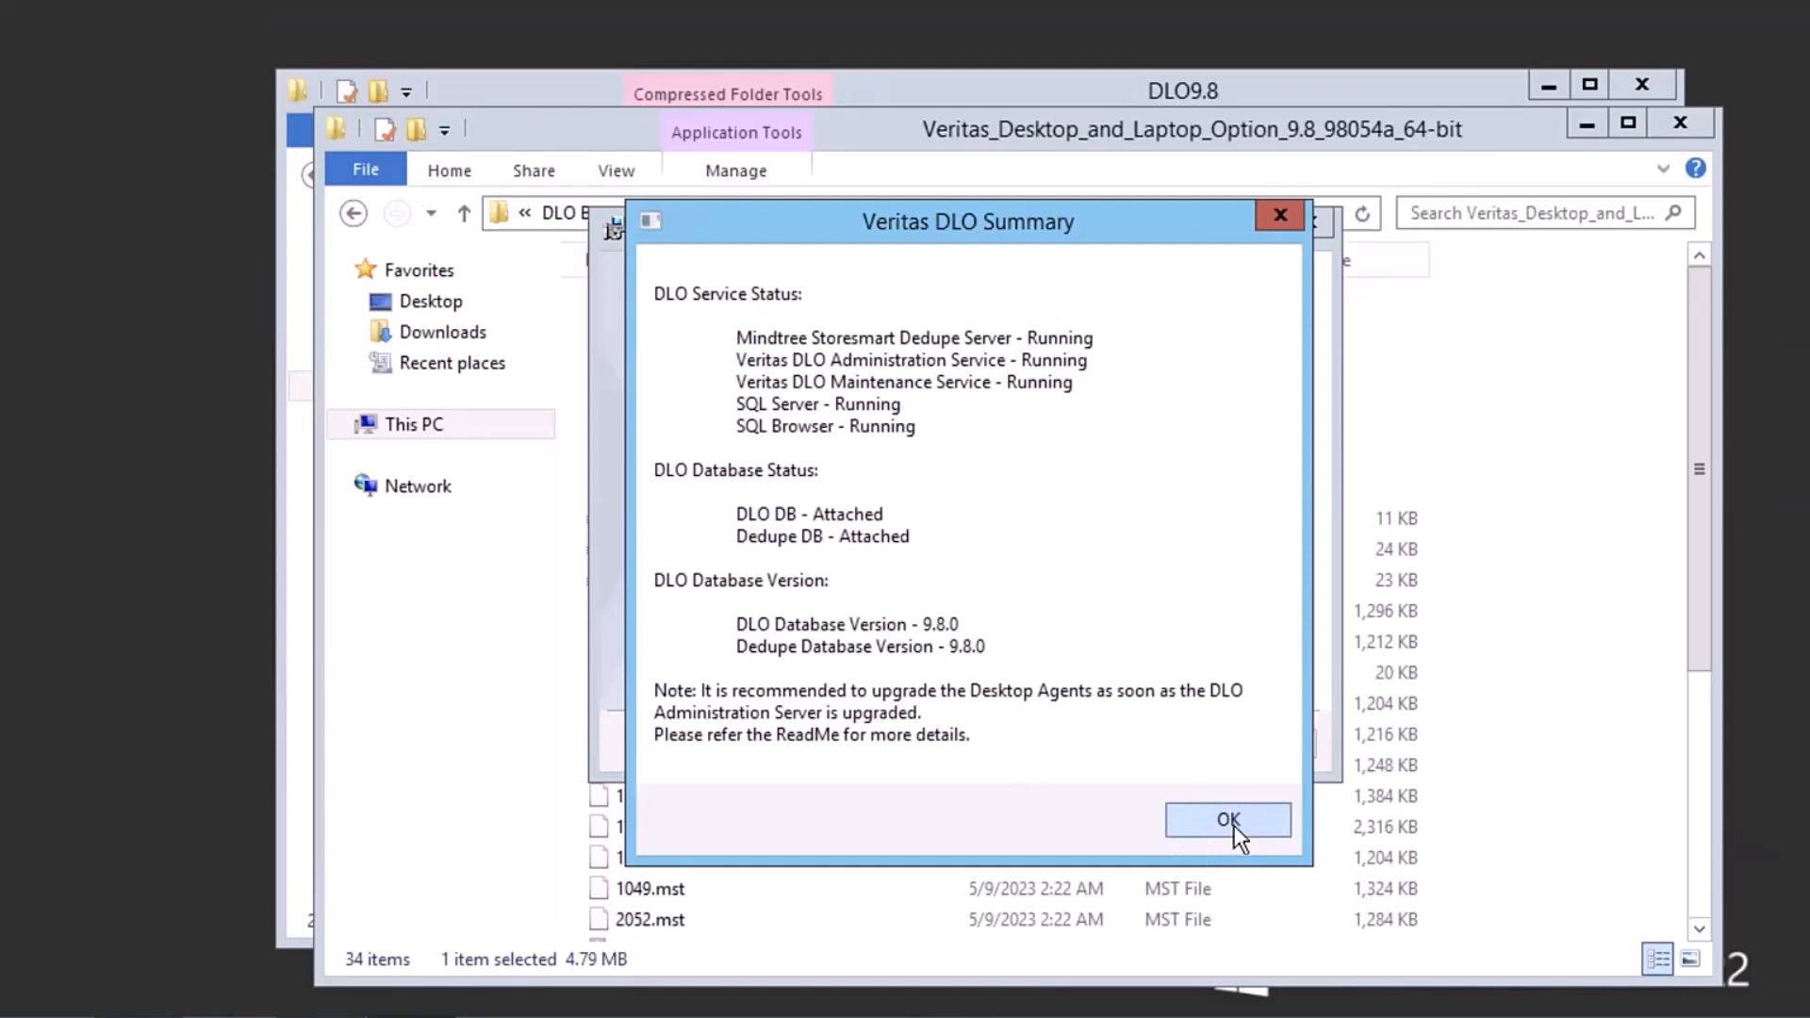
Step: Dismiss the DLO Summary of running services and attached databases, and close the folder window
click(1228, 820)
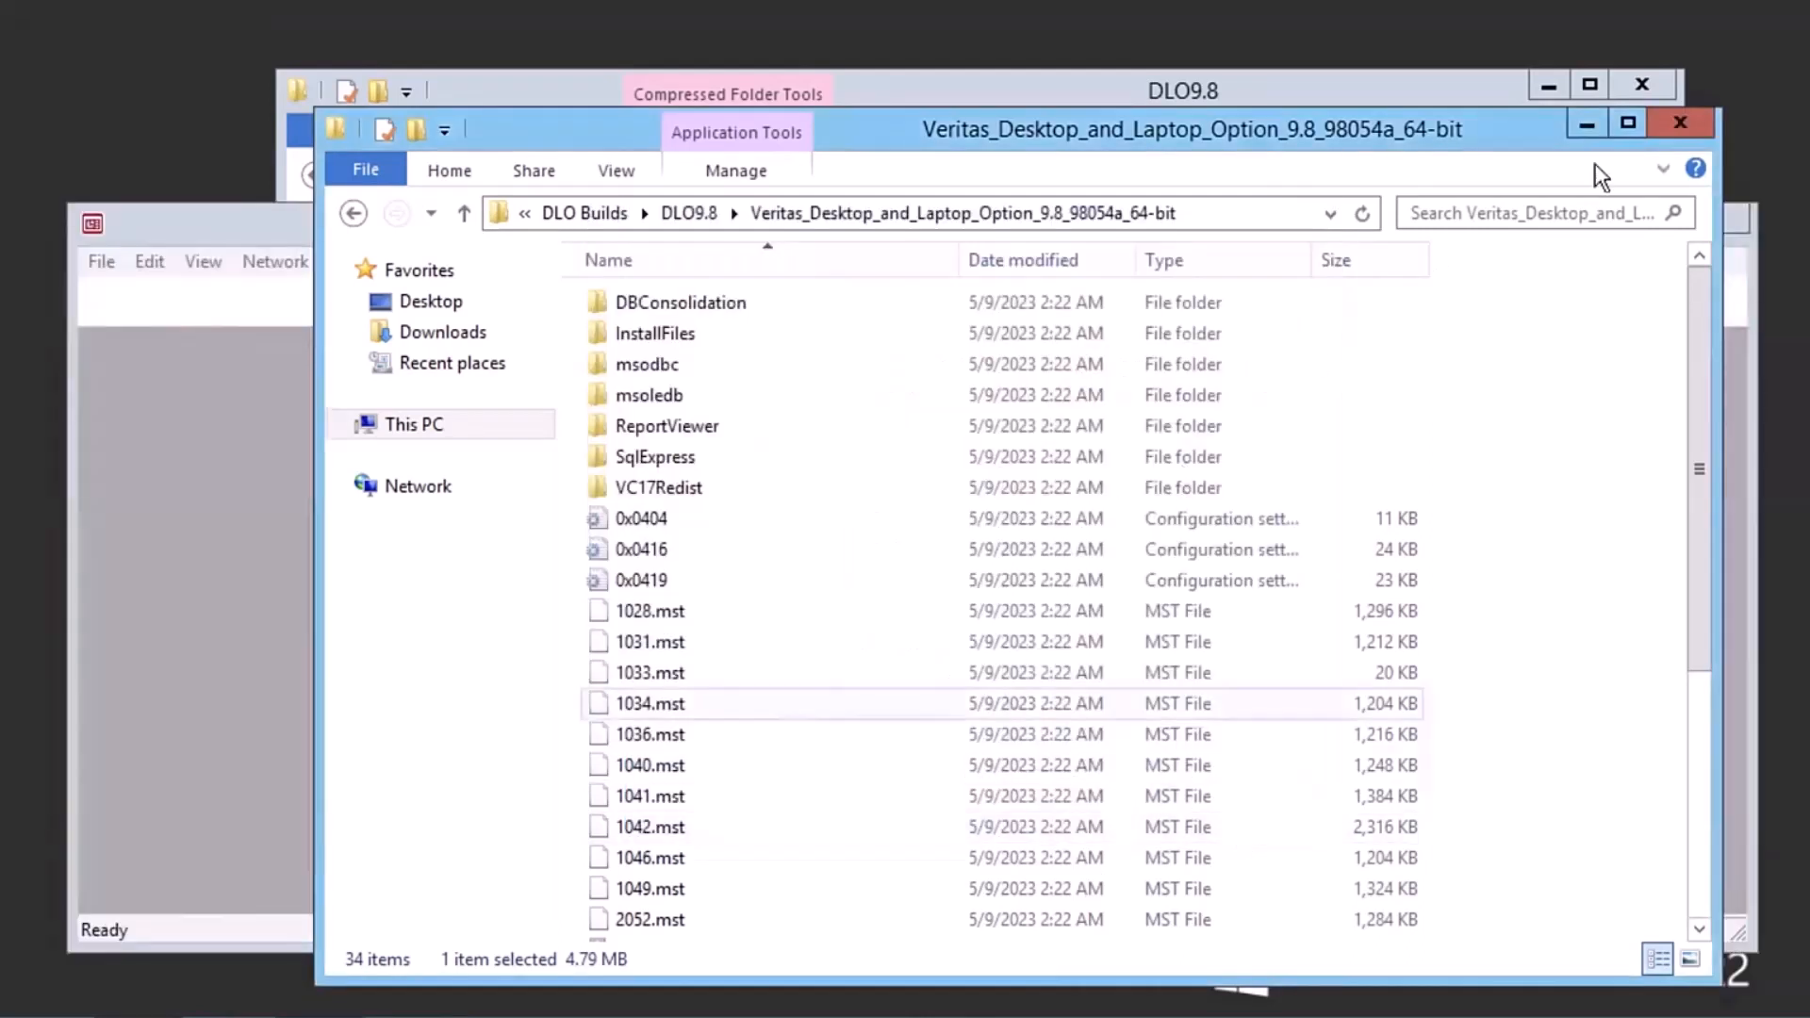
mouse_move(1681, 124)
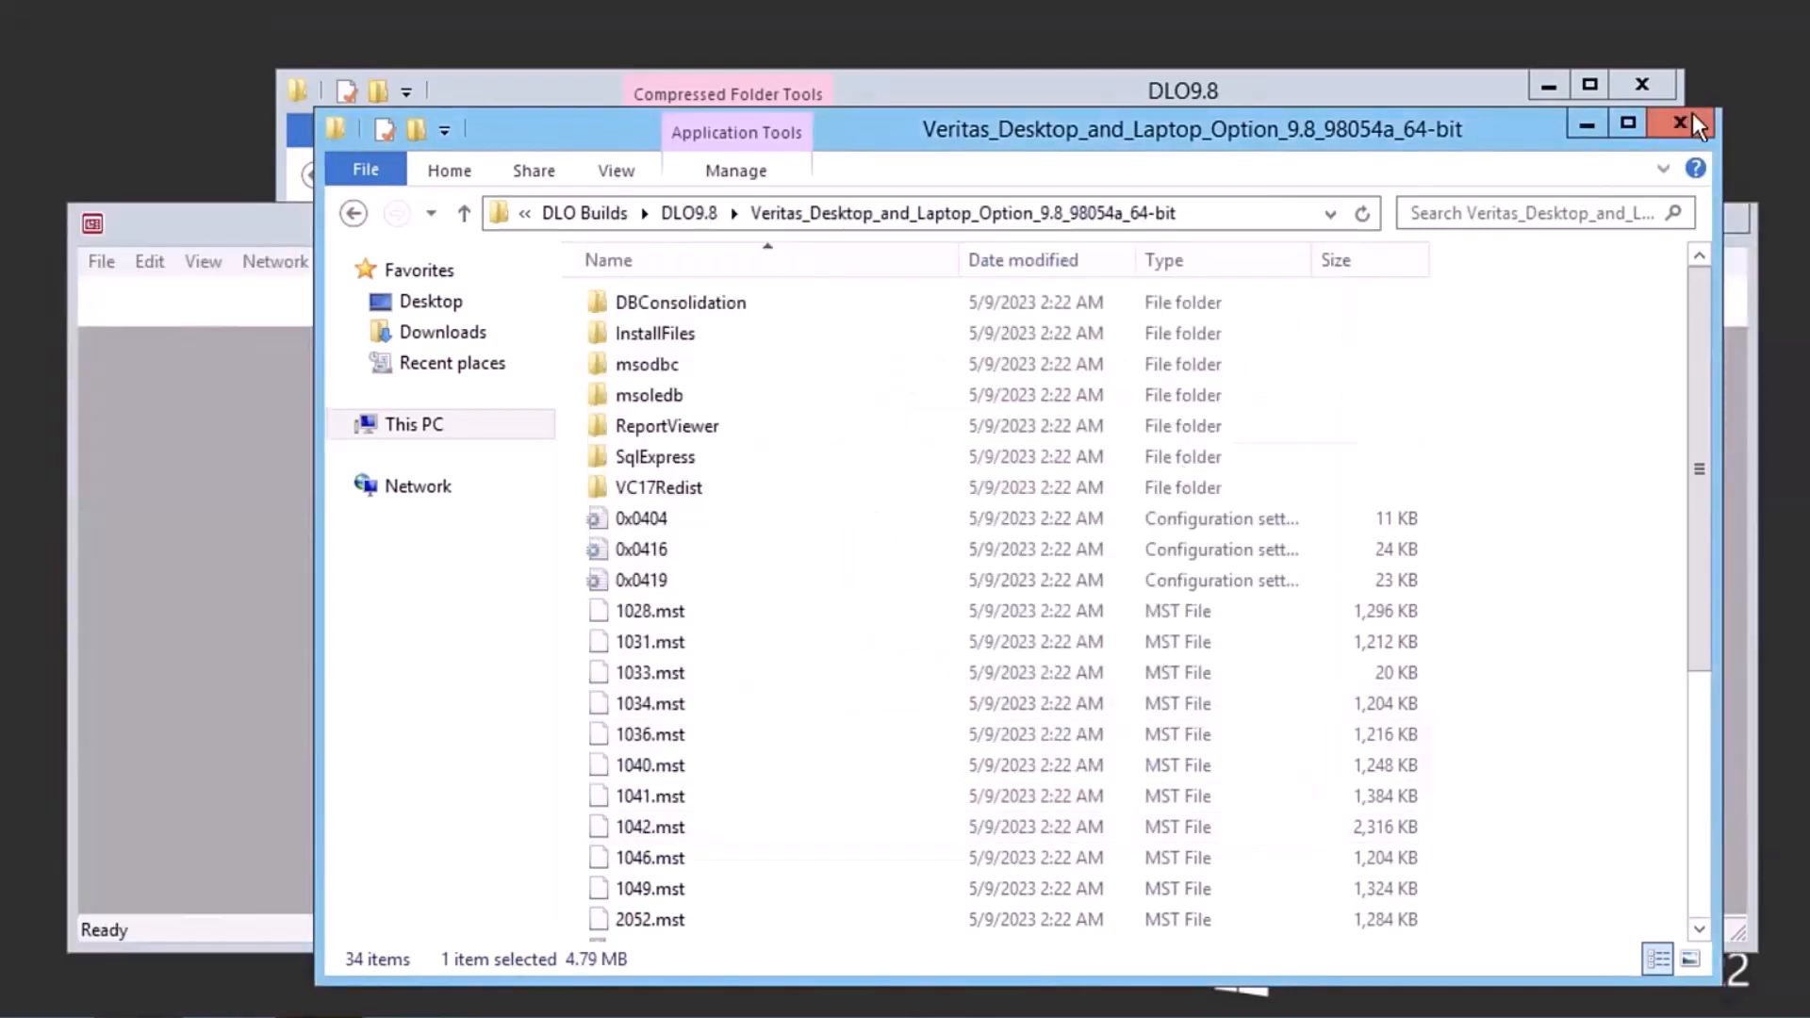
click(1681, 123)
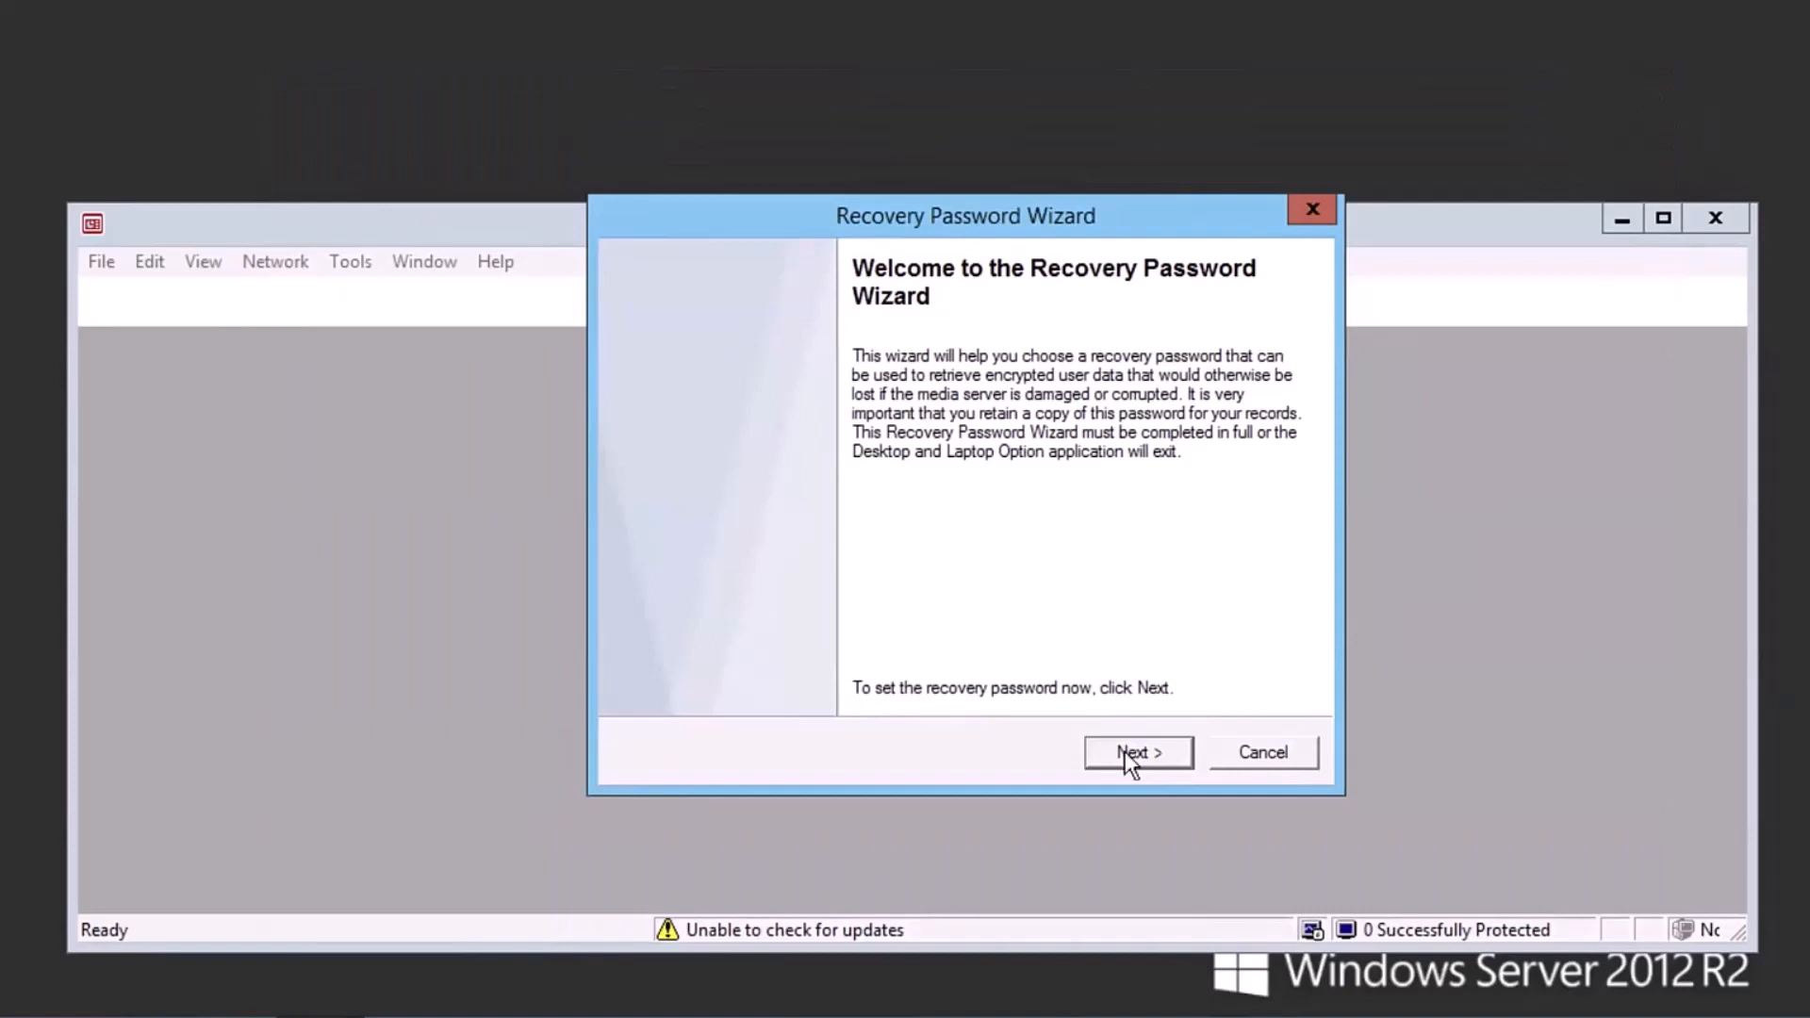
Step: Enter and confirm a recovery password in the Recovery Password Wizard, then finish it
click(1137, 751)
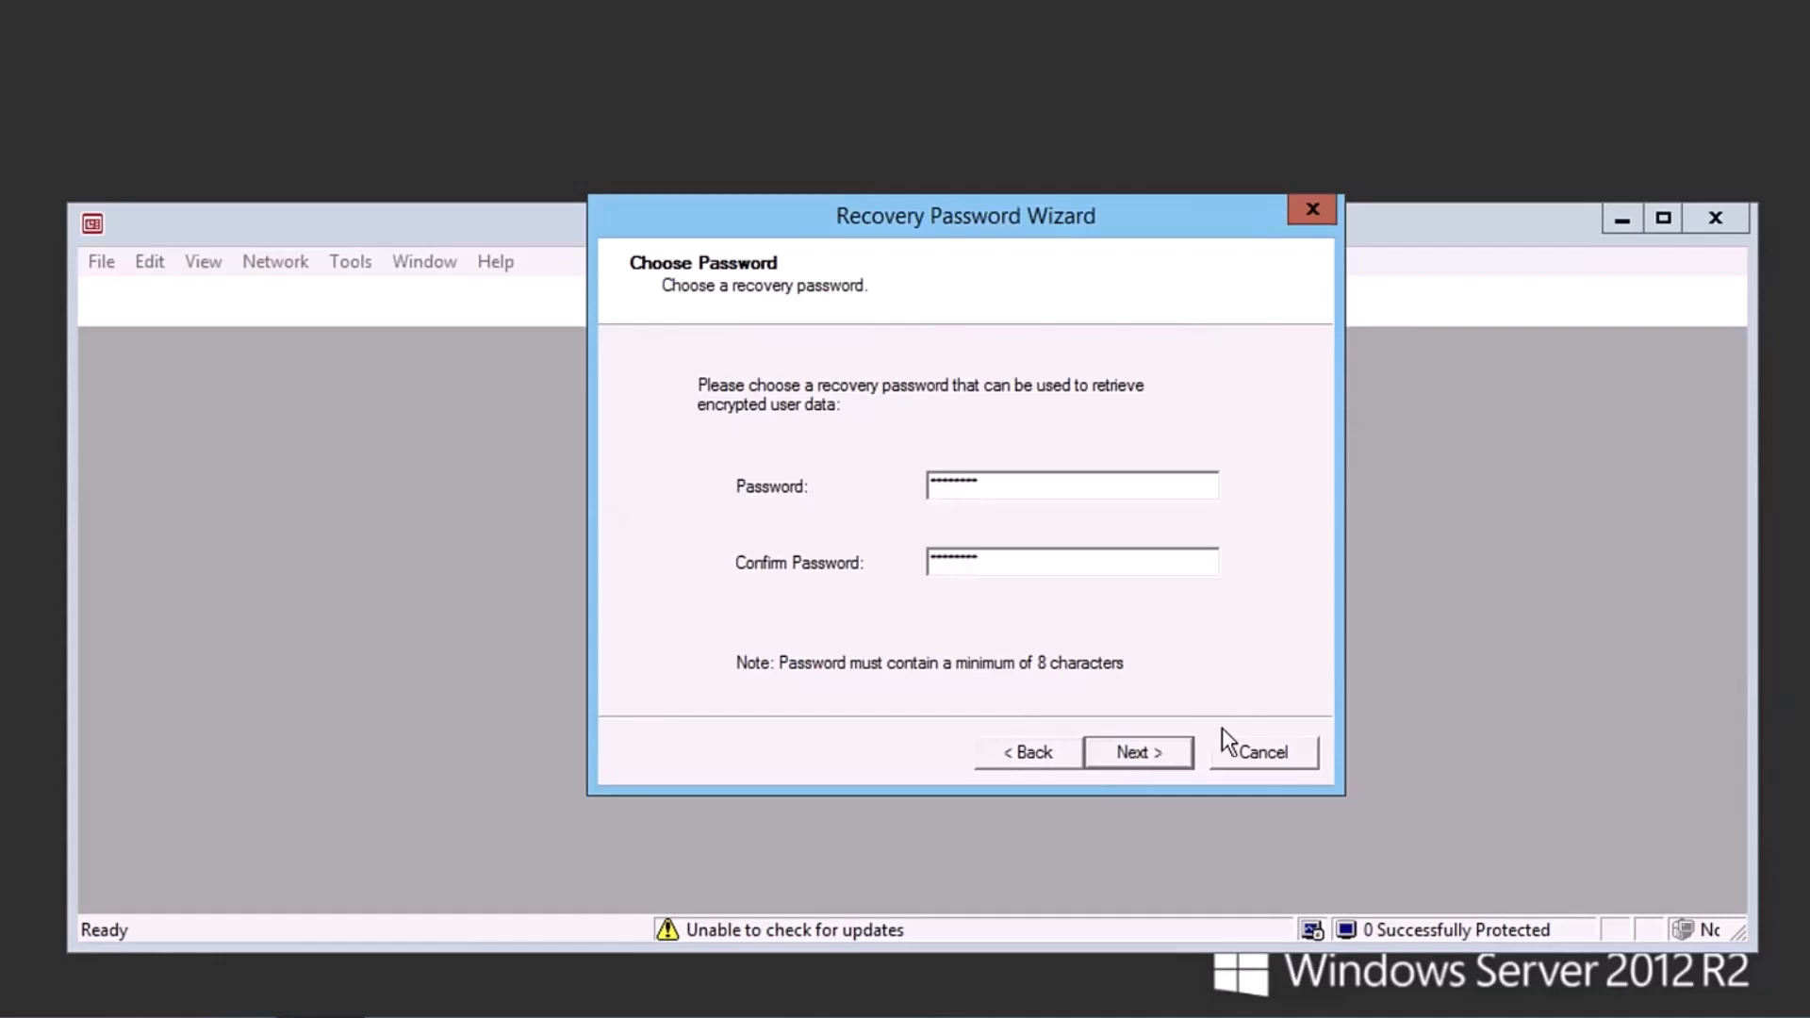
mouse_move(1137, 752)
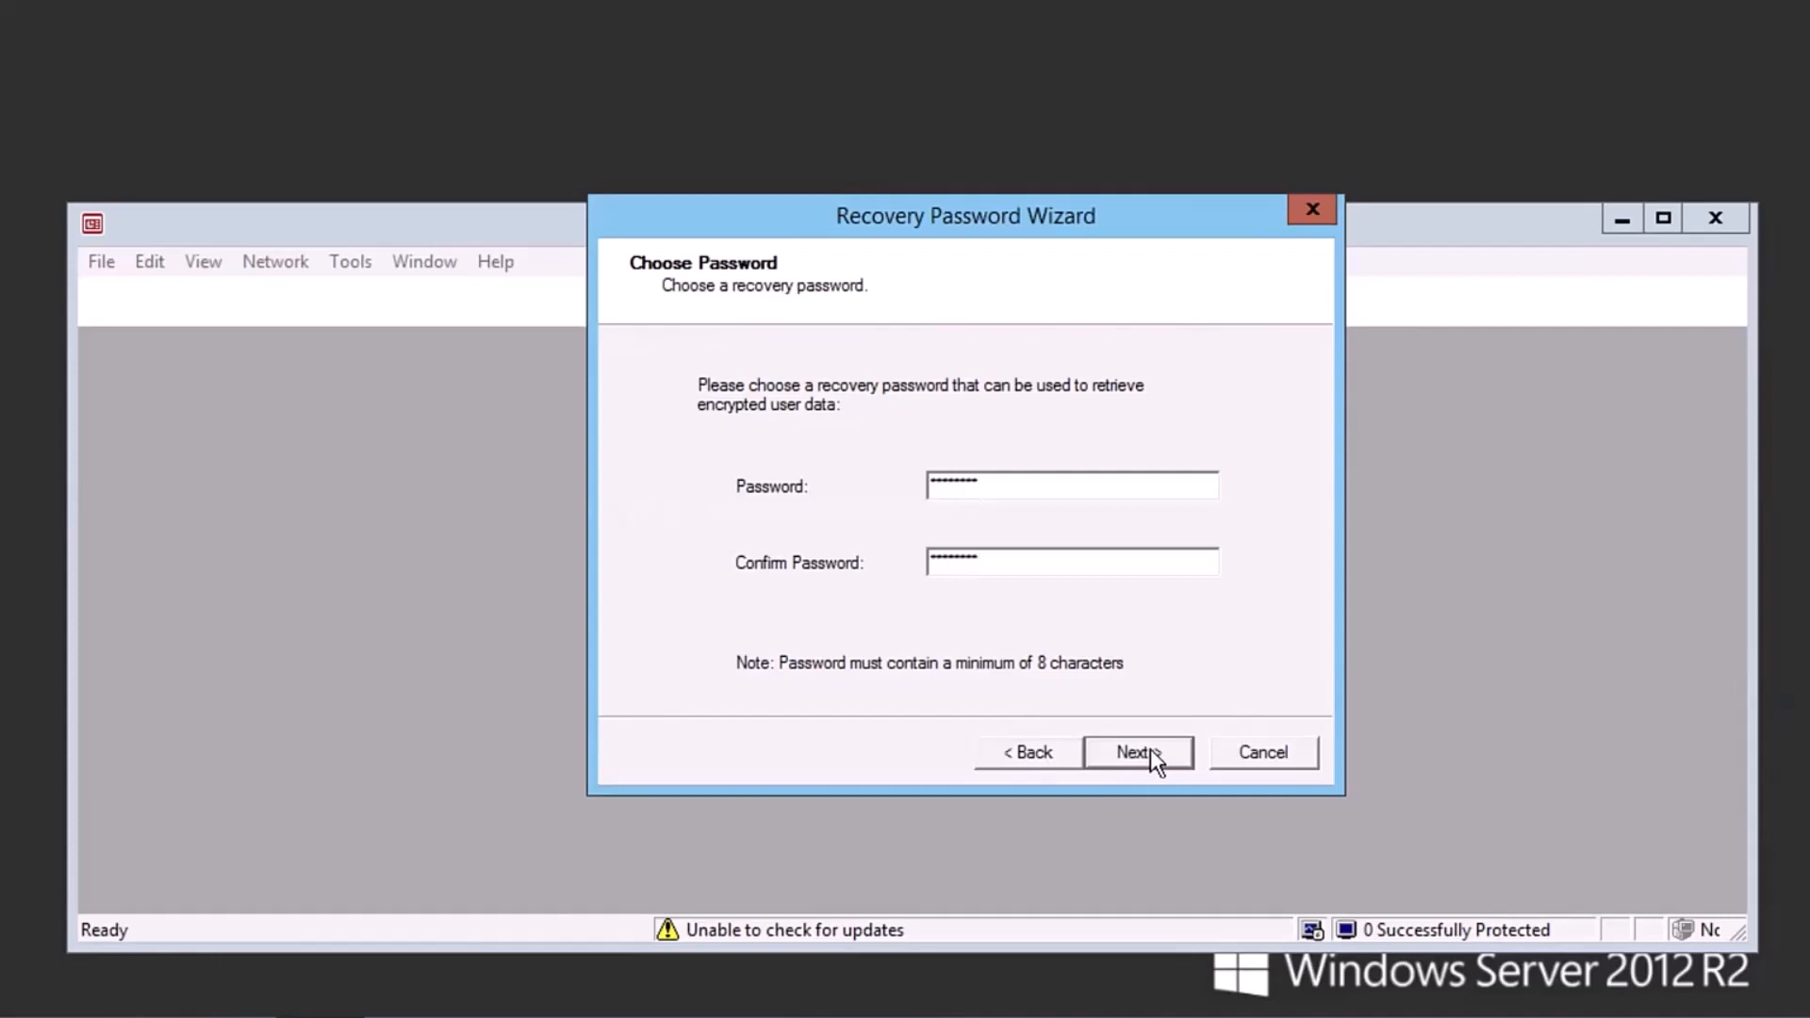
click(1137, 751)
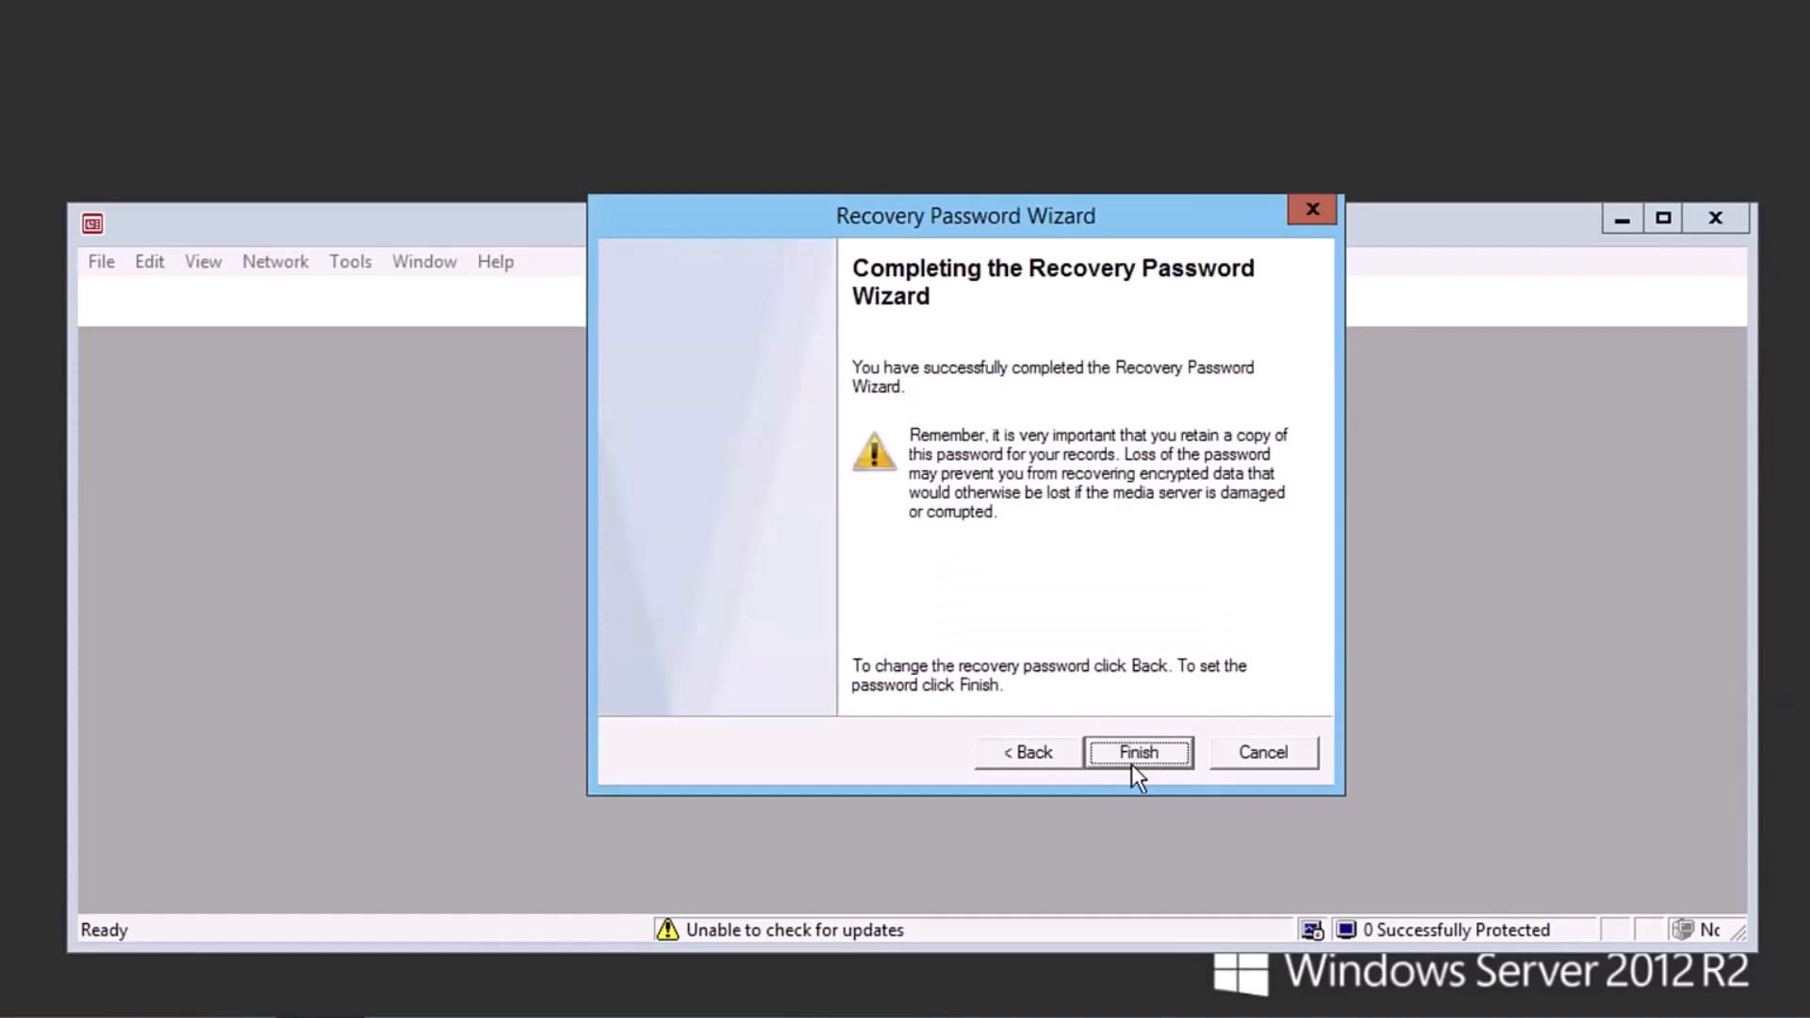
click(1136, 752)
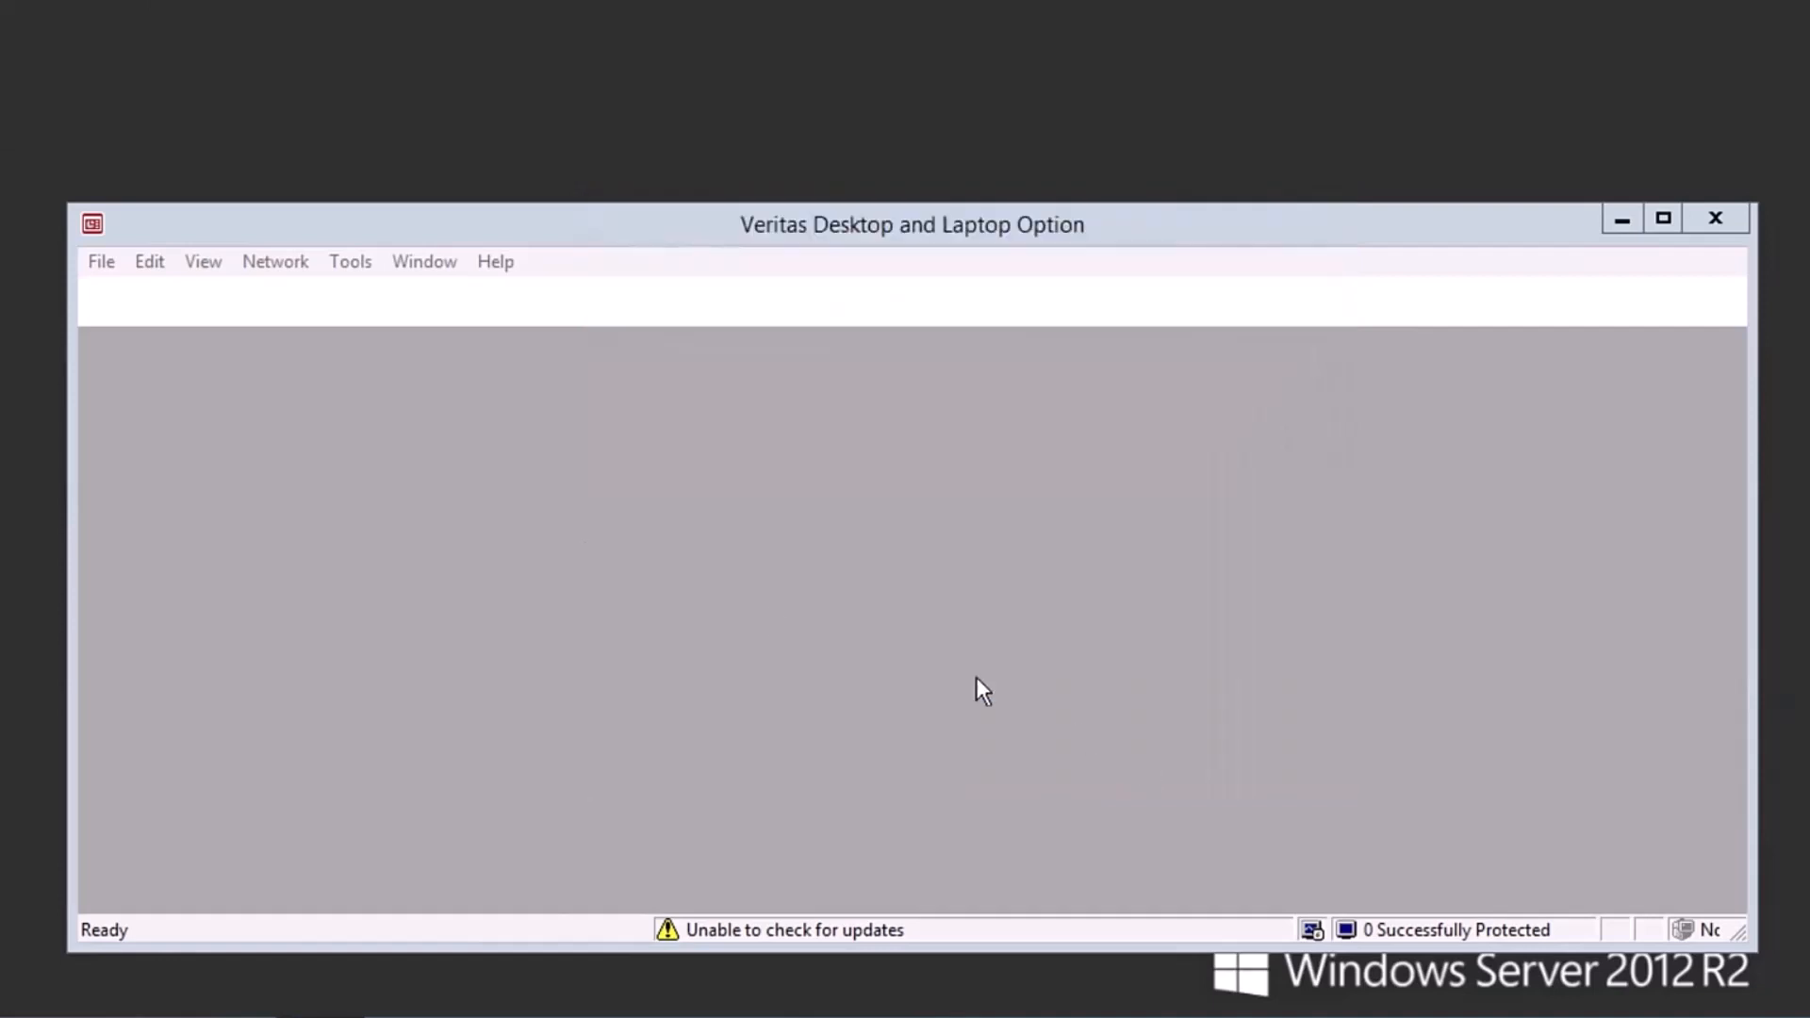